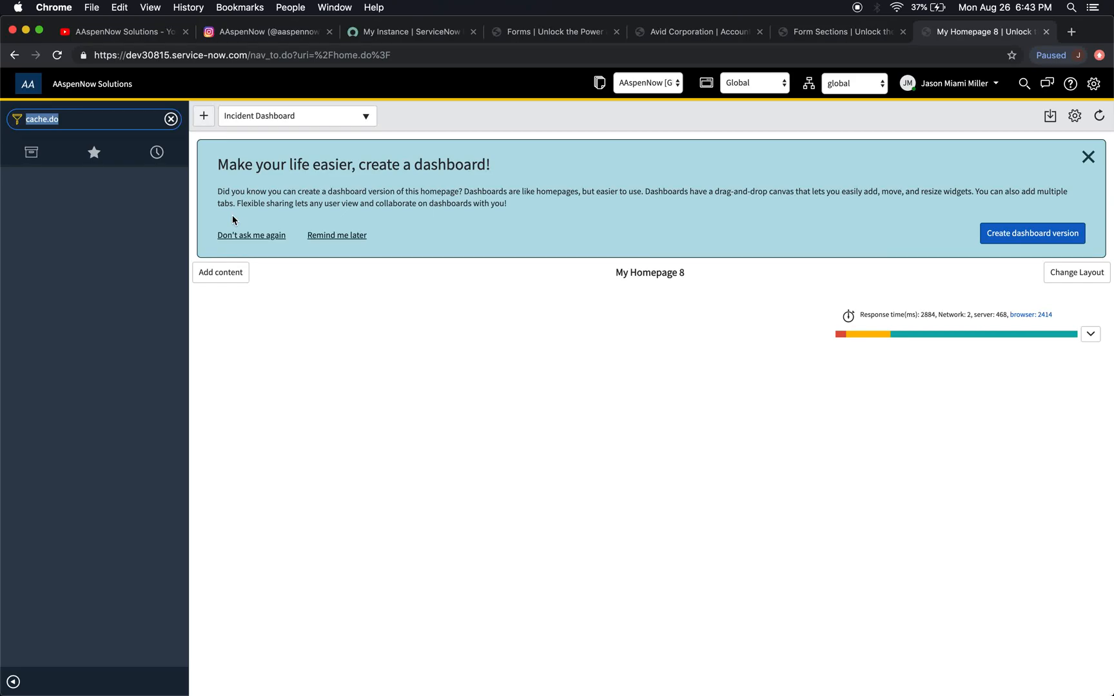
Switch to the AAspenNow Solutions YouTube channel browser tab.
click(122, 31)
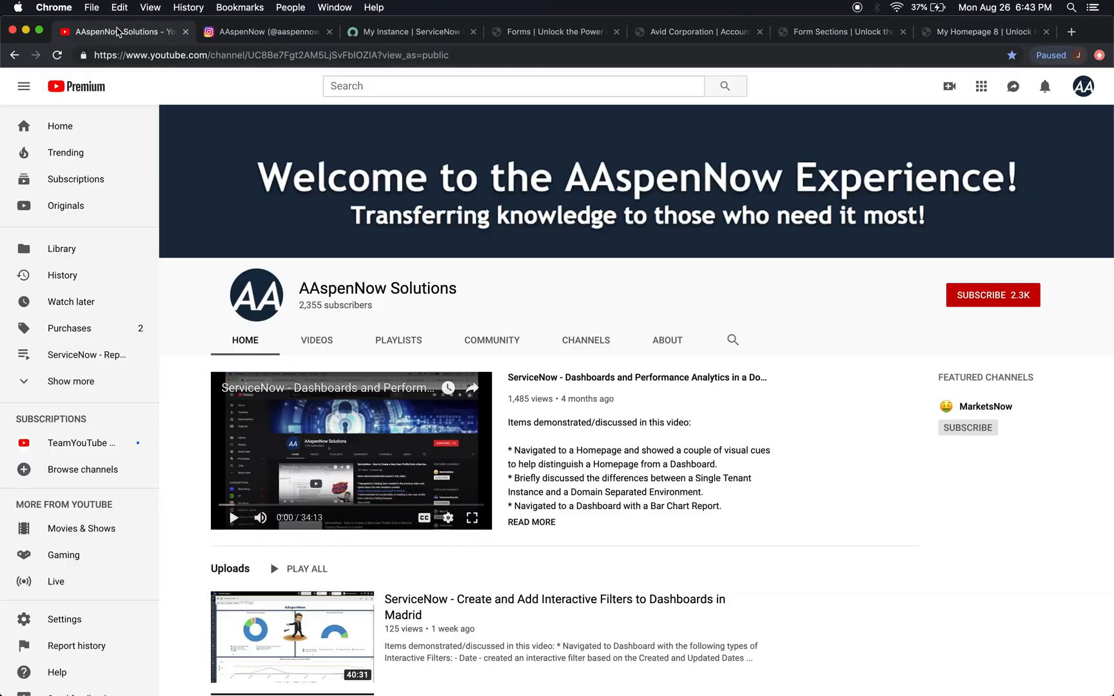
mouse_move(398, 339)
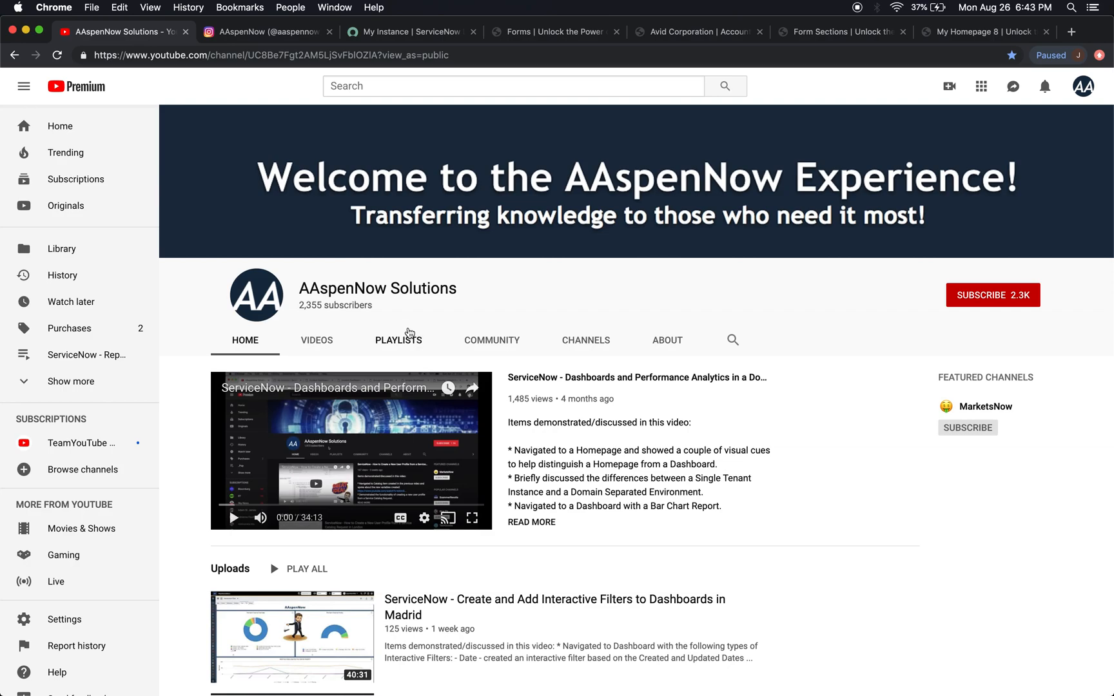
mouse_move(387, 317)
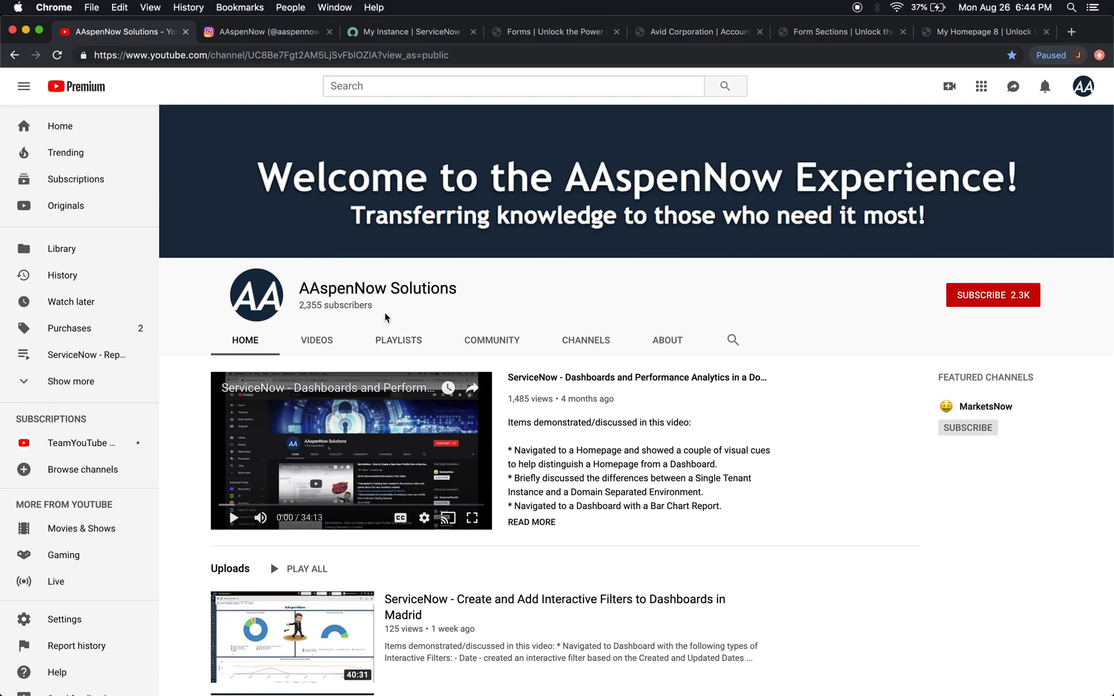
mouse_move(381, 316)
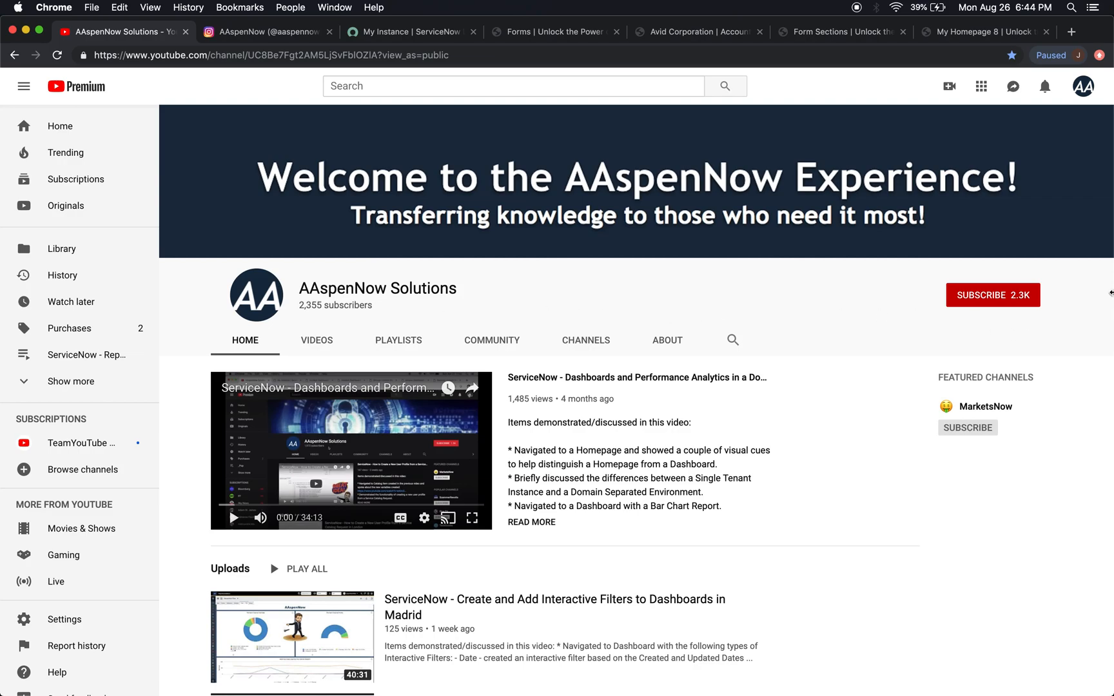
mouse_move(1082, 359)
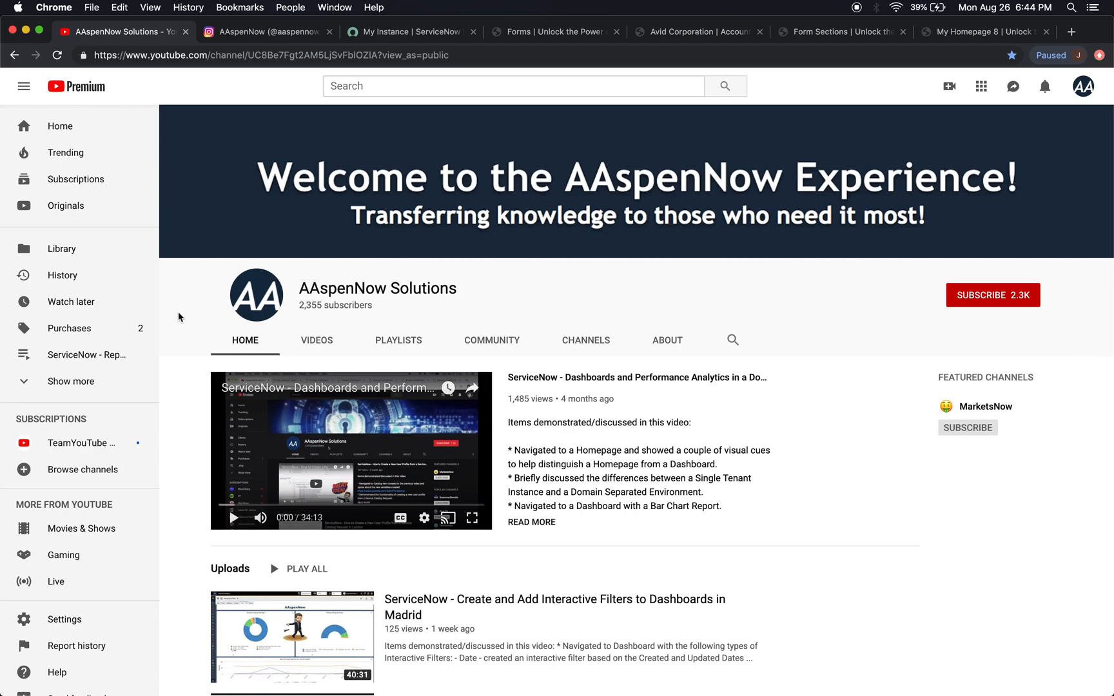
View the aaspennow Instagram profile, then return to the ServiceNow core_company forms list.
click(268, 31)
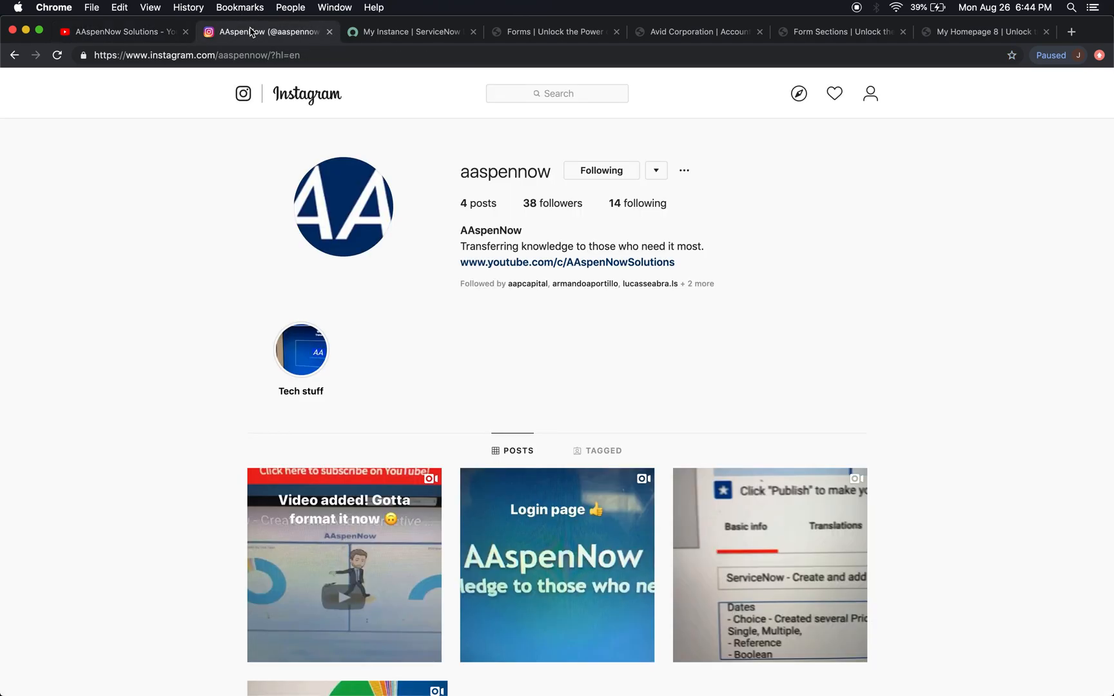
mouse_move(449, 170)
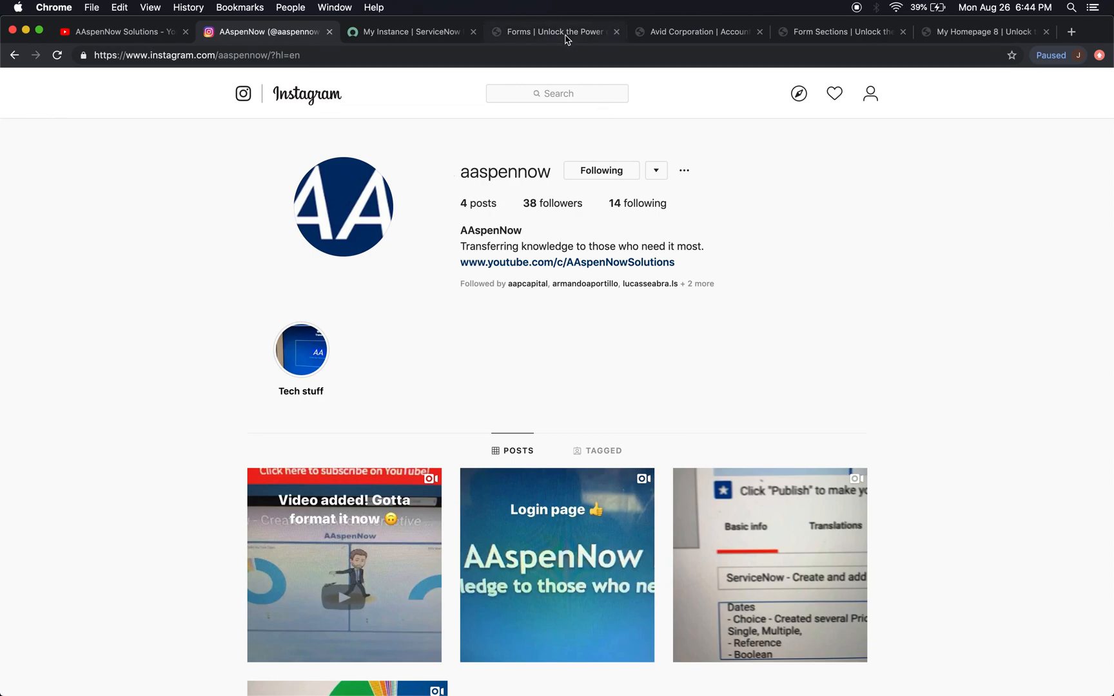
click(554, 31)
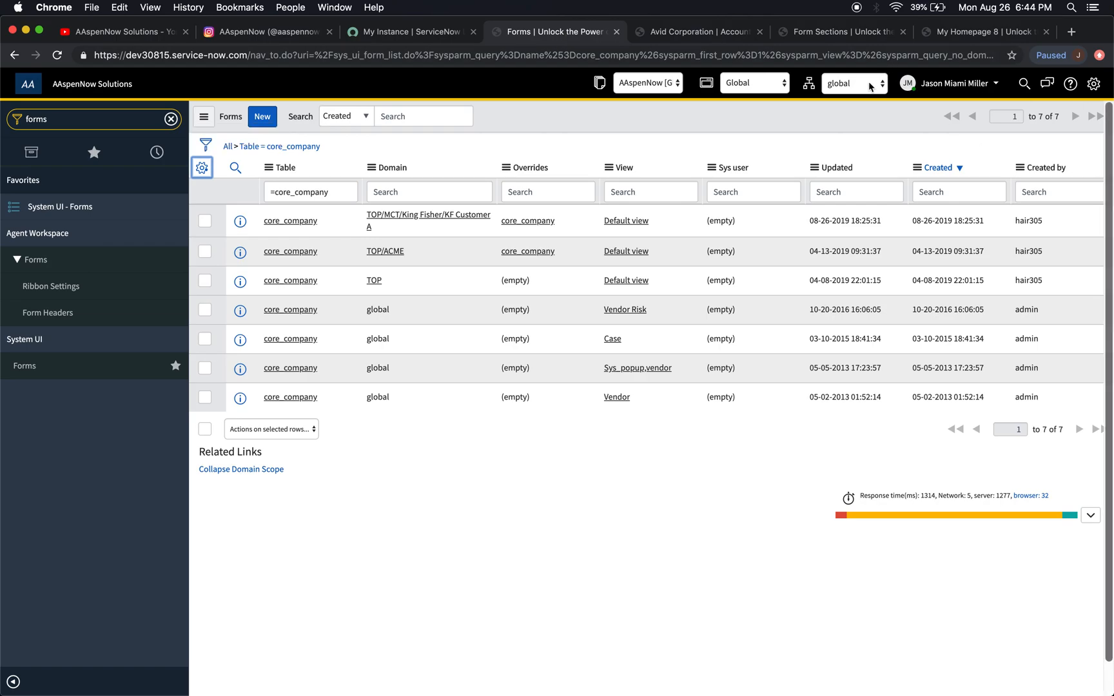
Review the TOP domain hierarchy in the domain picker and keep the global domain.
click(852, 82)
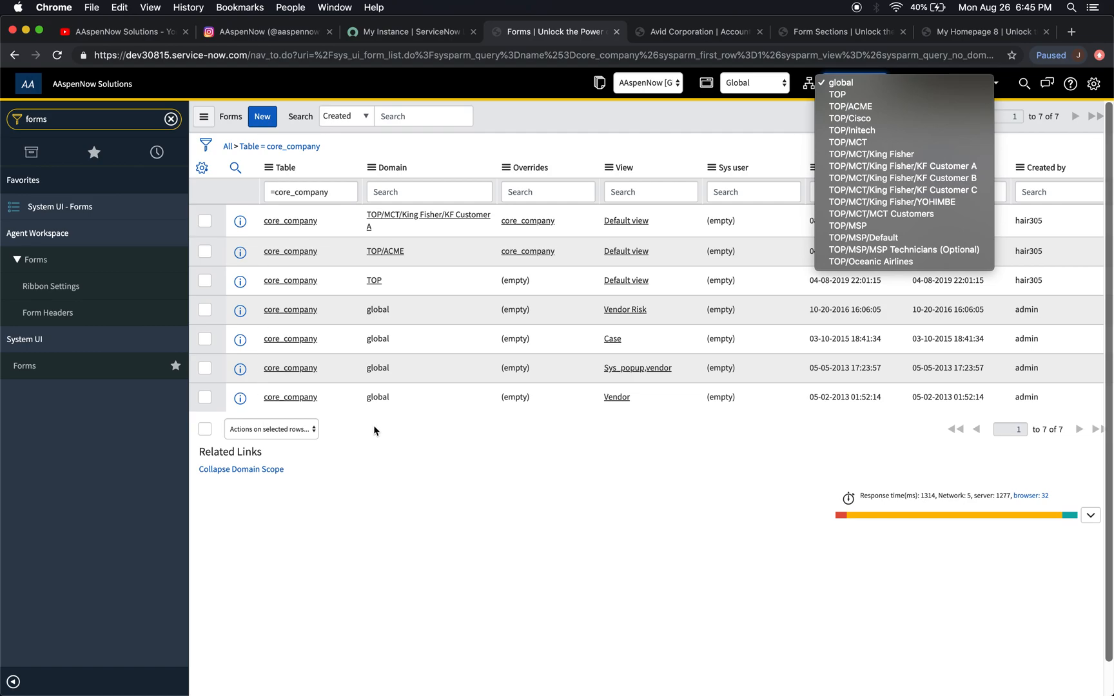
mouse_move(673, 129)
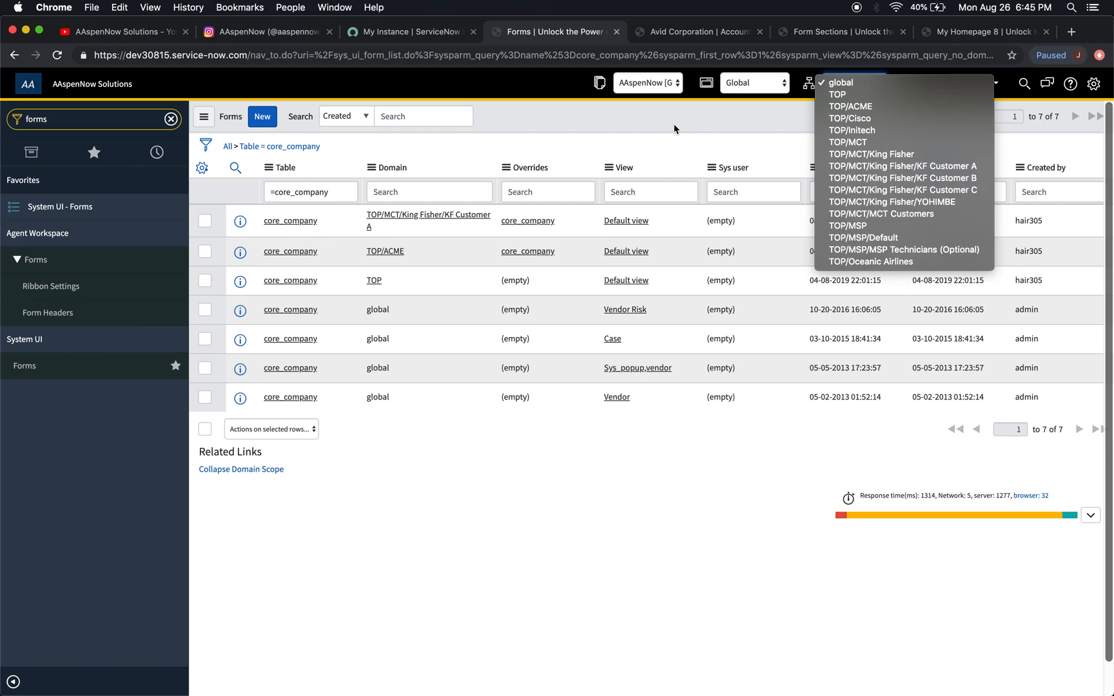
click(839, 82)
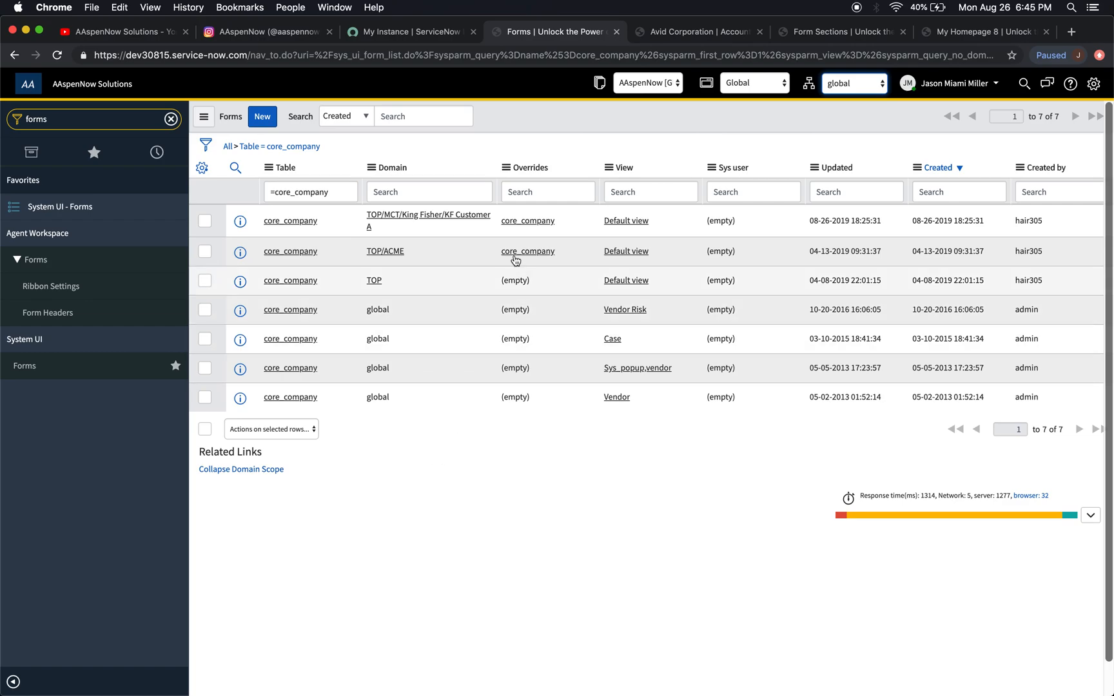
mouse_move(296, 231)
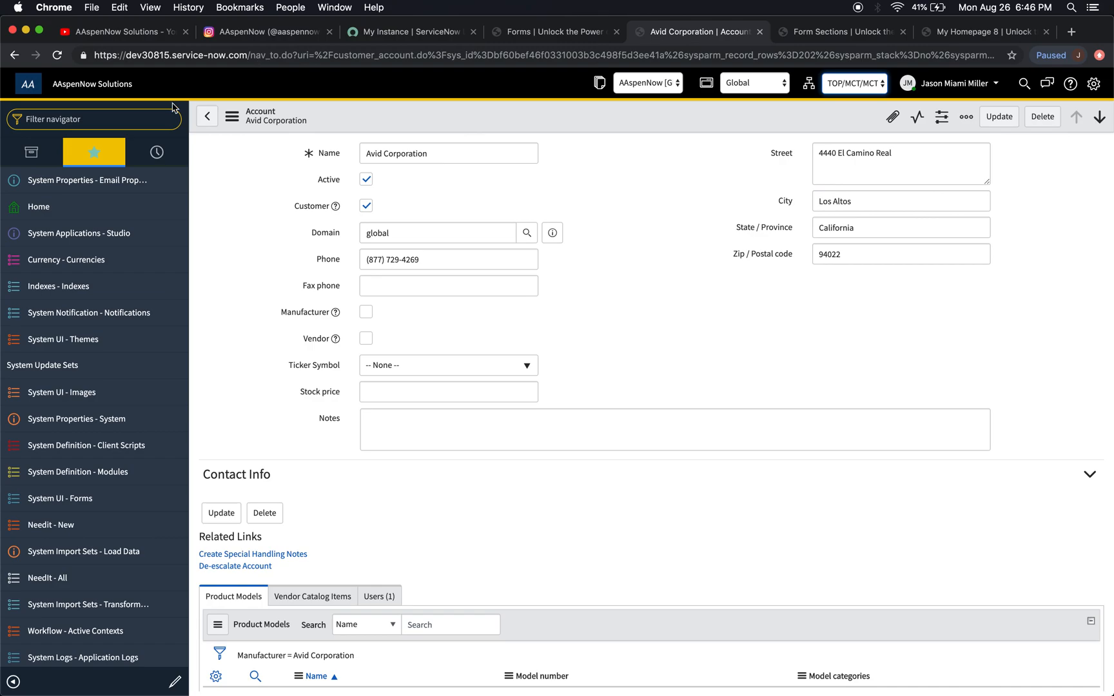
Filter the navigator for core_, open Elegant Communications, then return to the forms list.
click(93, 119)
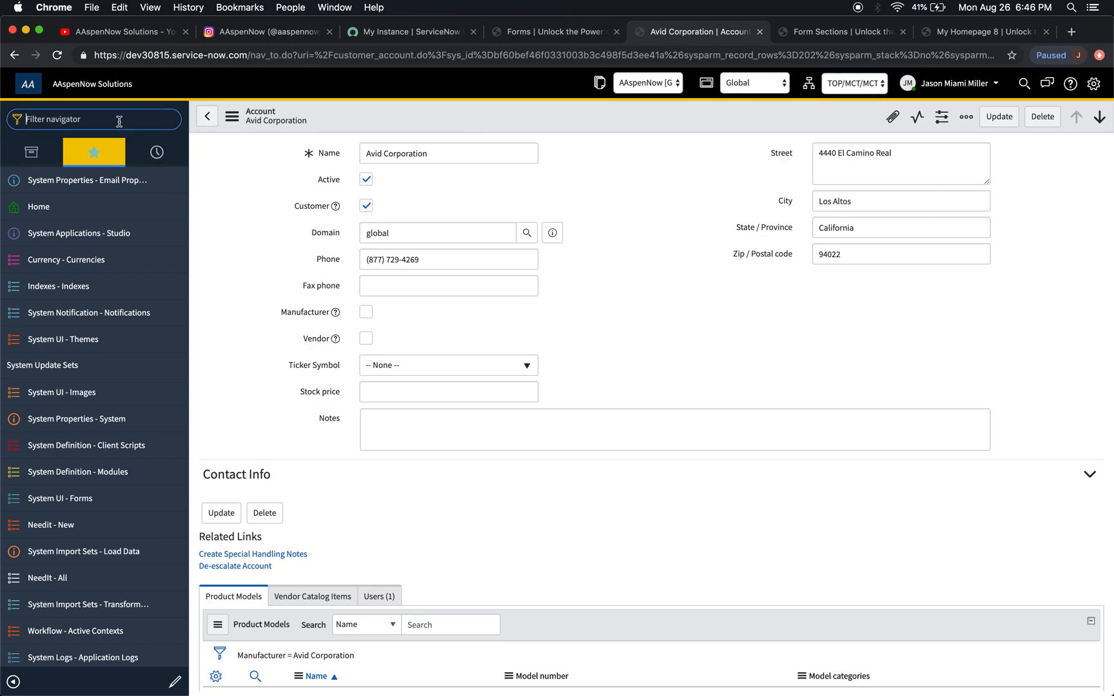
text(core_)
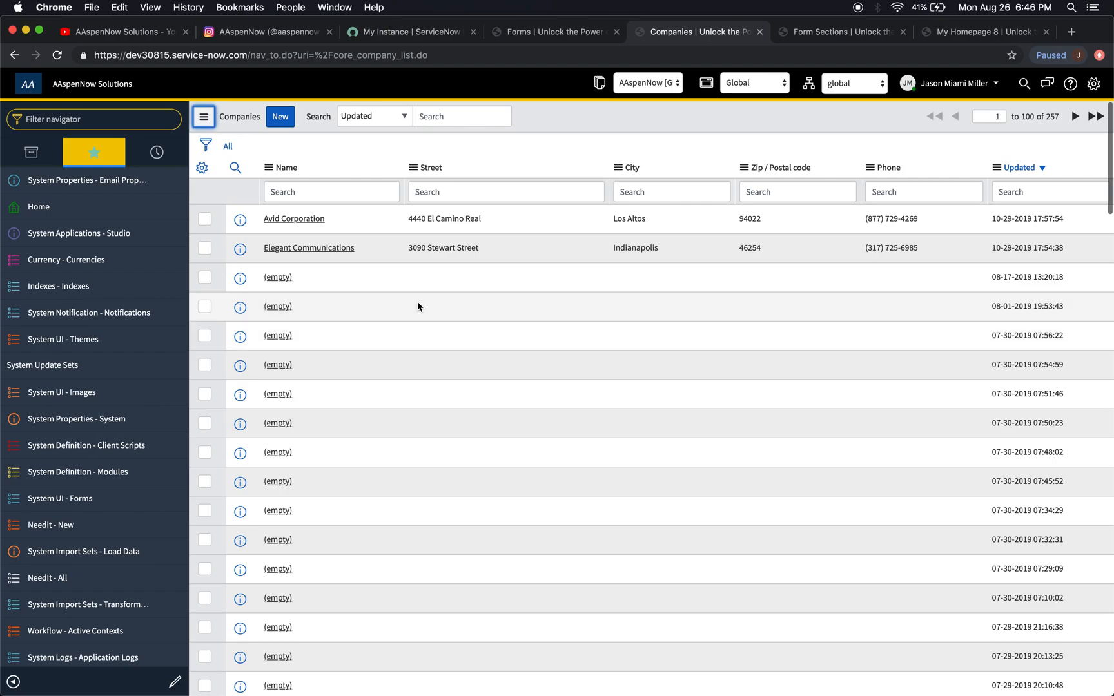
click(308, 247)
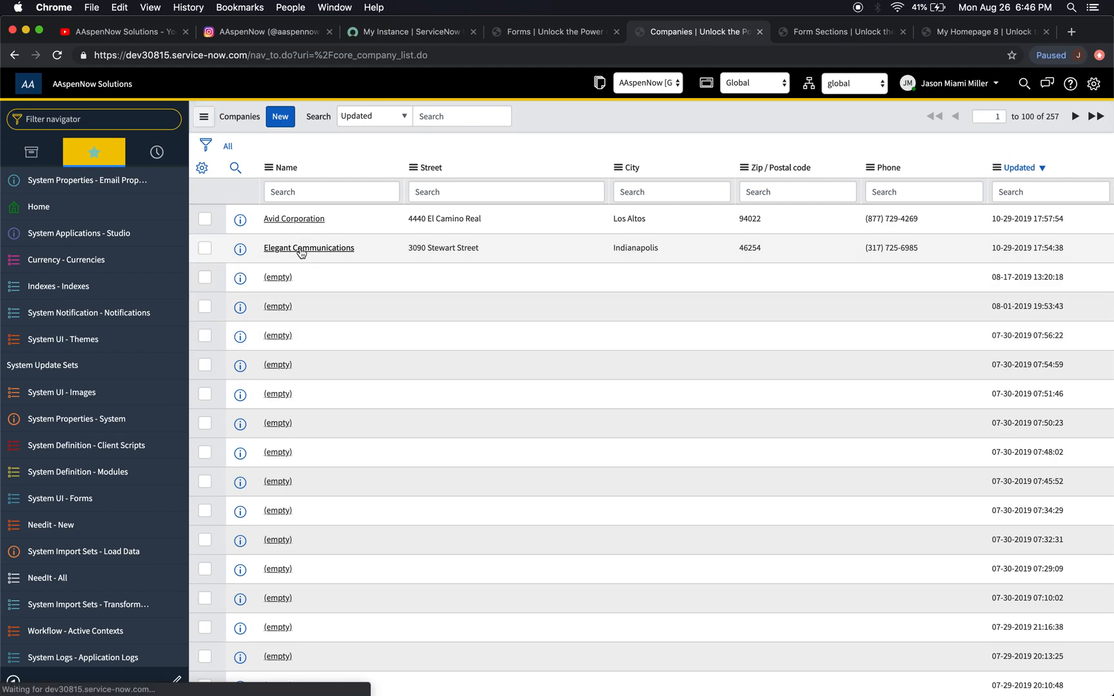
click(308, 247)
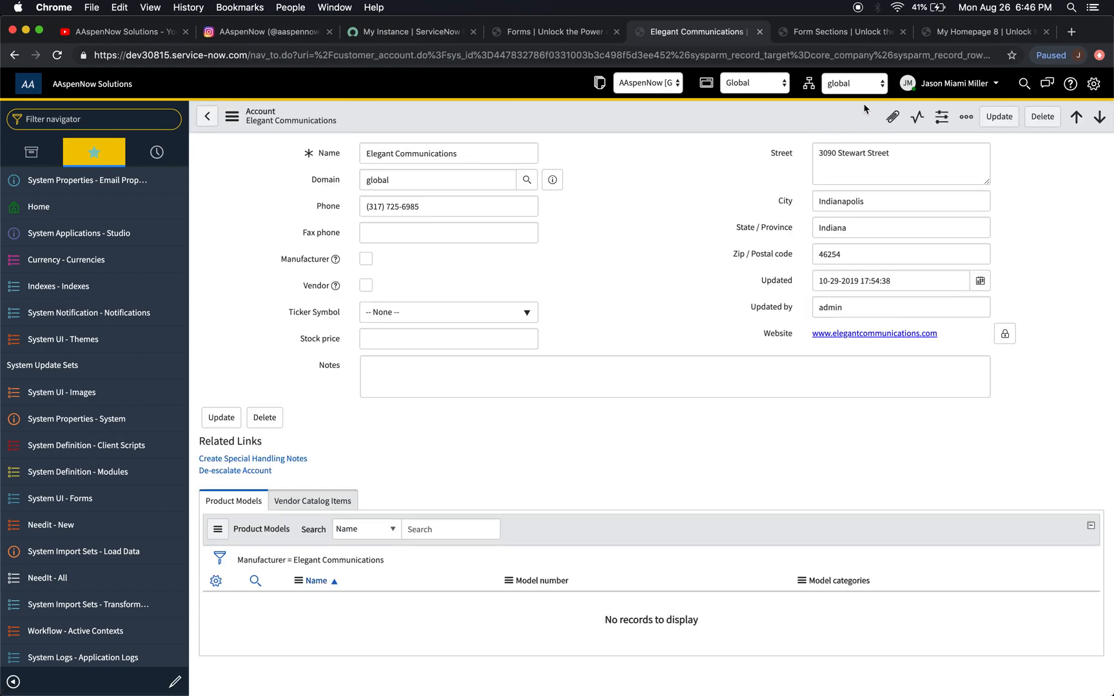
click(554, 31)
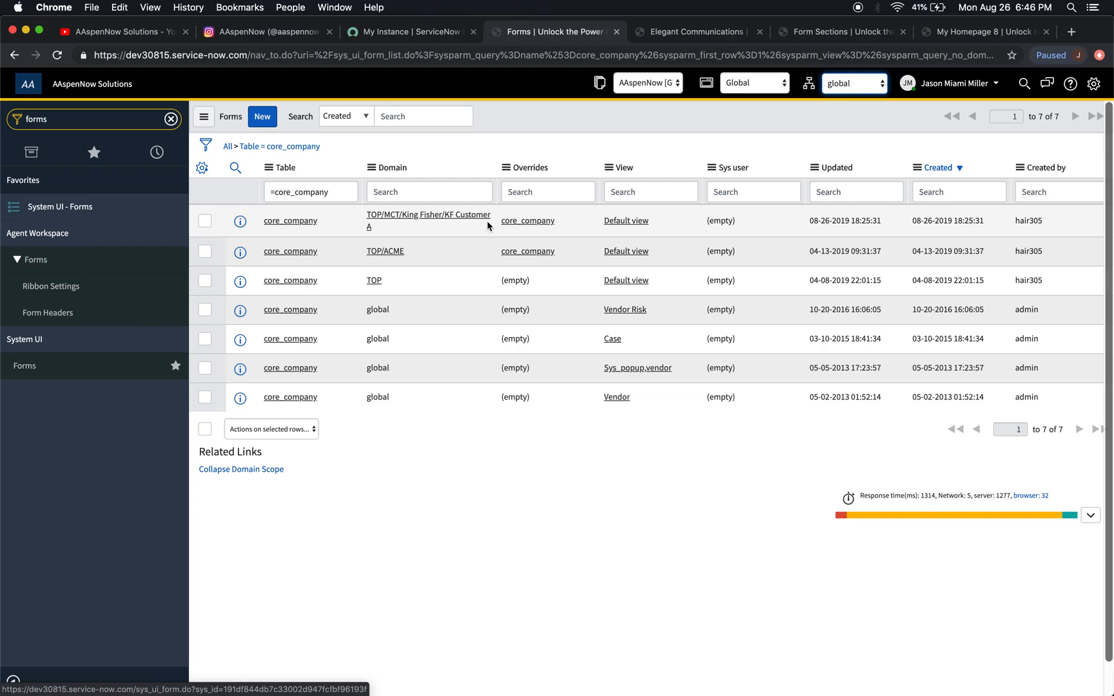
mouse_move(373, 236)
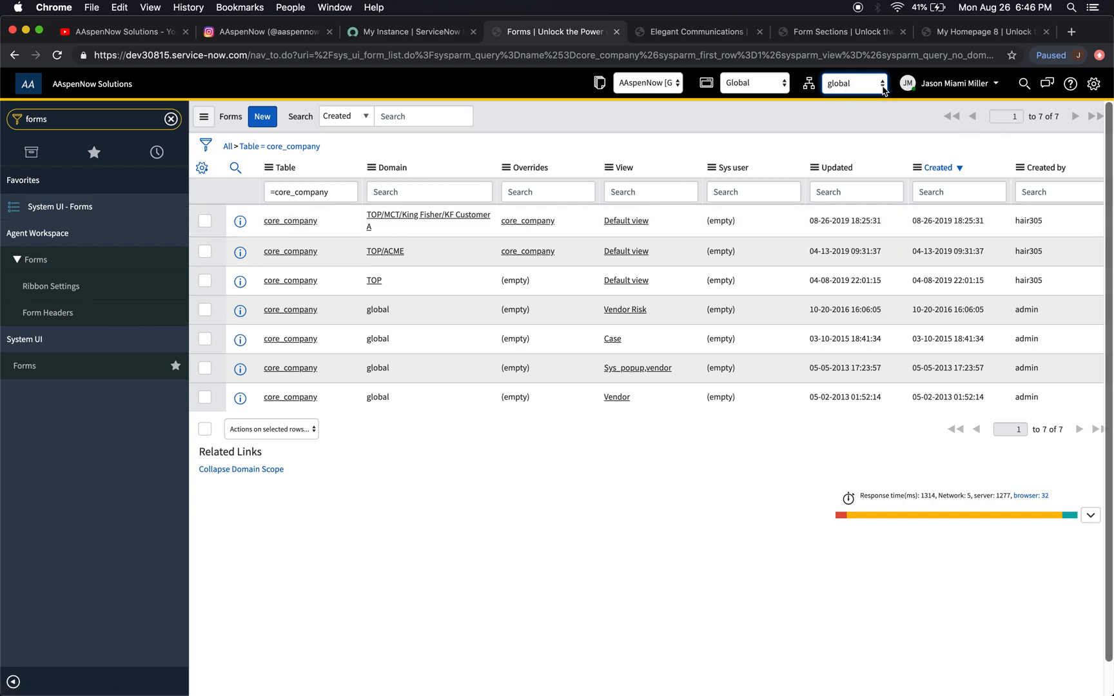
Check the domain picker keeping global, then show the Elegant Communications account.
click(855, 82)
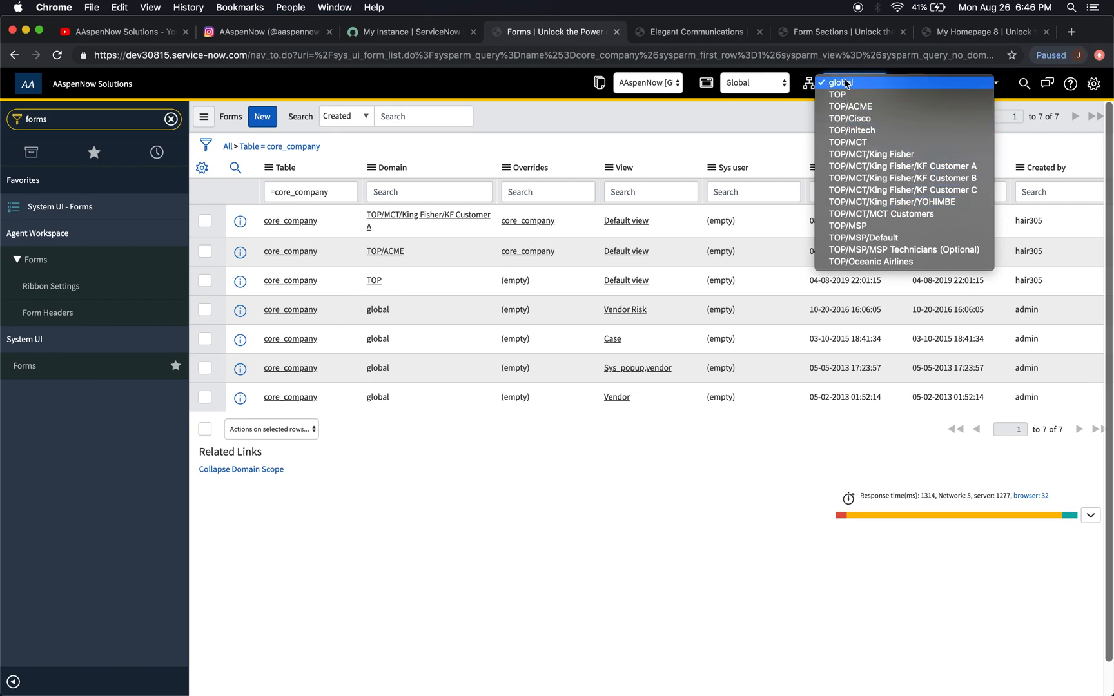
mouse_move(902, 92)
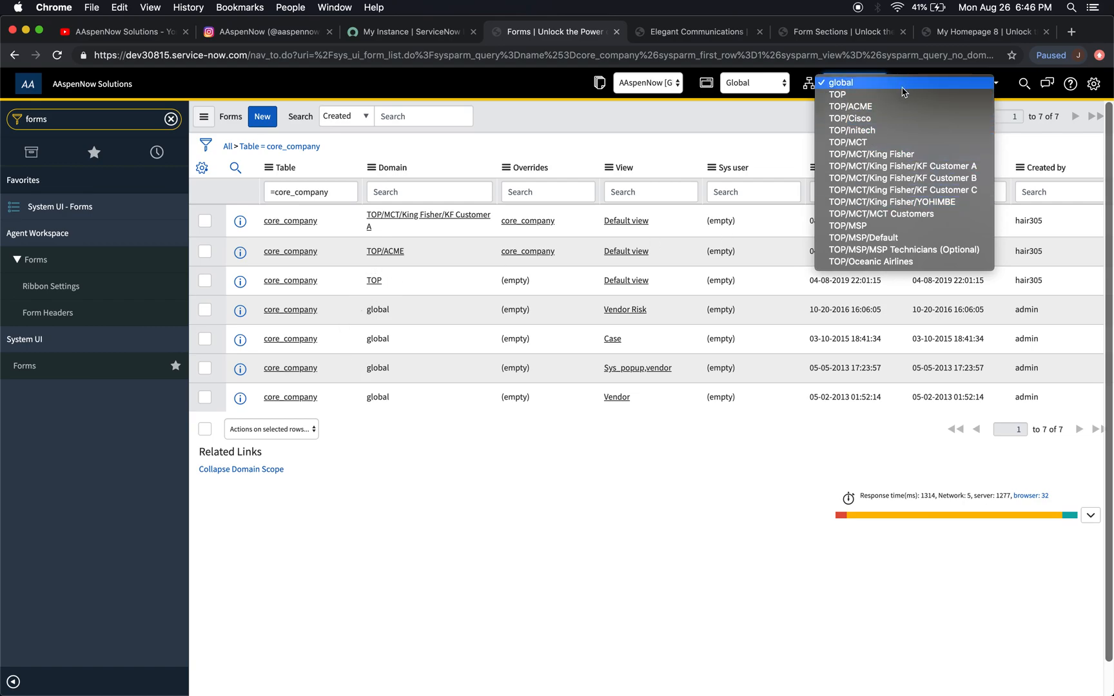
mouse_move(865, 94)
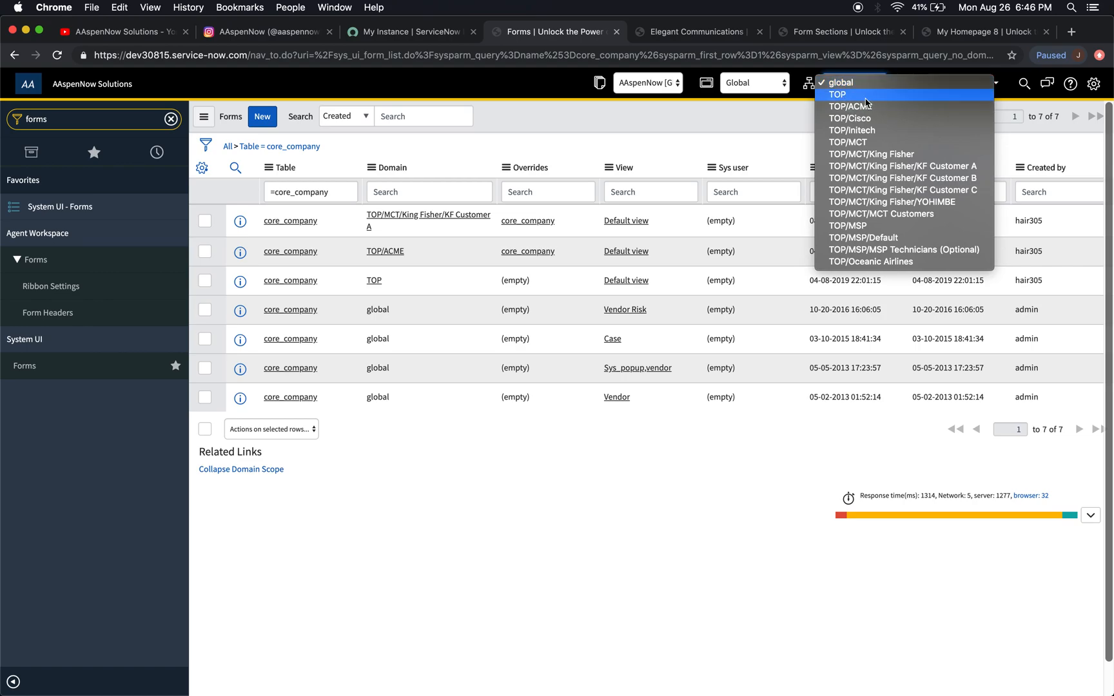
mouse_move(873, 101)
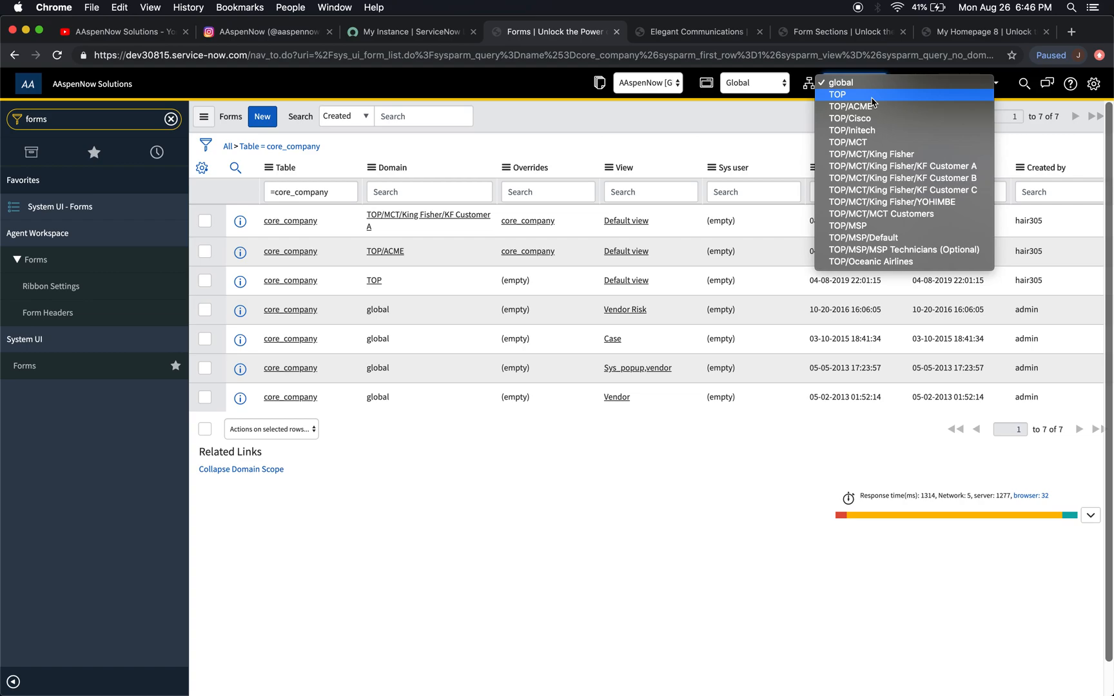
mouse_move(941, 155)
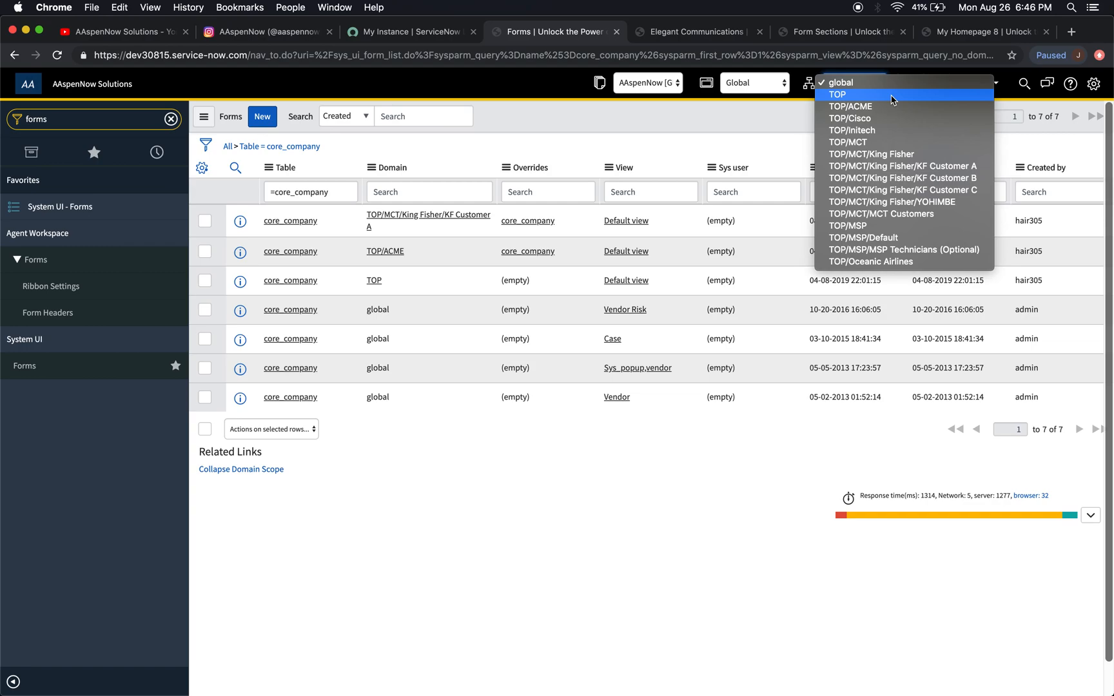
mouse_move(778, 26)
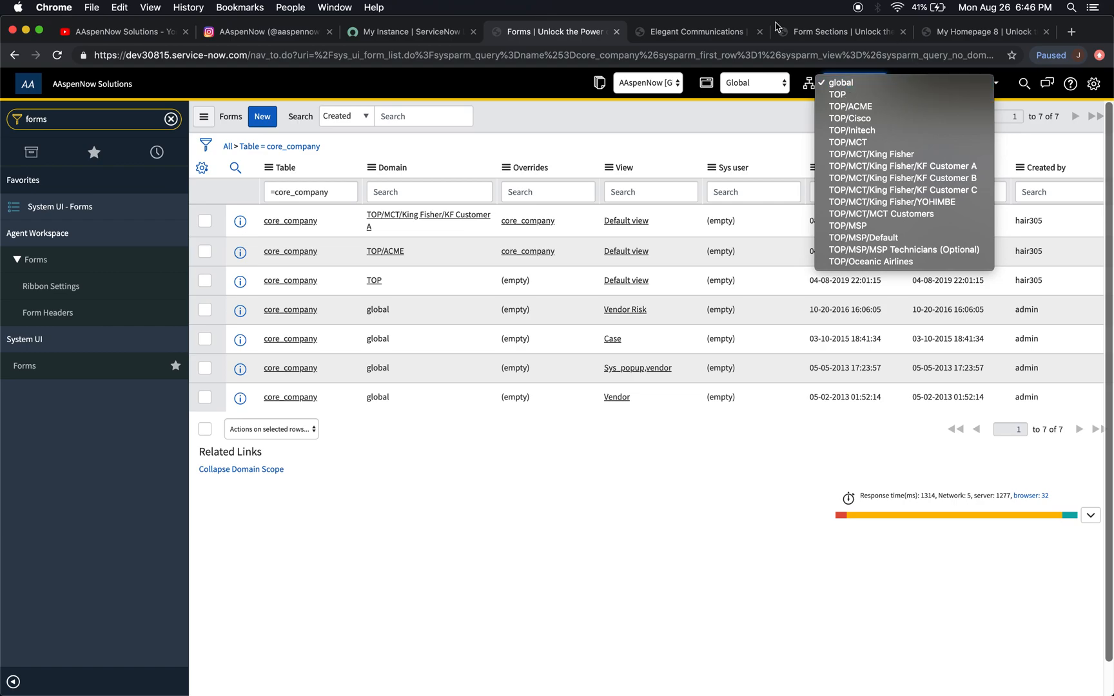
click(840, 83)
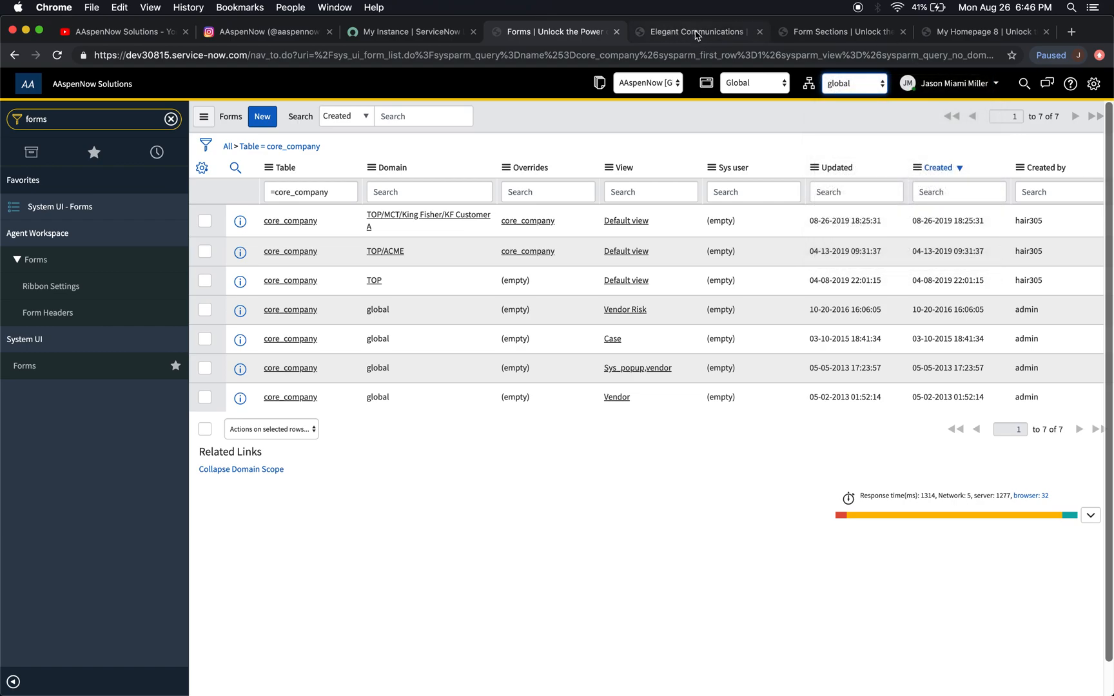
click(697, 31)
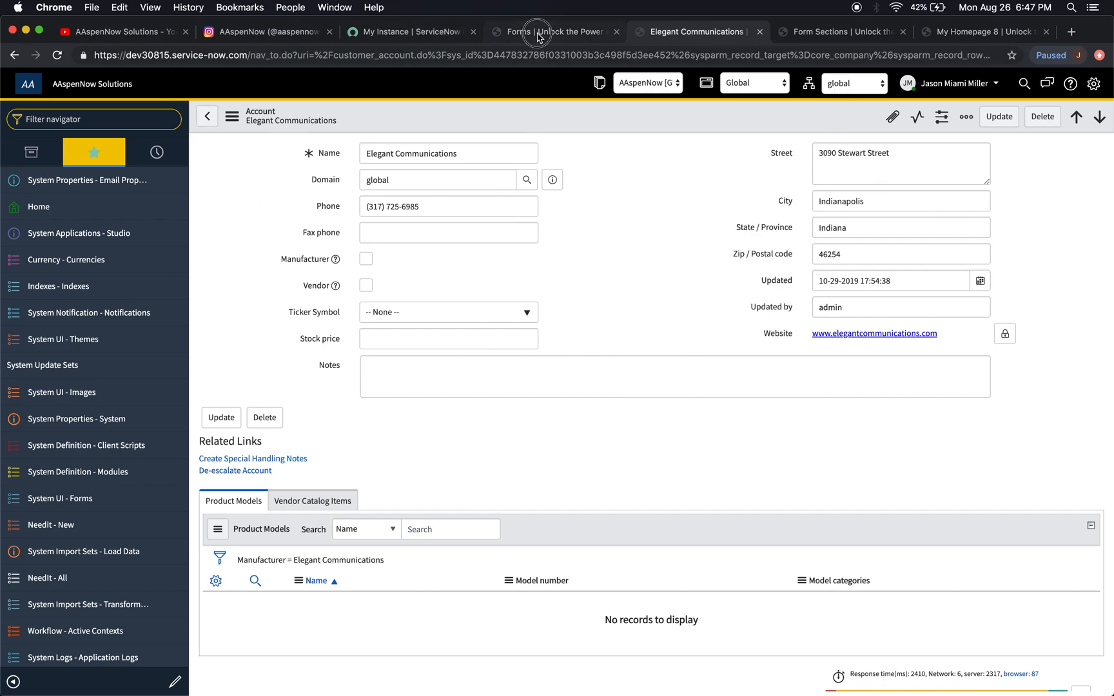
Switch the session domain to TOP/MCT/King Fisher/KF Customer A on the account form.
click(559, 31)
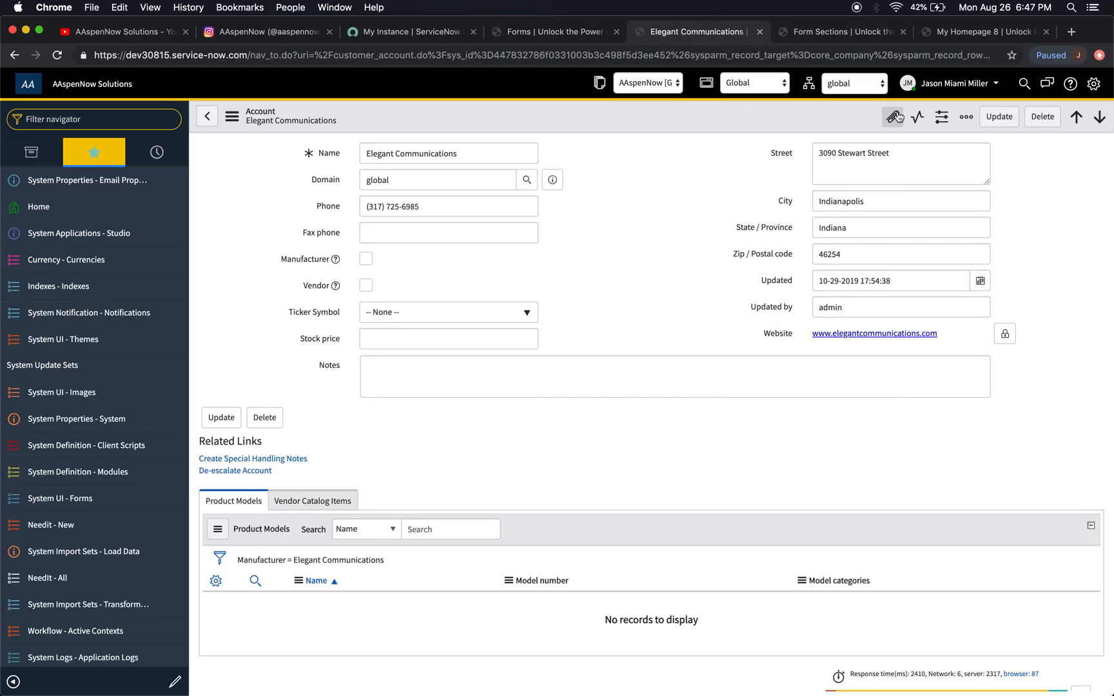
click(854, 83)
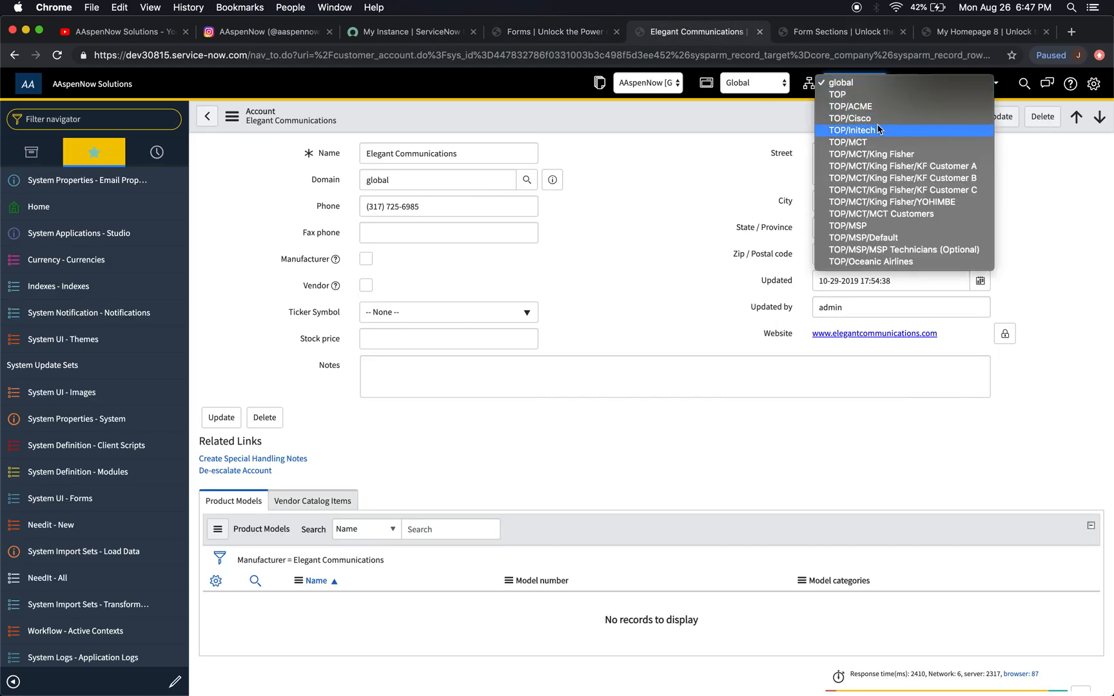
mouse_move(903, 165)
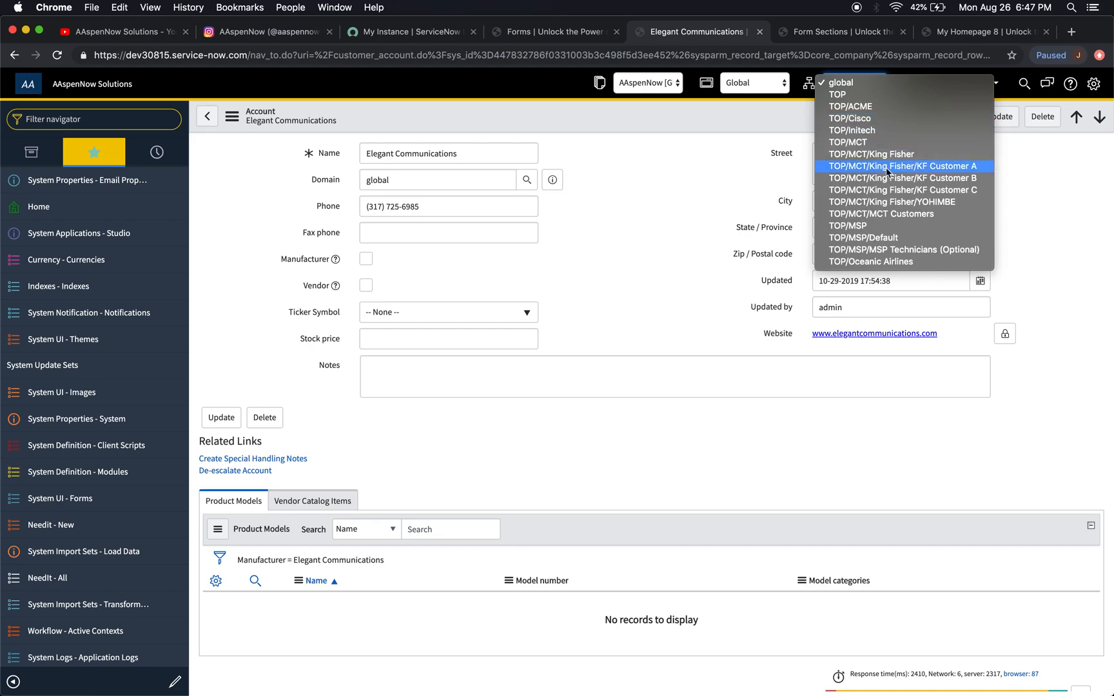
mouse_move(916, 250)
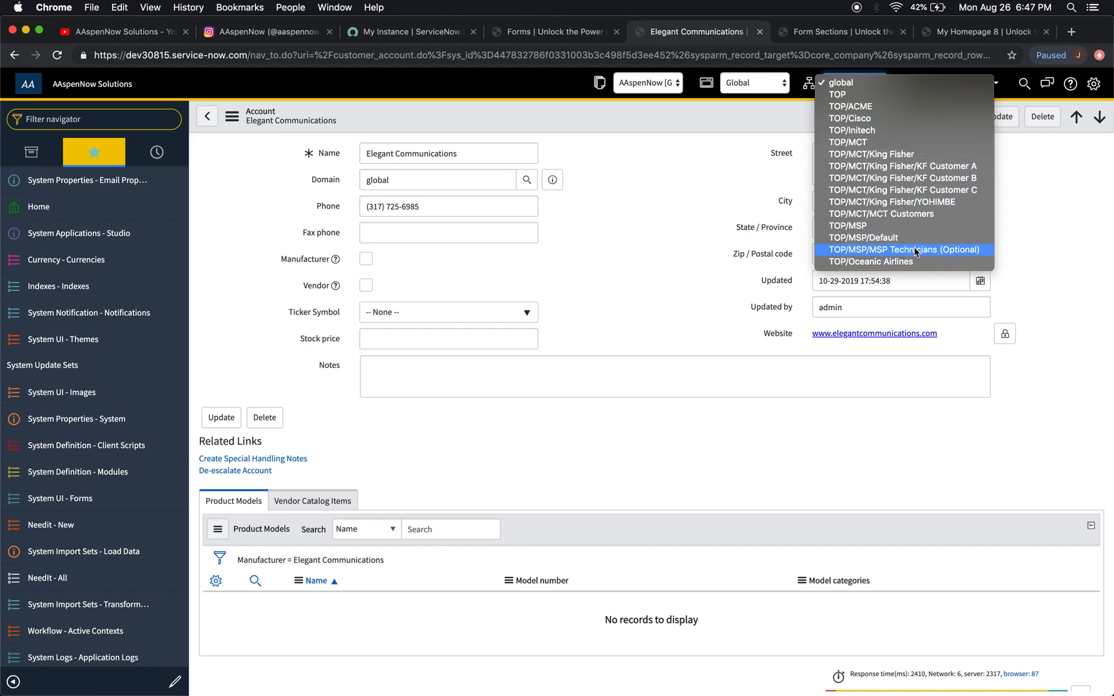
mouse_move(932, 193)
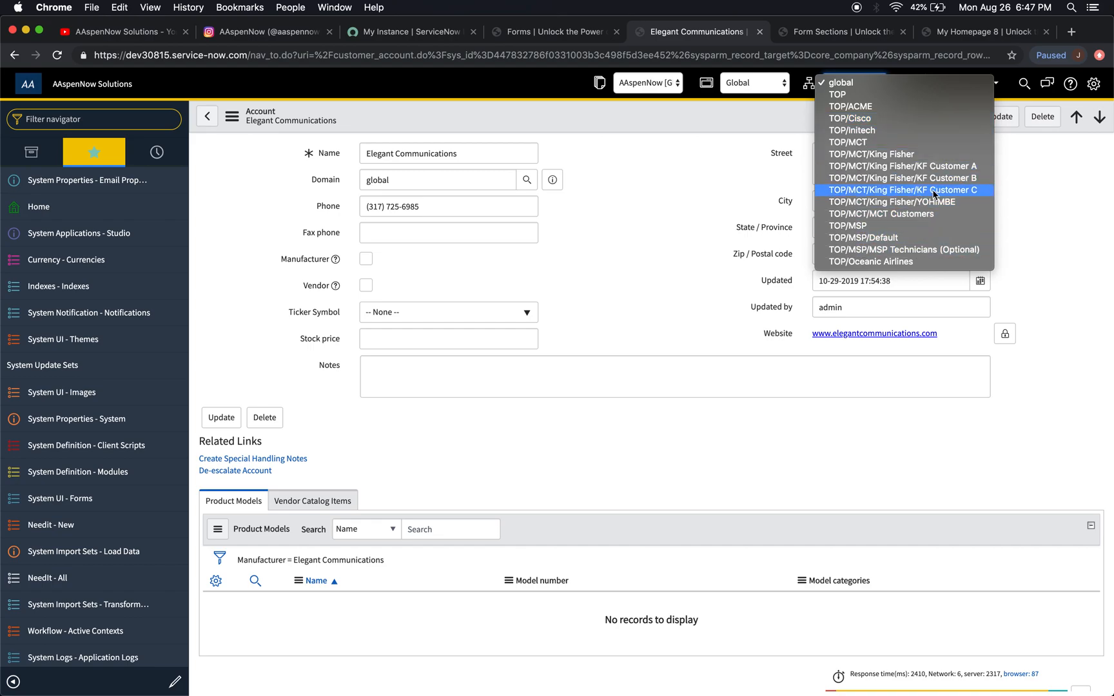
click(900, 190)
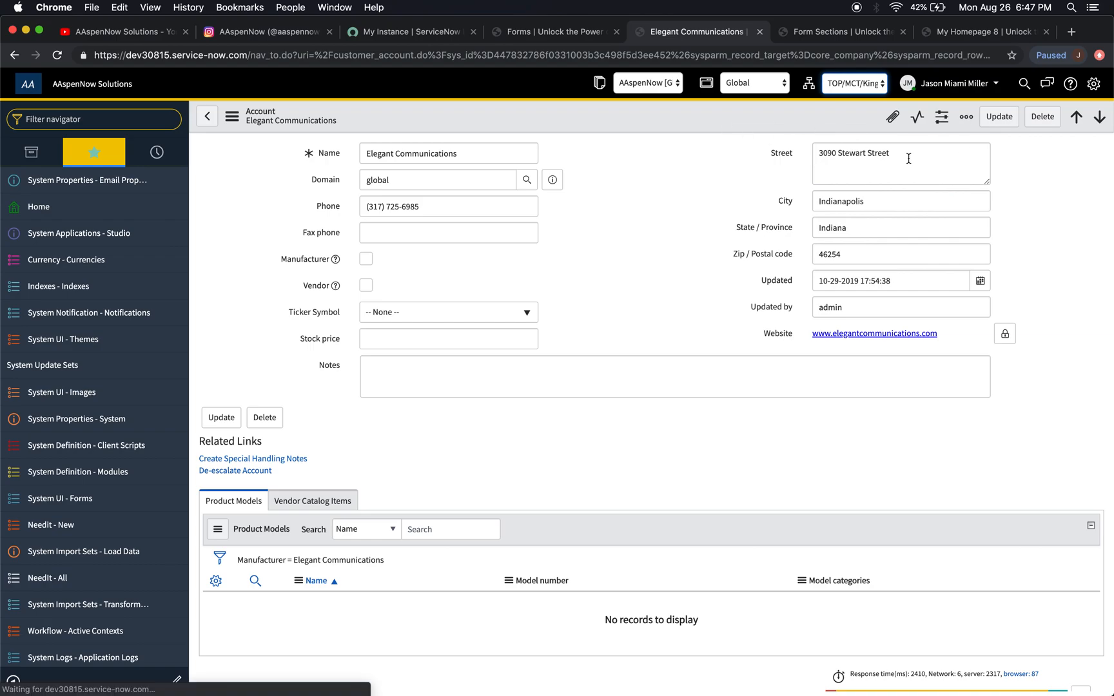
mouse_move(647, 316)
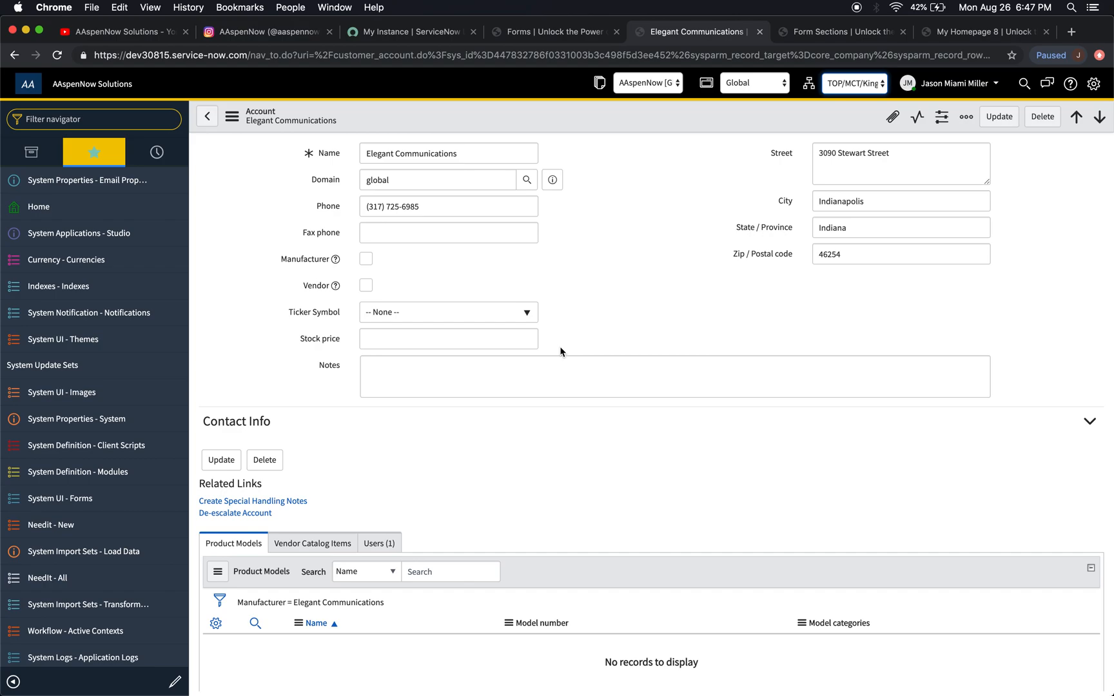
mouse_move(686, 120)
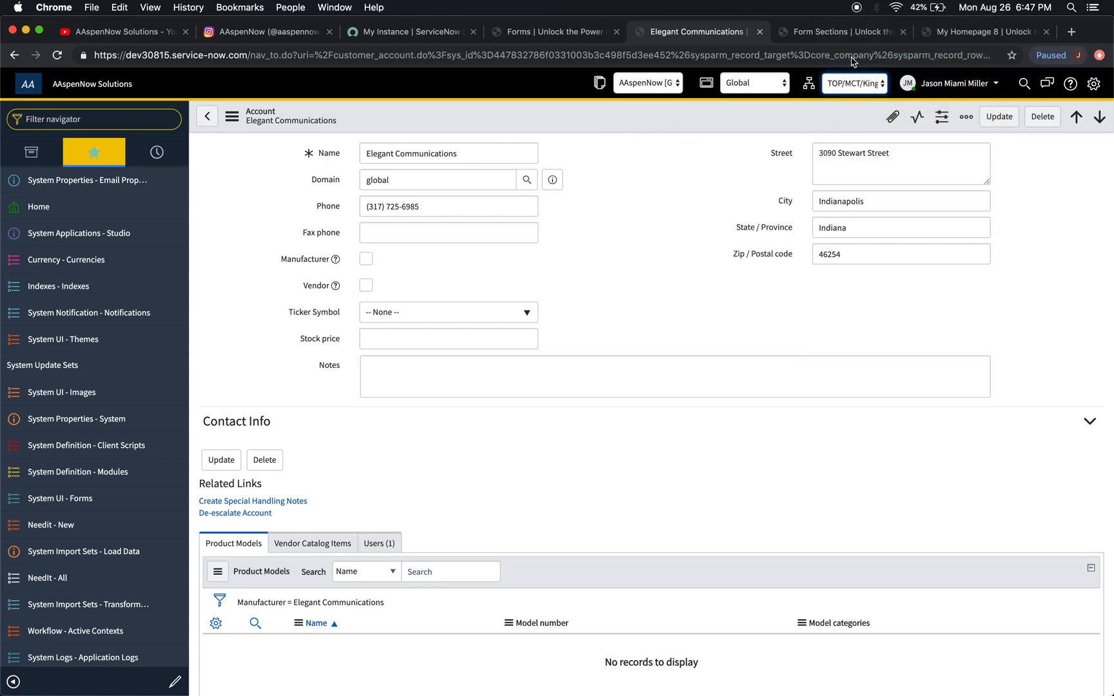
mouse_move(644, 205)
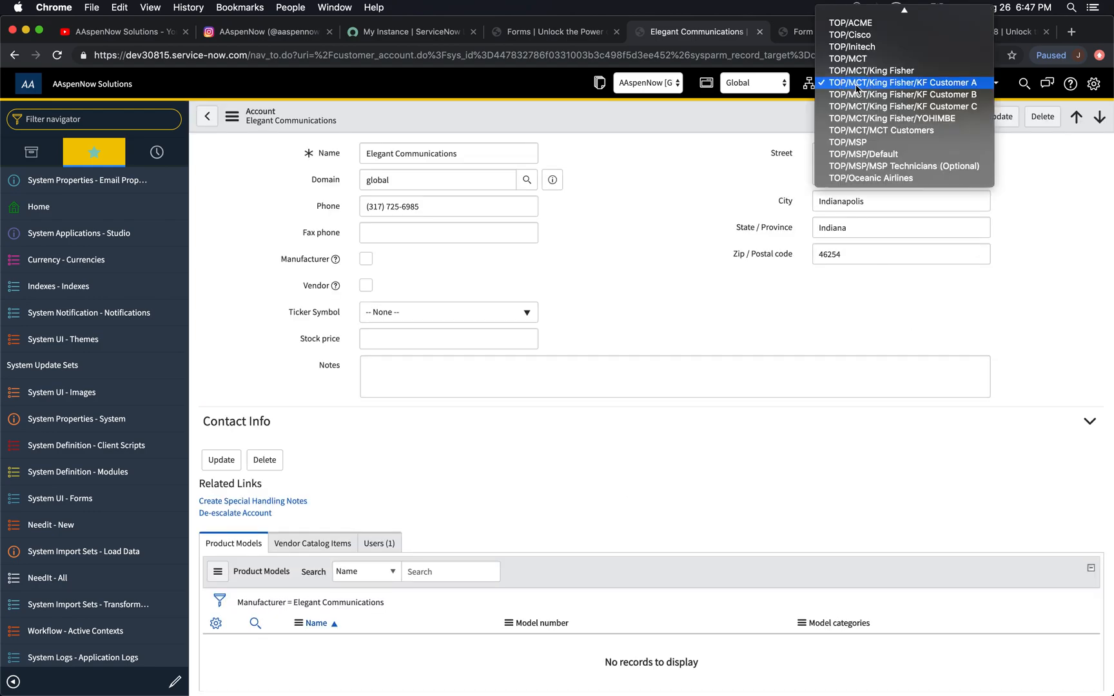
click(902, 83)
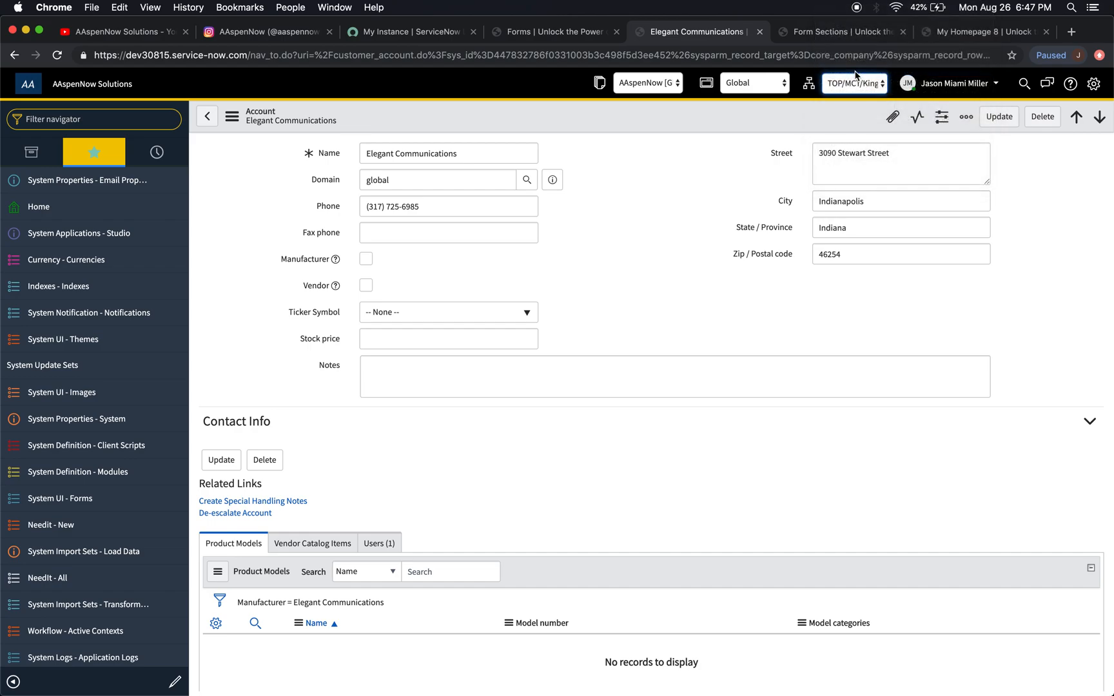
mouse_move(693, 346)
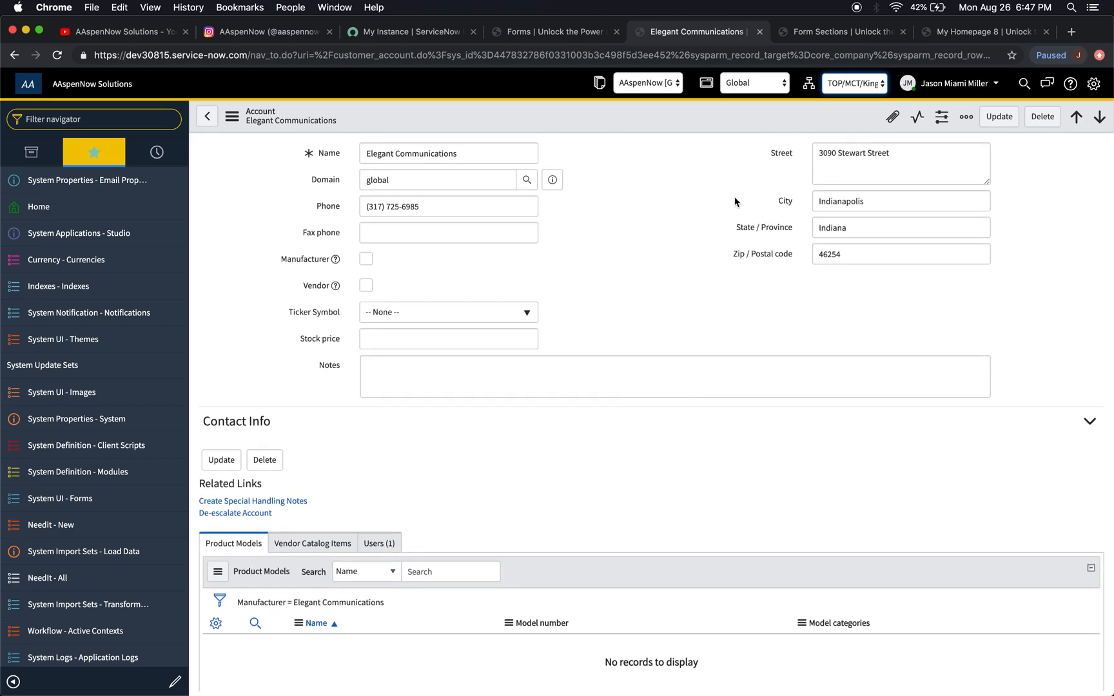
click(854, 83)
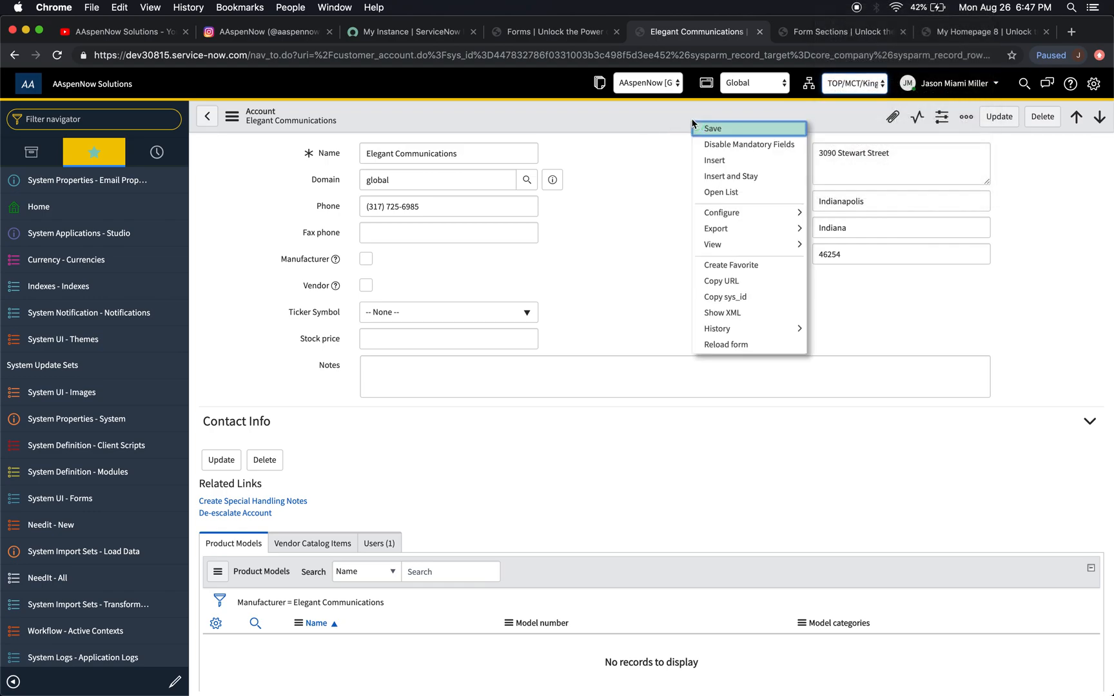
mouse_move(721, 213)
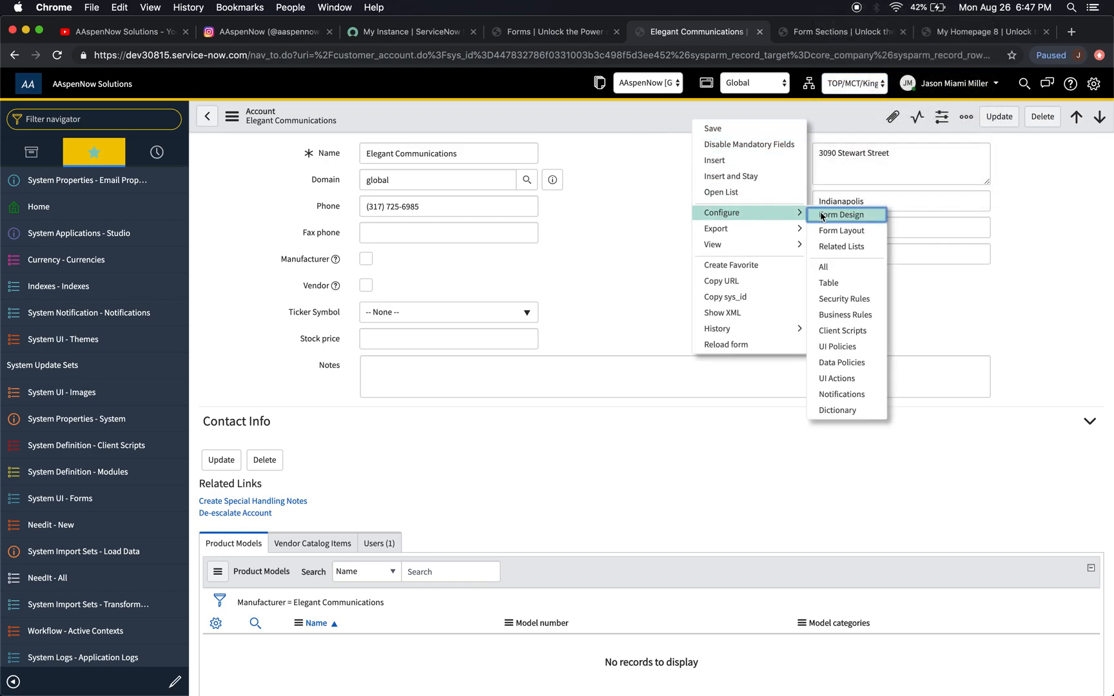
Choose Configure > Form Layout for the Account form.
click(838, 214)
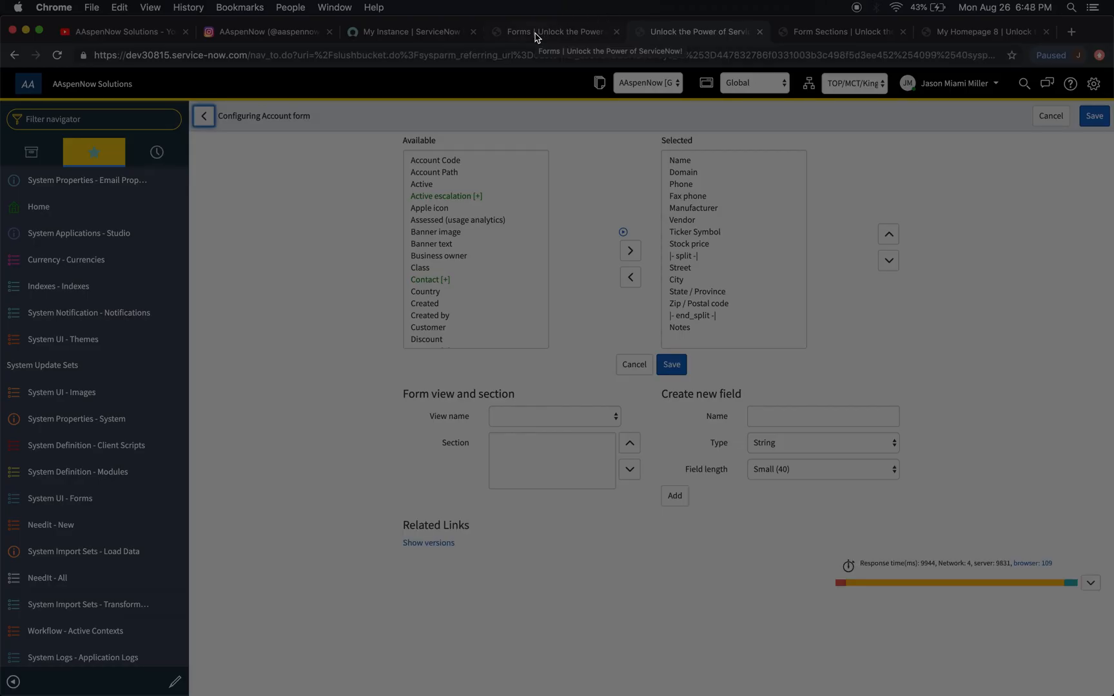
Add Active and Country, remove Manufacturer, Vendor, Ticker Symbol and Stock price, and save the layout.
click(553, 415)
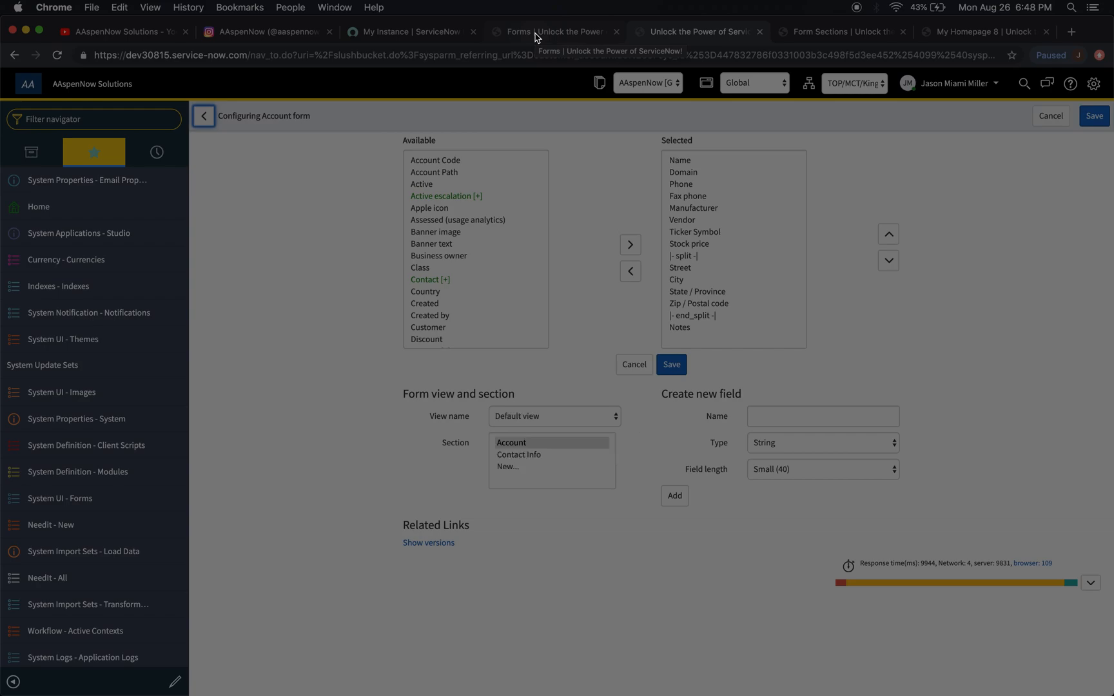
mouse_move(83, 658)
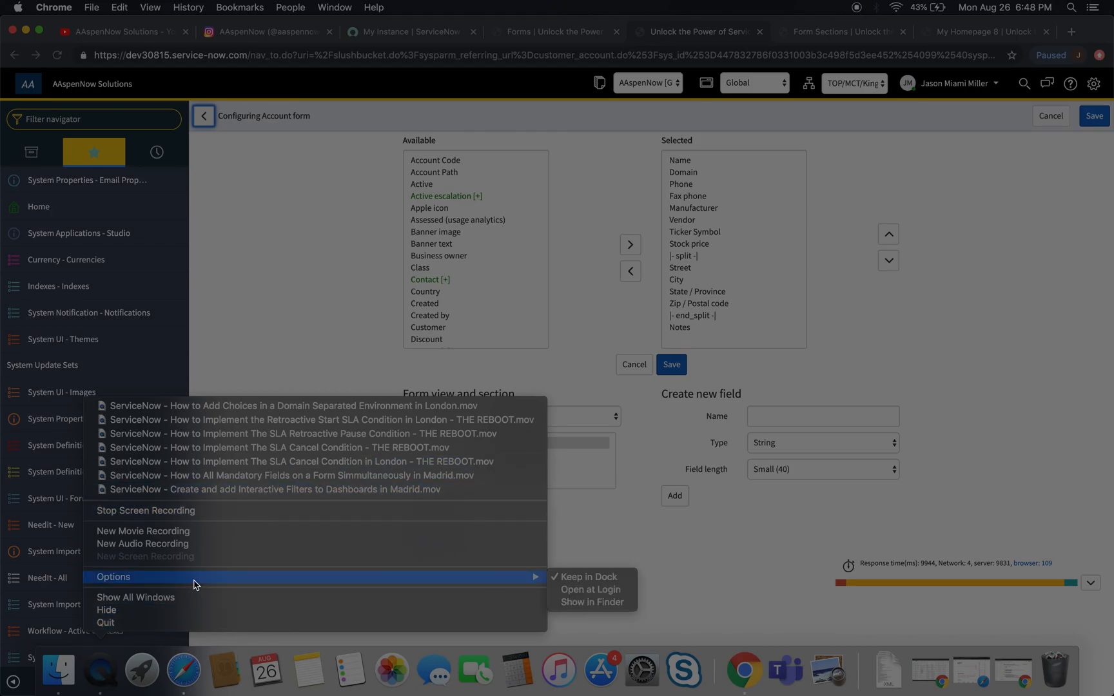
mouse_move(309, 346)
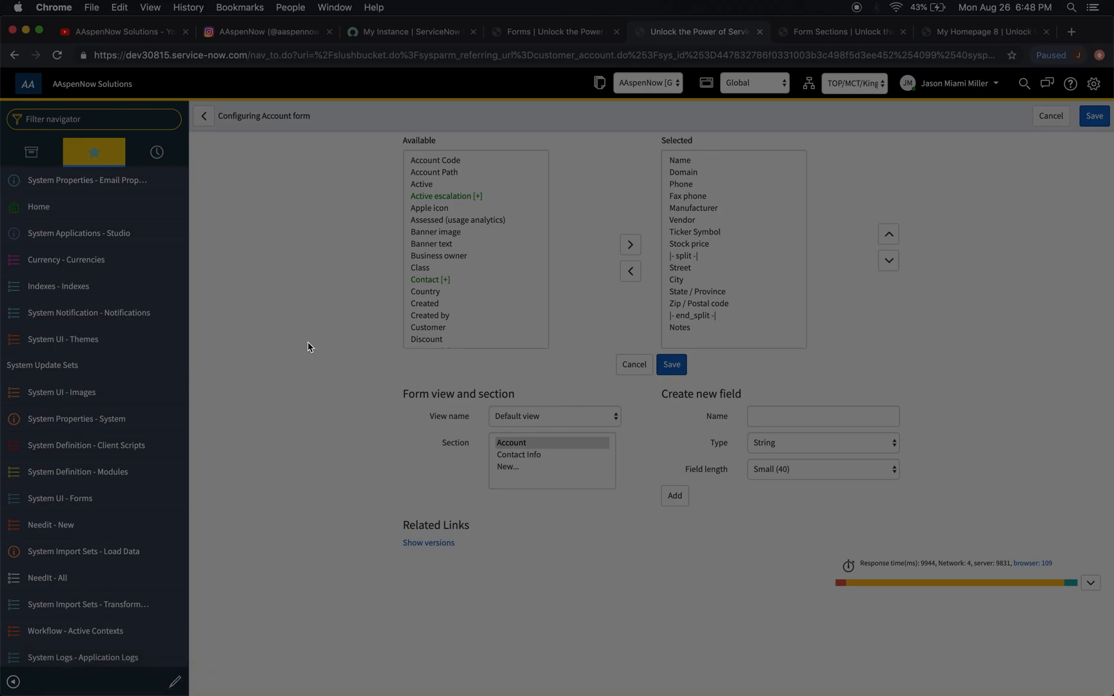
mouse_move(477, 249)
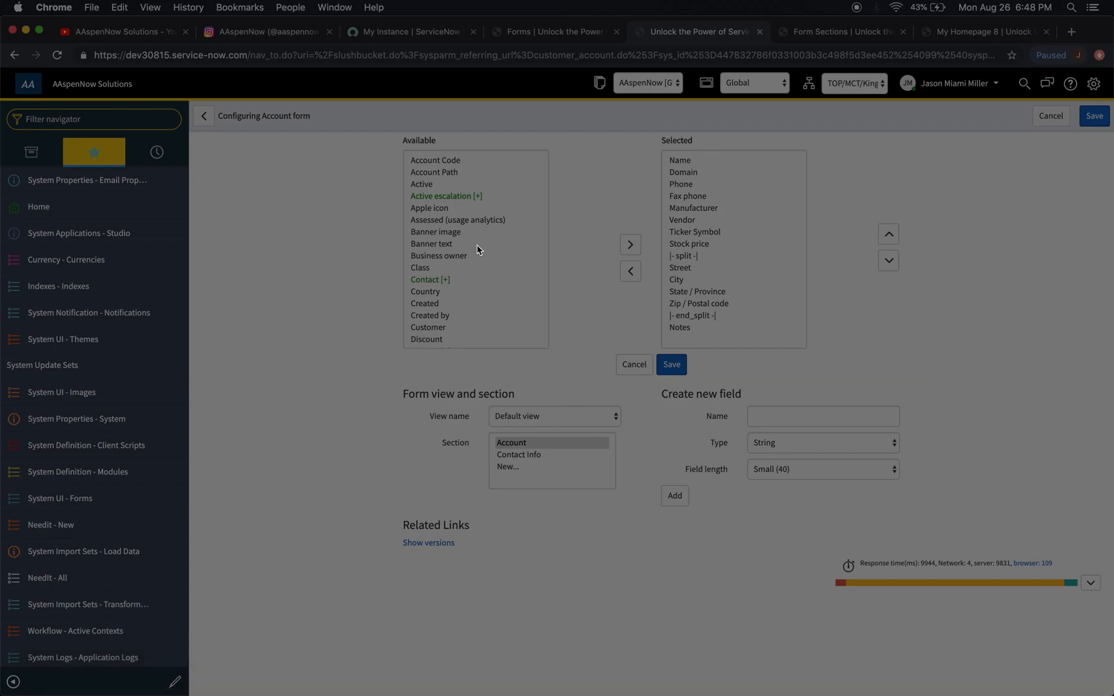
click(422, 185)
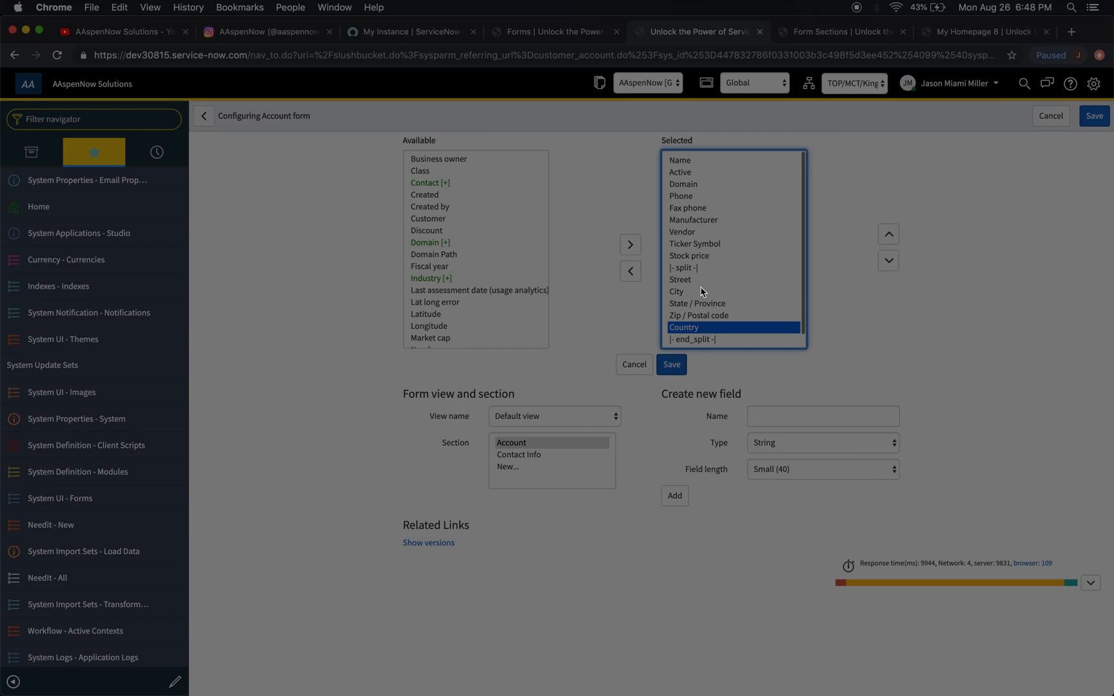
click(695, 243)
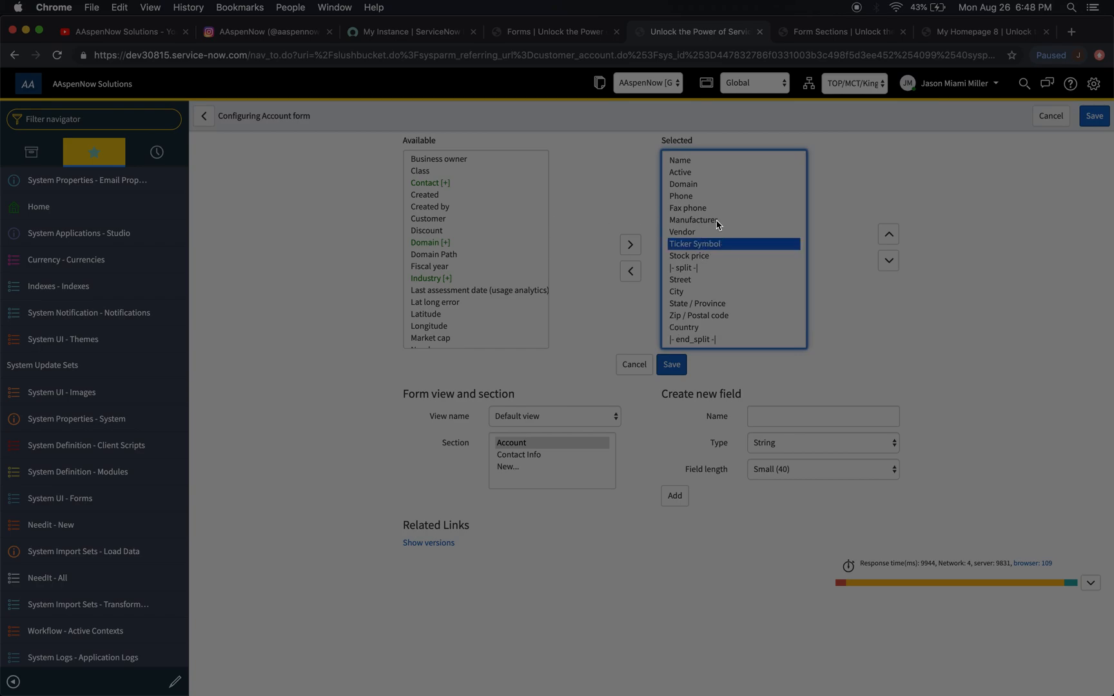
click(693, 219)
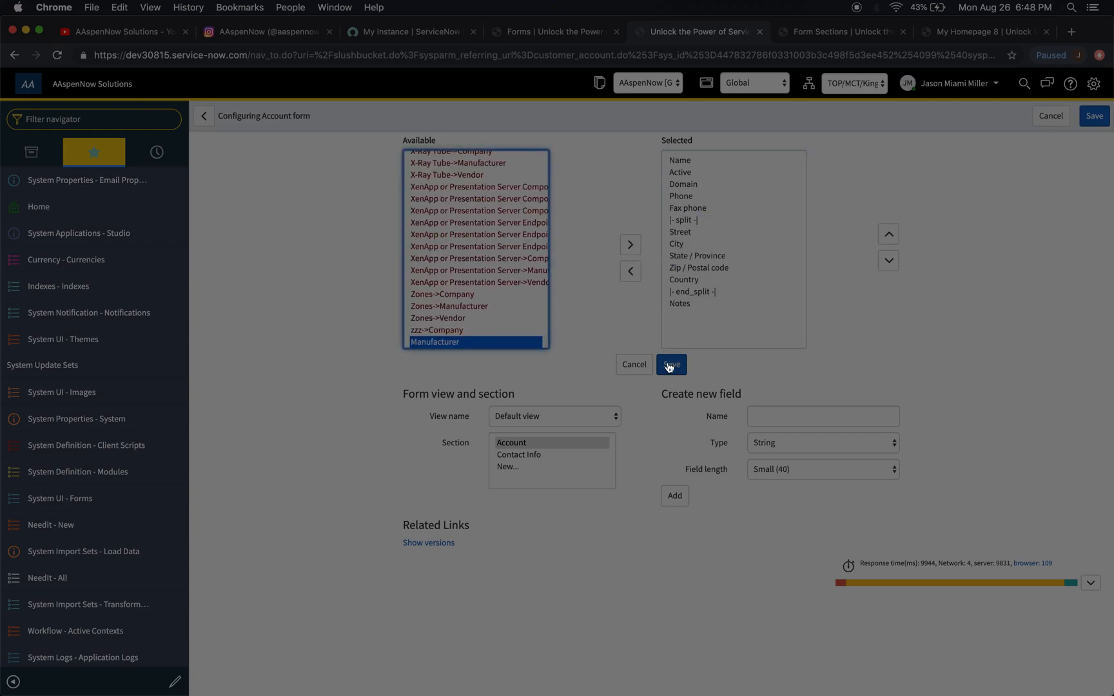
click(669, 364)
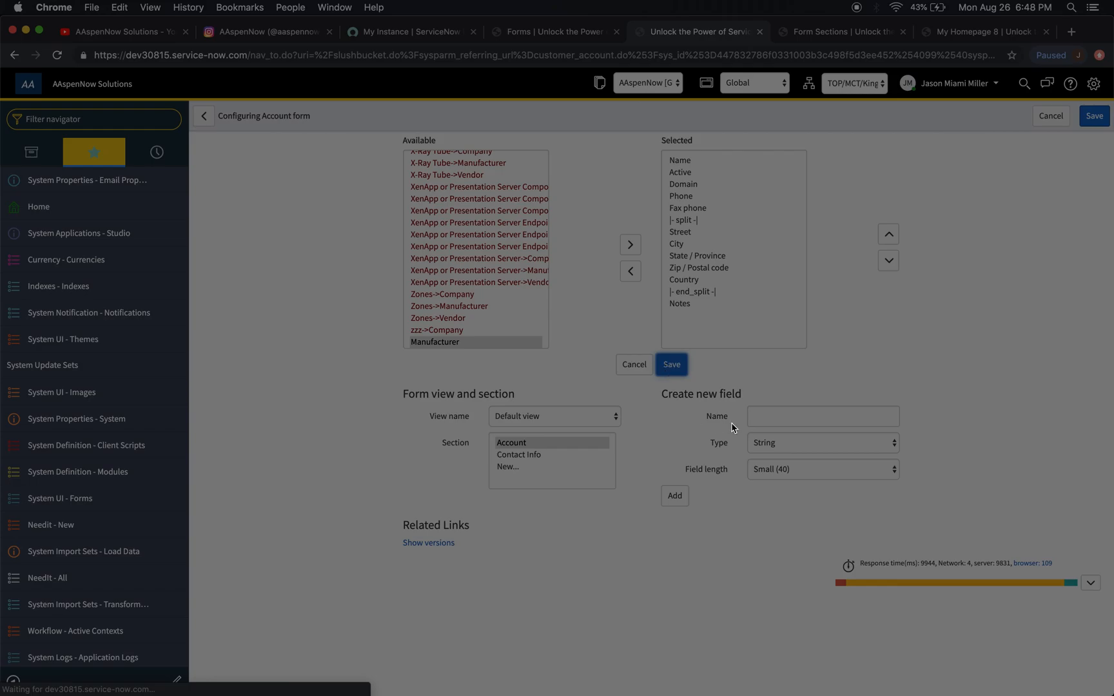
click(670, 364)
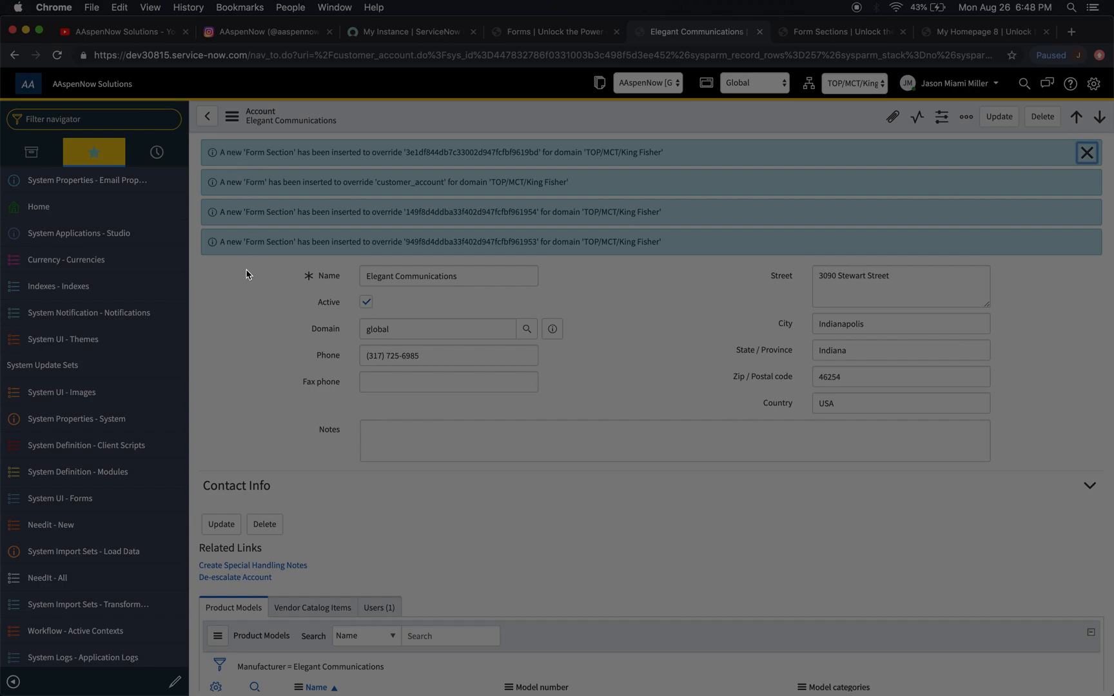
mouse_move(272, 246)
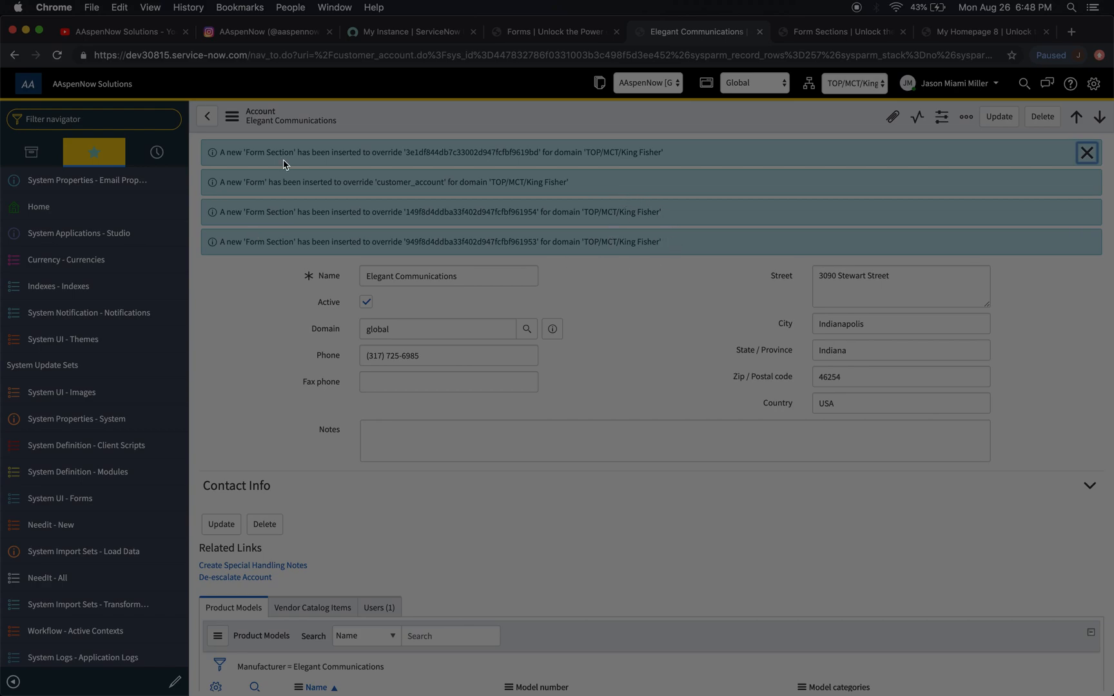
mouse_move(228, 193)
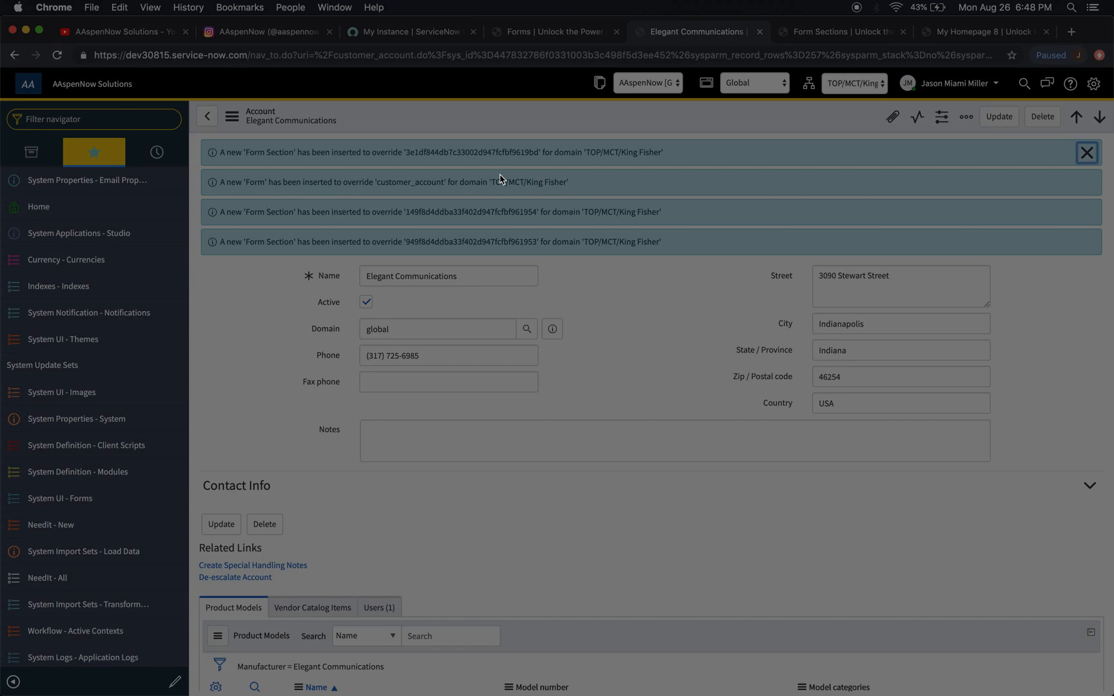
mouse_move(587, 183)
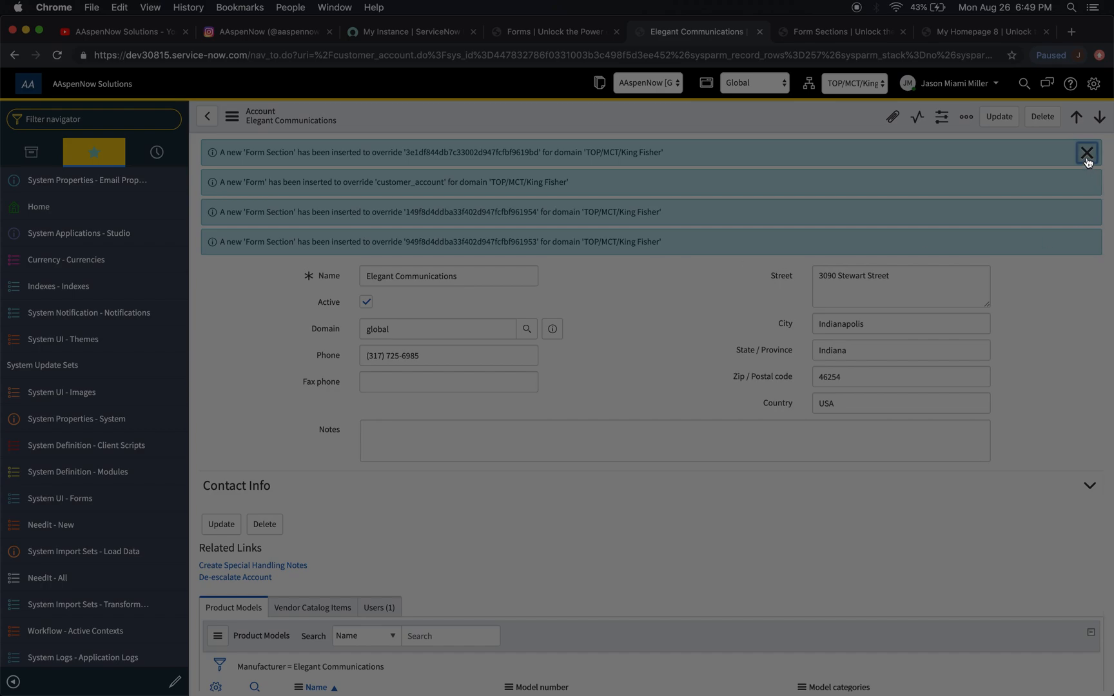
Dismiss the King Fisher domain override notices on the account form.
click(1087, 153)
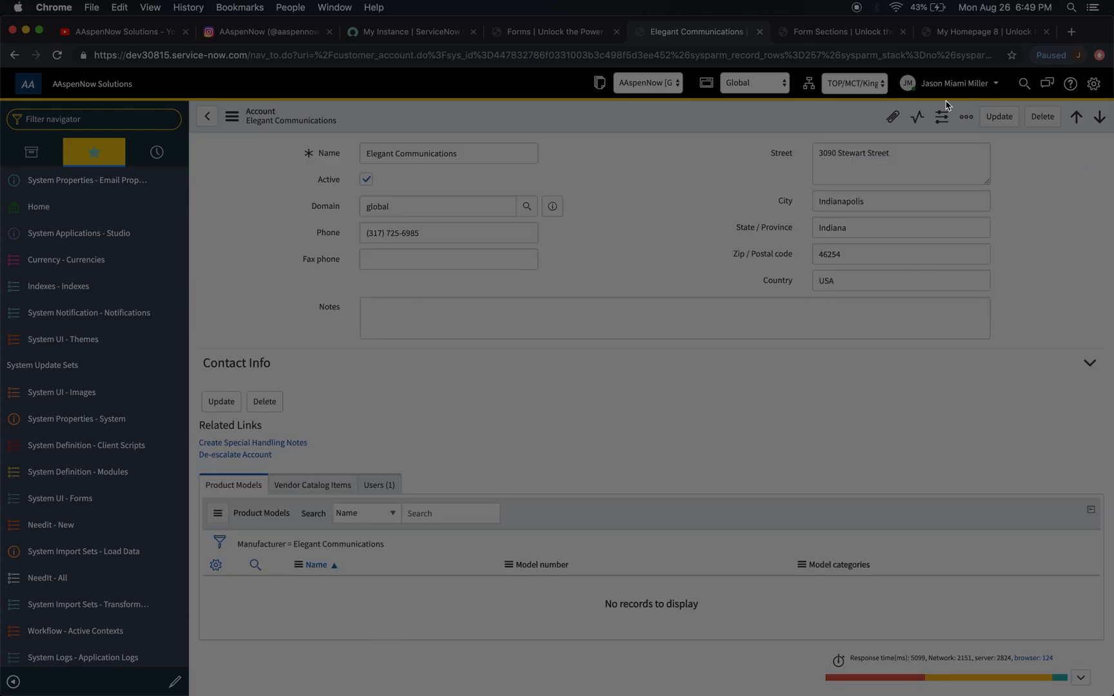
Switch the session domain to TOP/MCT, then return to the core_company forms list.
click(852, 82)
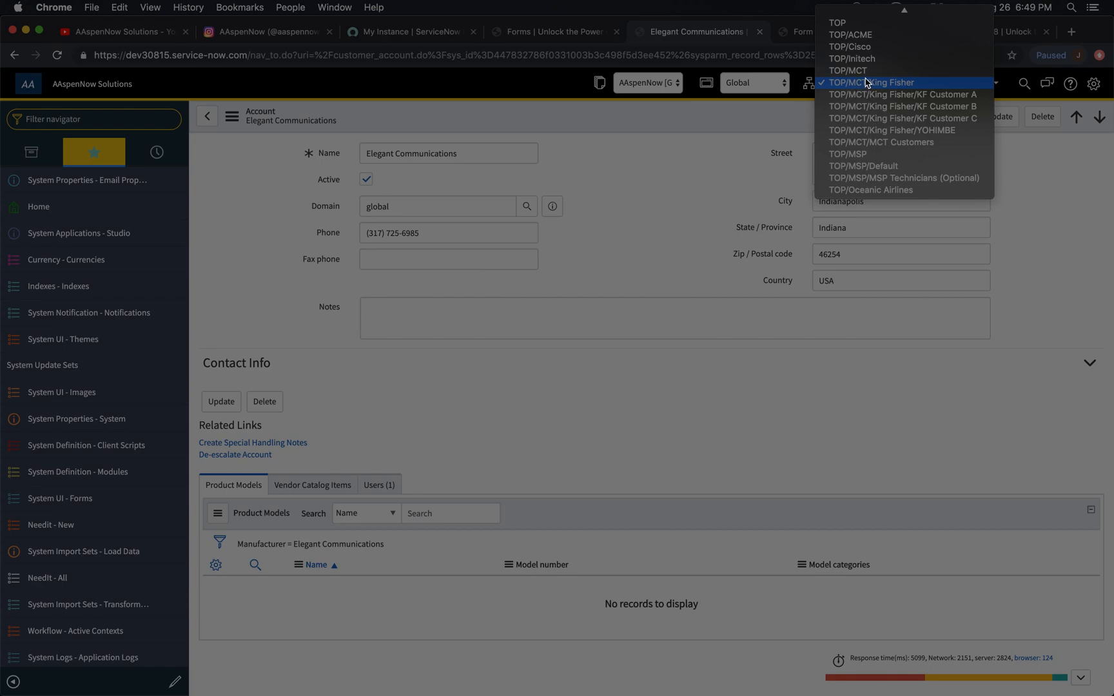
click(844, 69)
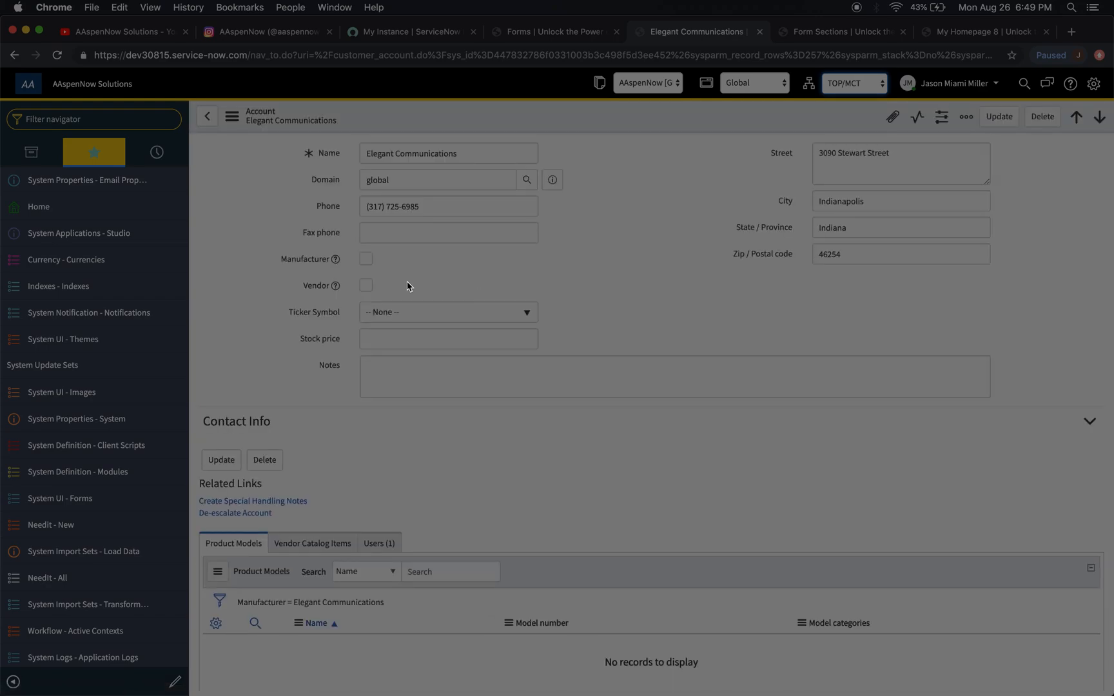
mouse_move(588, 326)
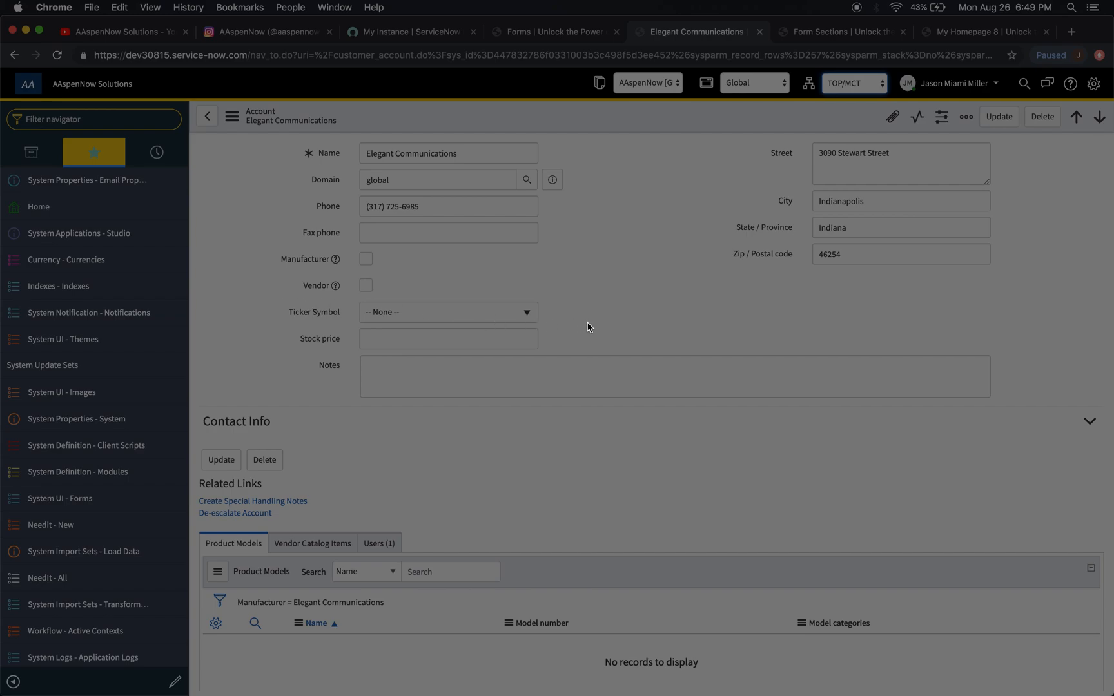
mouse_move(794, 290)
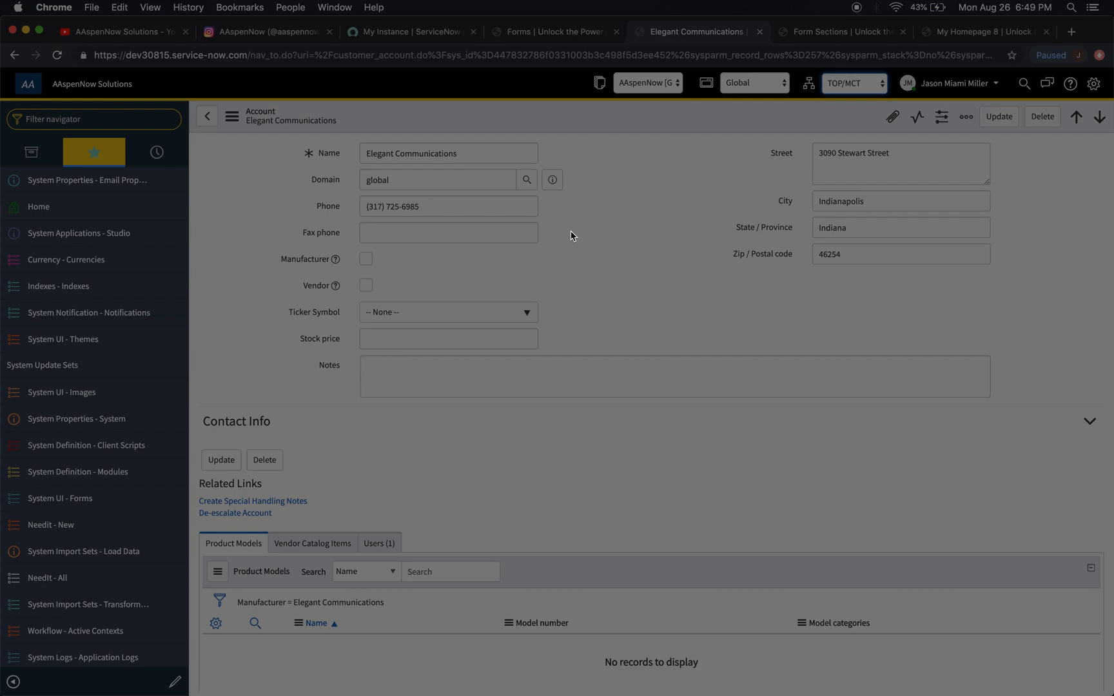
click(553, 31)
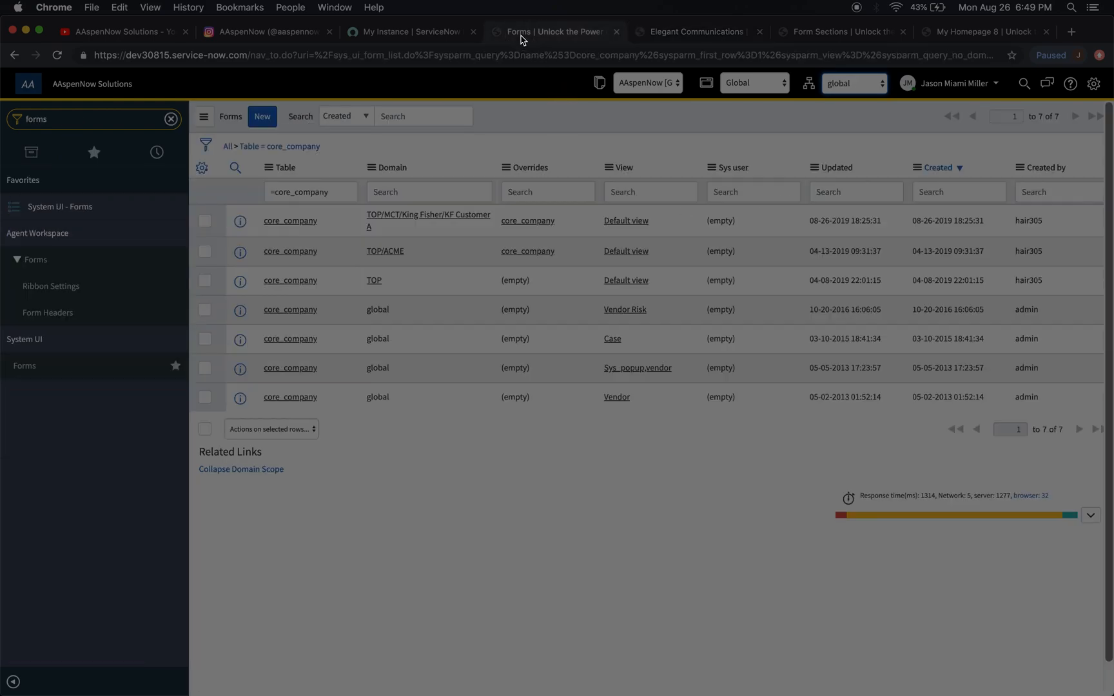
mouse_move(157, 186)
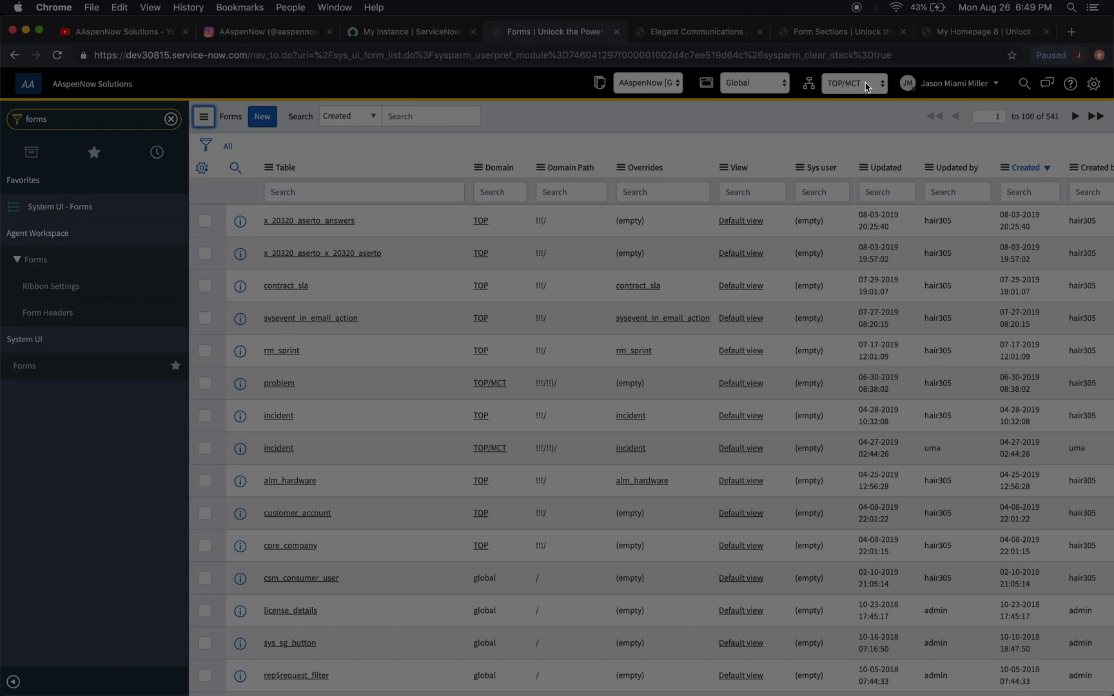
Switch the session back to the global domain and expand domain scope on the Forms list.
click(852, 82)
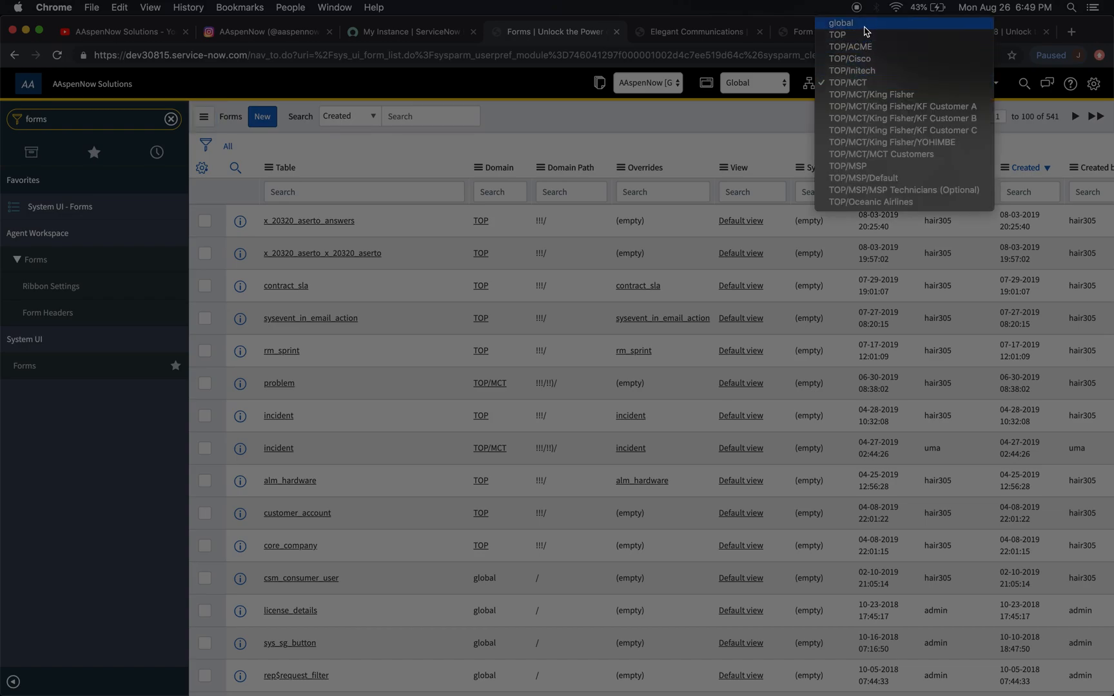
click(841, 22)
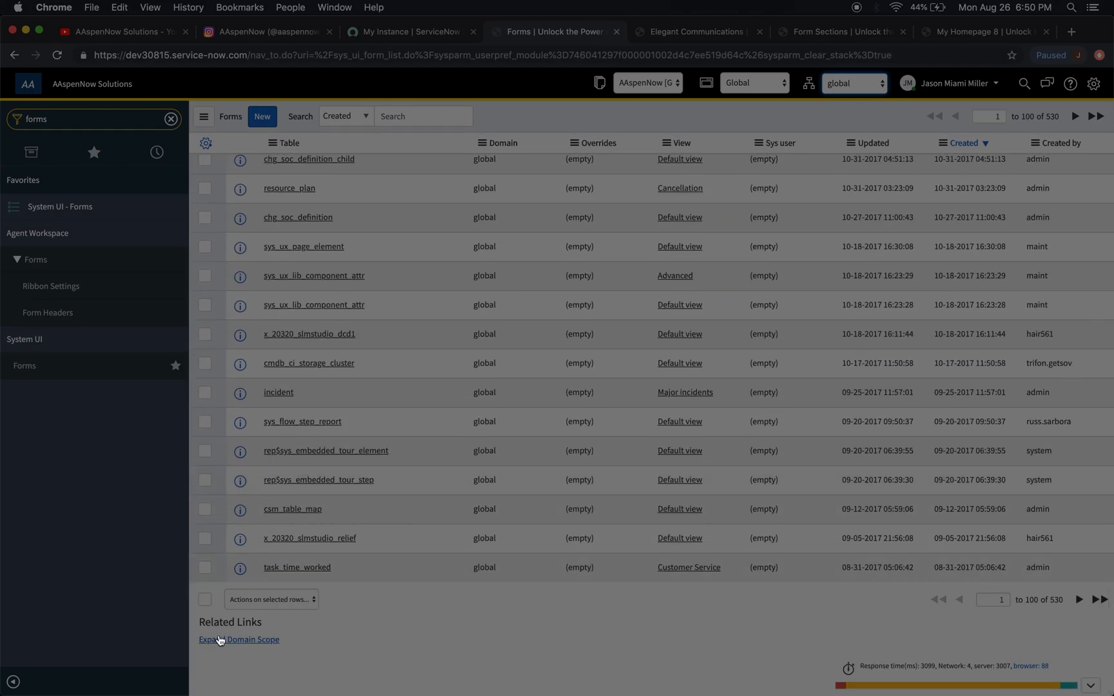
click(238, 639)
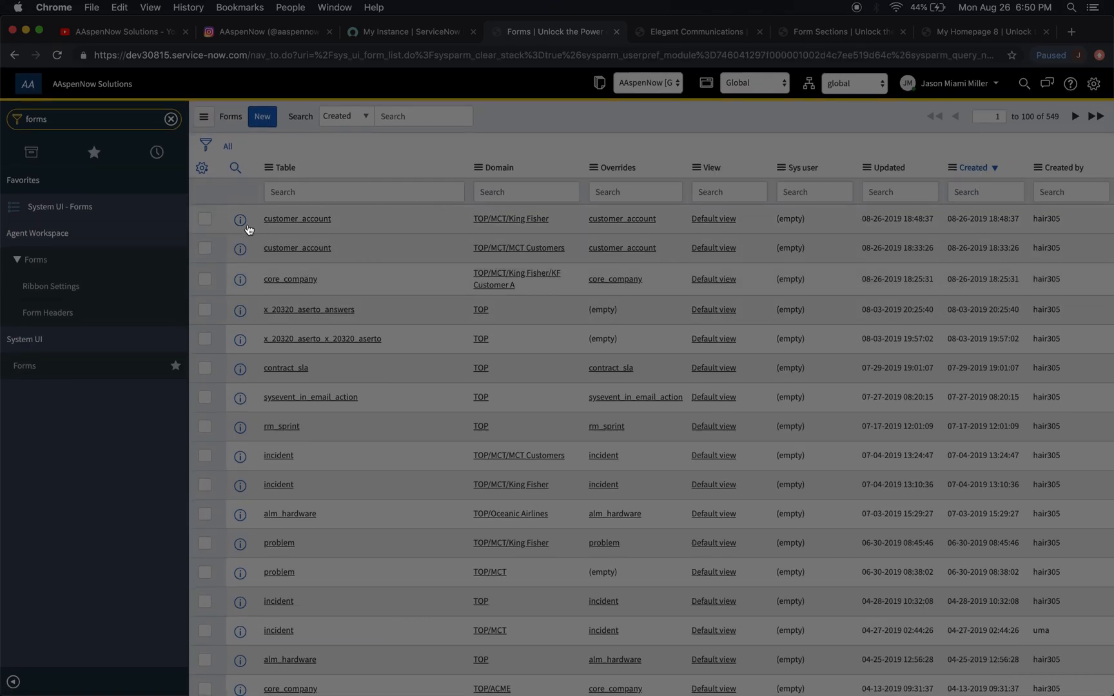
mouse_move(448, 220)
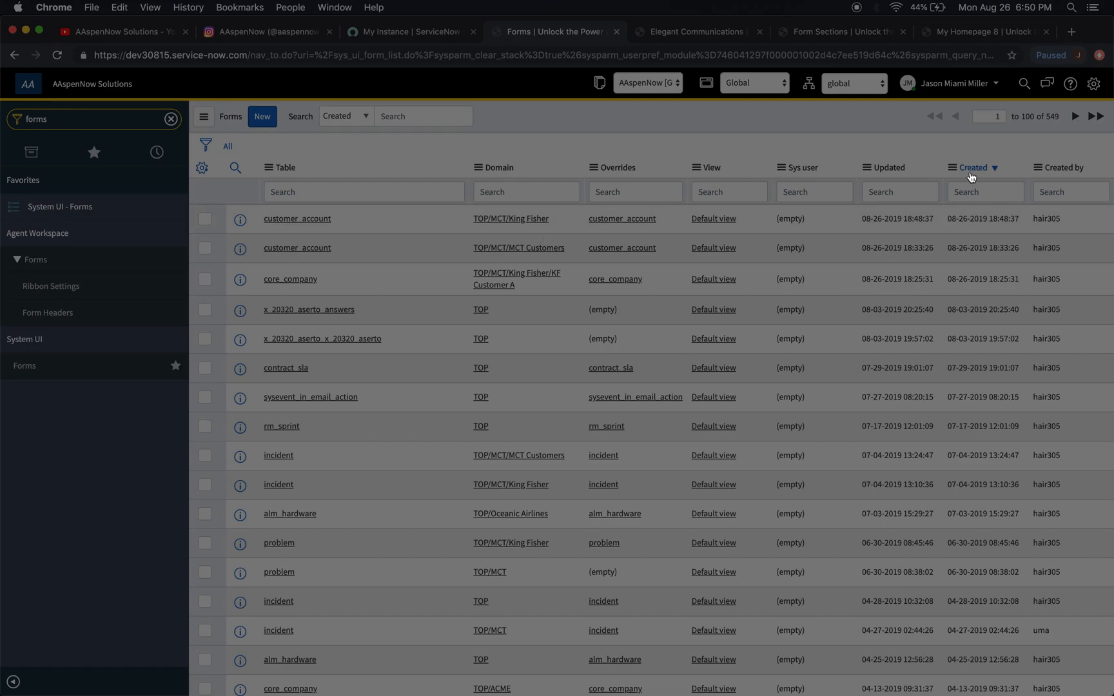
mouse_move(1004, 218)
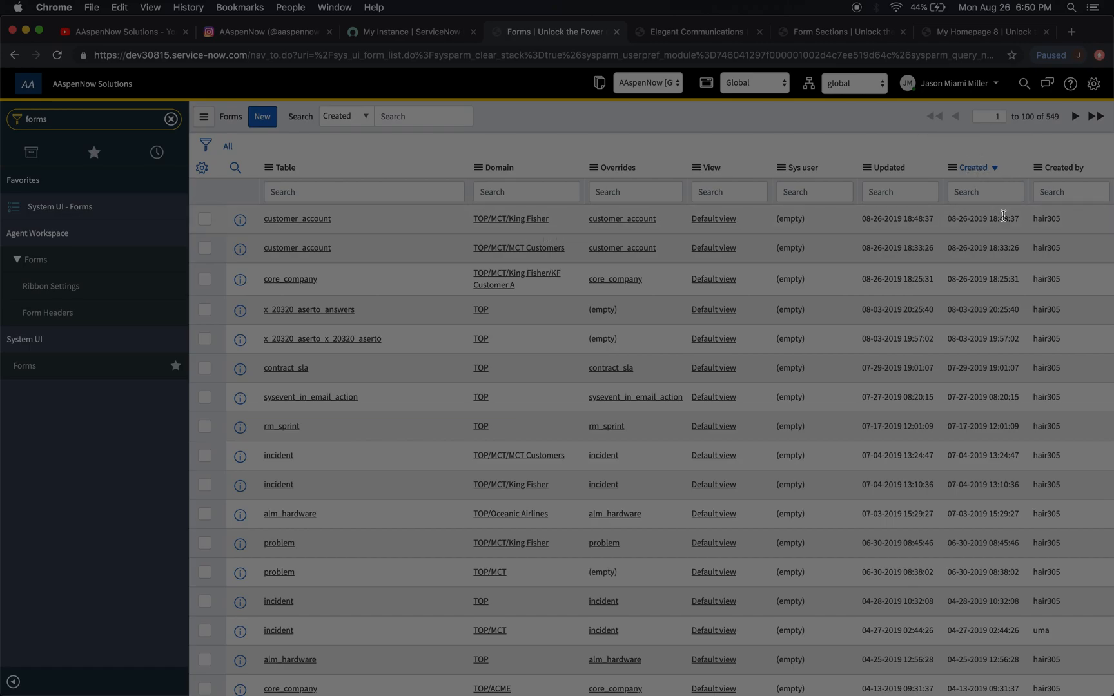
mouse_move(668, 177)
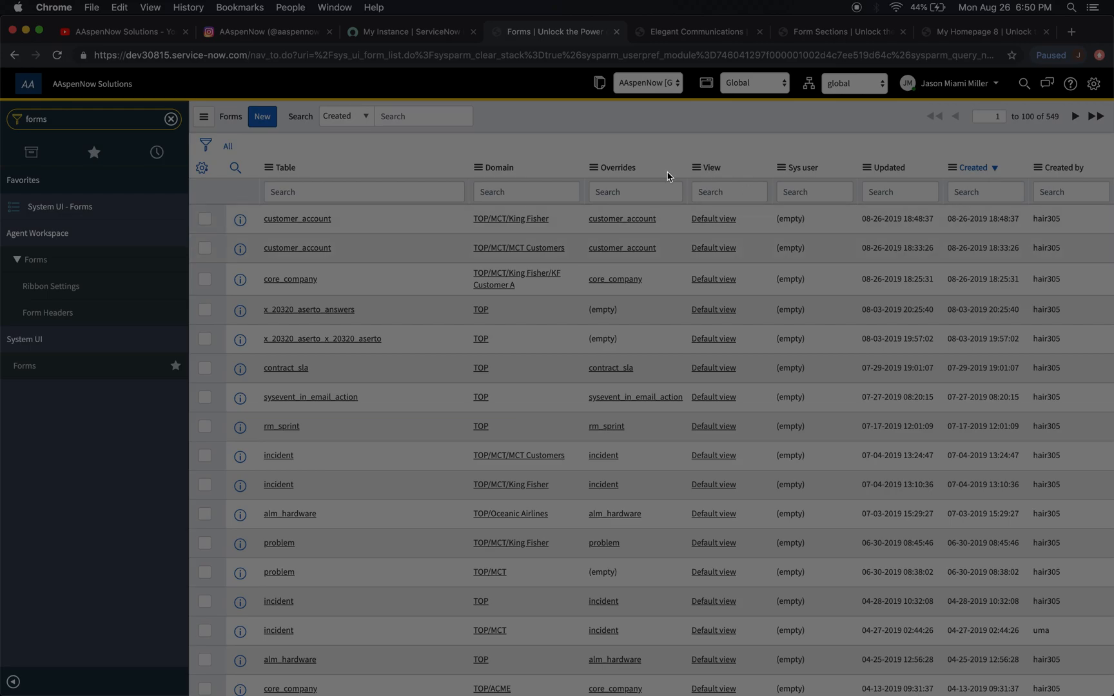
mouse_move(410, 143)
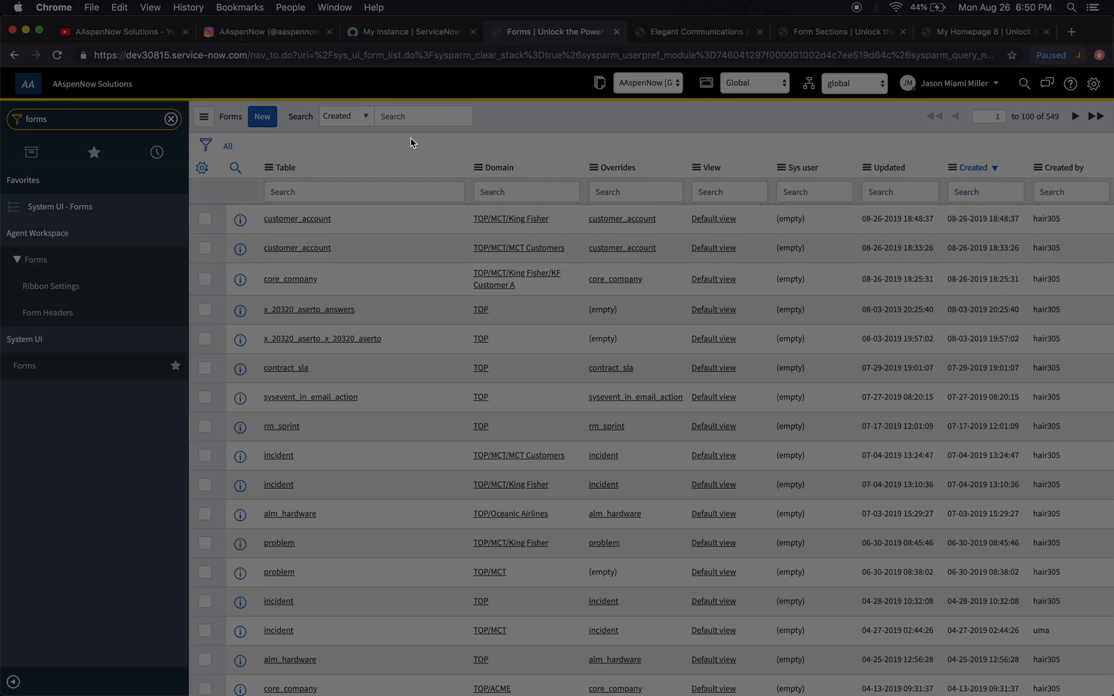
mouse_move(1067, 196)
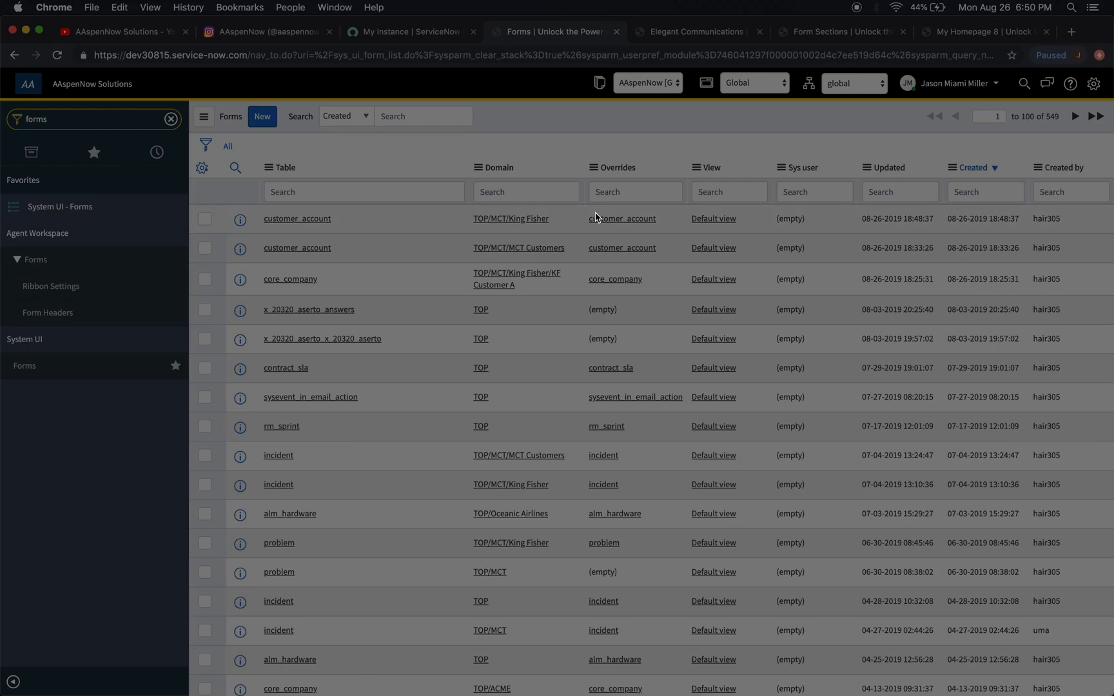
mouse_move(660, 228)
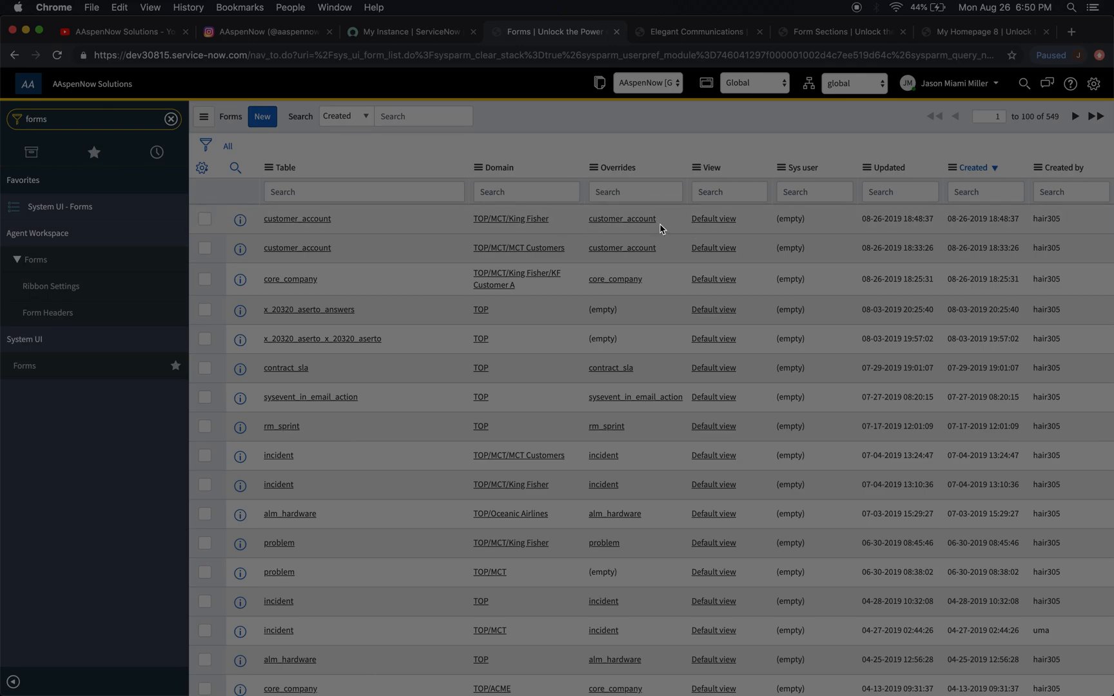
Clear the Overrides value on the King Fisher customer_account row and open its form record.
click(621, 217)
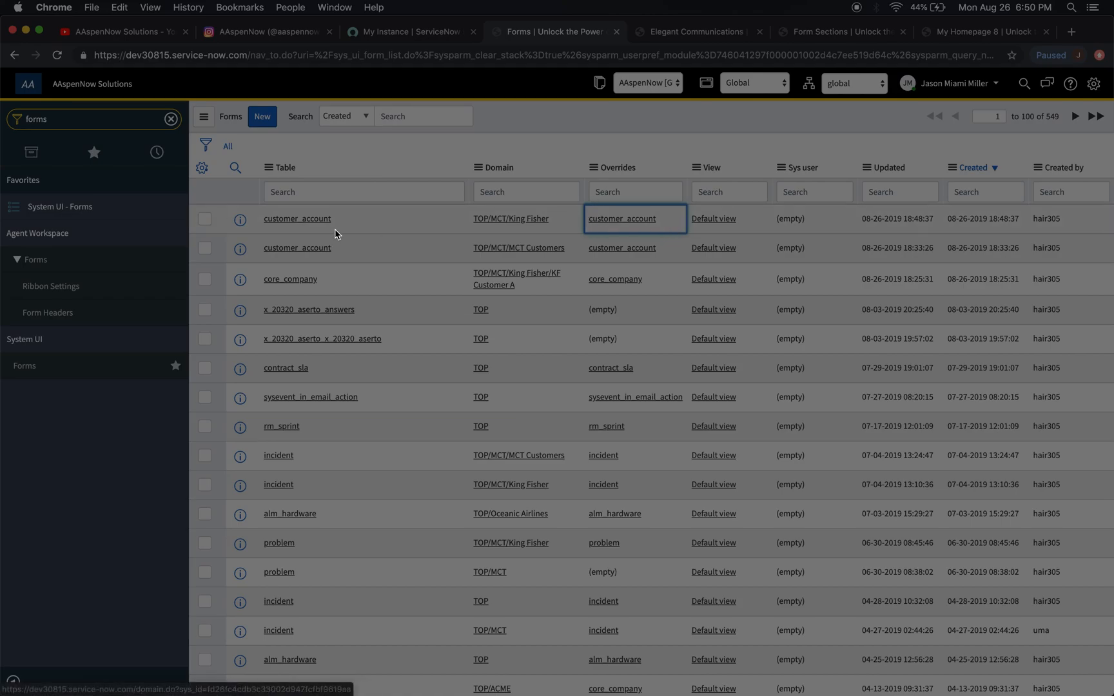
mouse_move(645, 255)
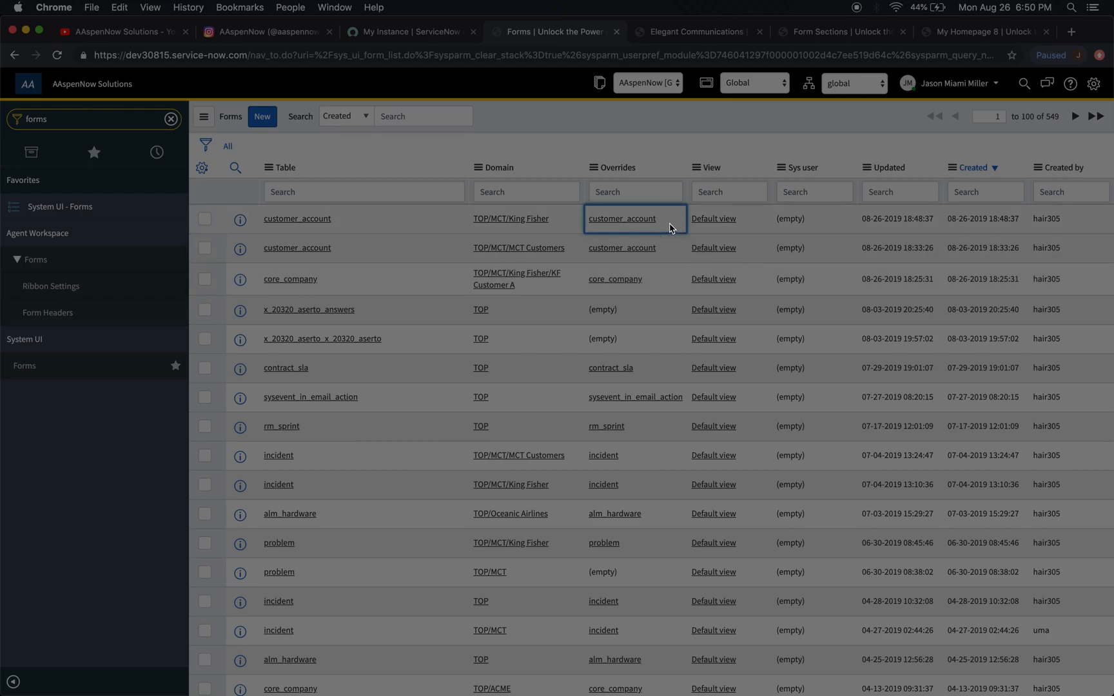
double_click(622, 218)
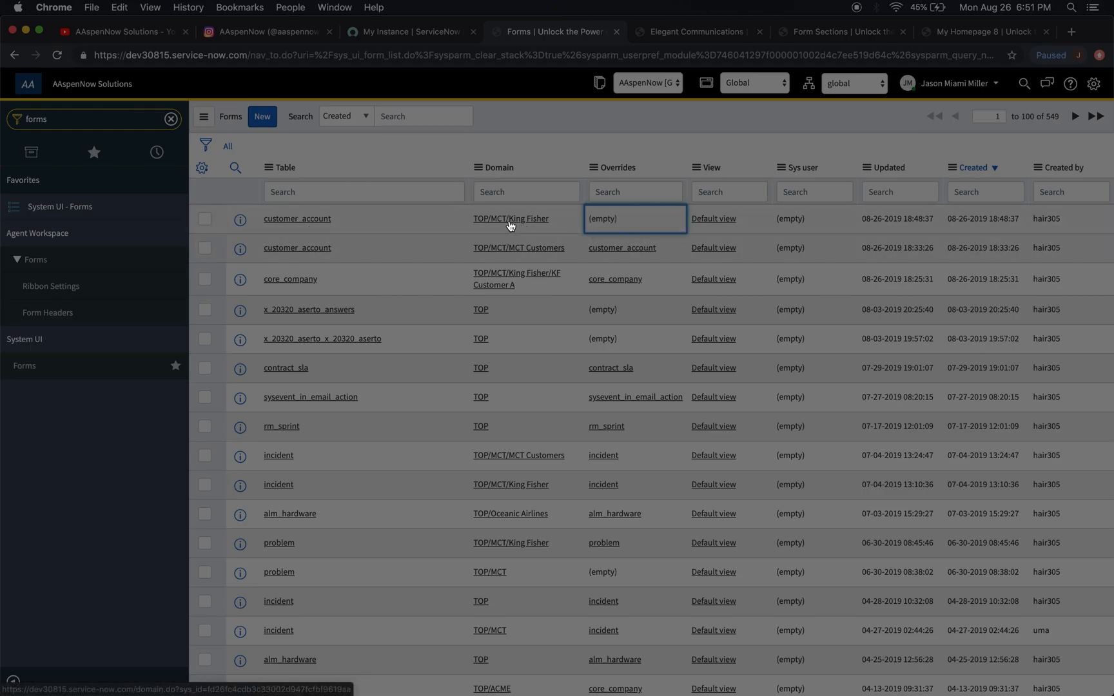
mouse_move(700, 268)
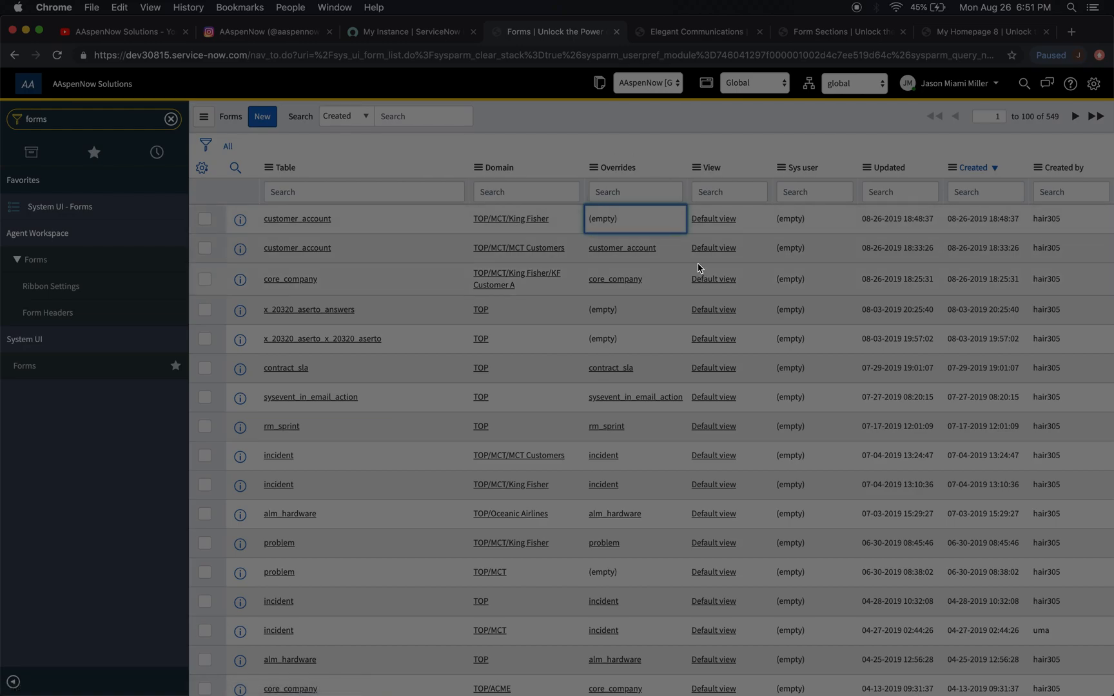
mouse_move(267, 384)
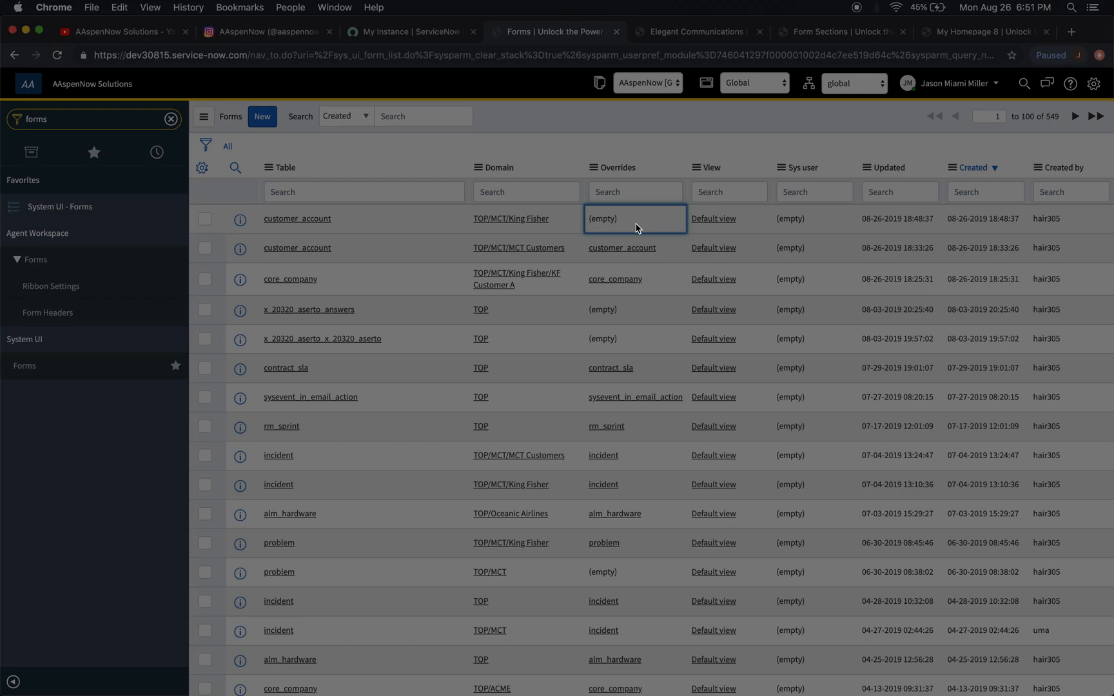
mouse_move(303, 221)
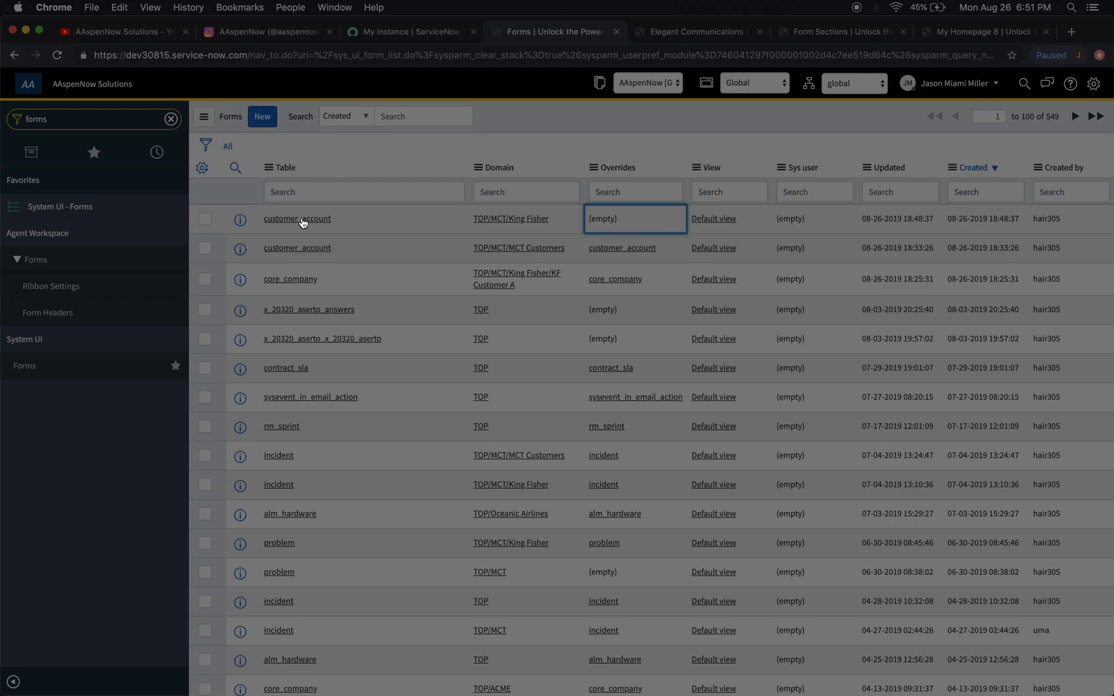
click(296, 218)
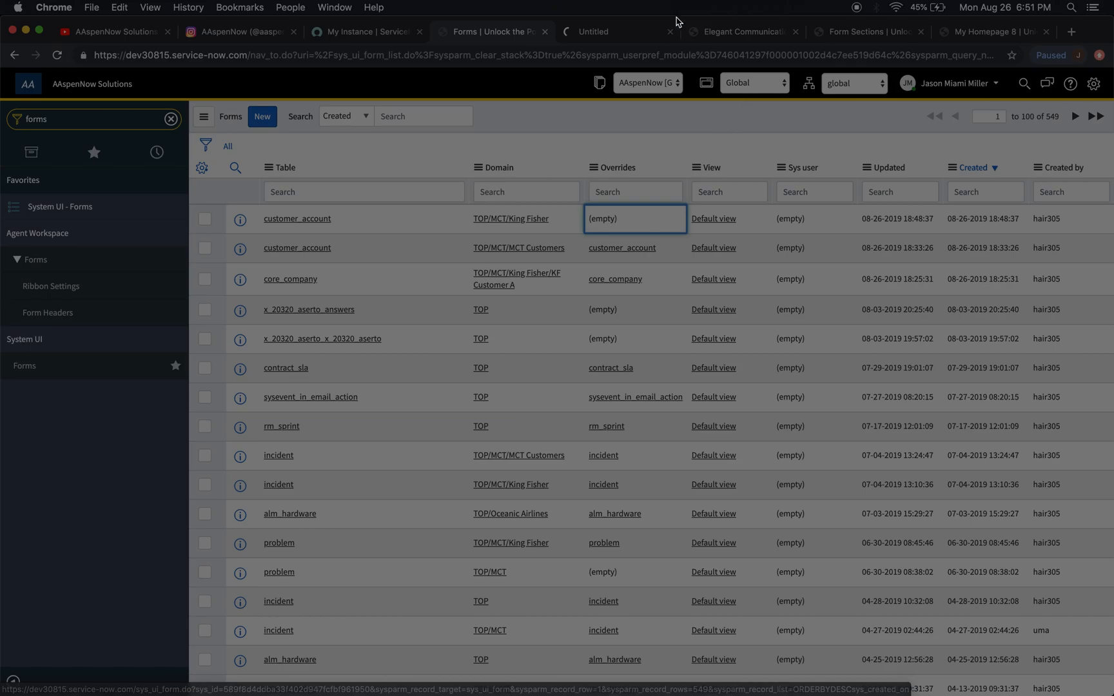
View the King Fisher customer_account form record and open its Contact Info section.
click(297, 218)
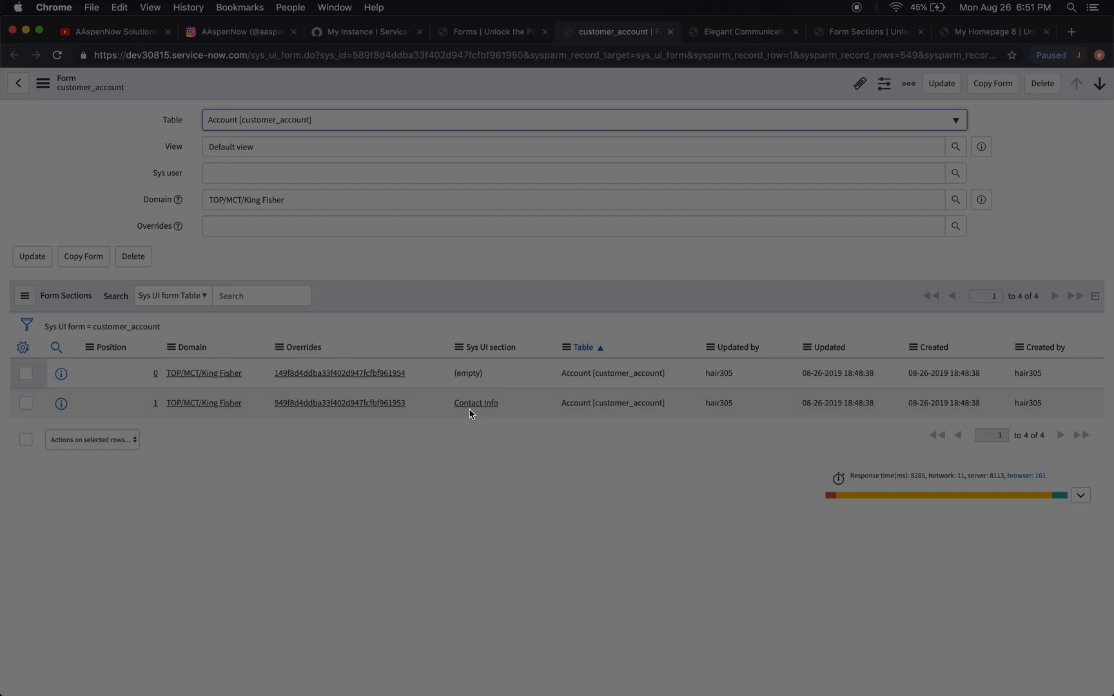
mouse_move(476, 402)
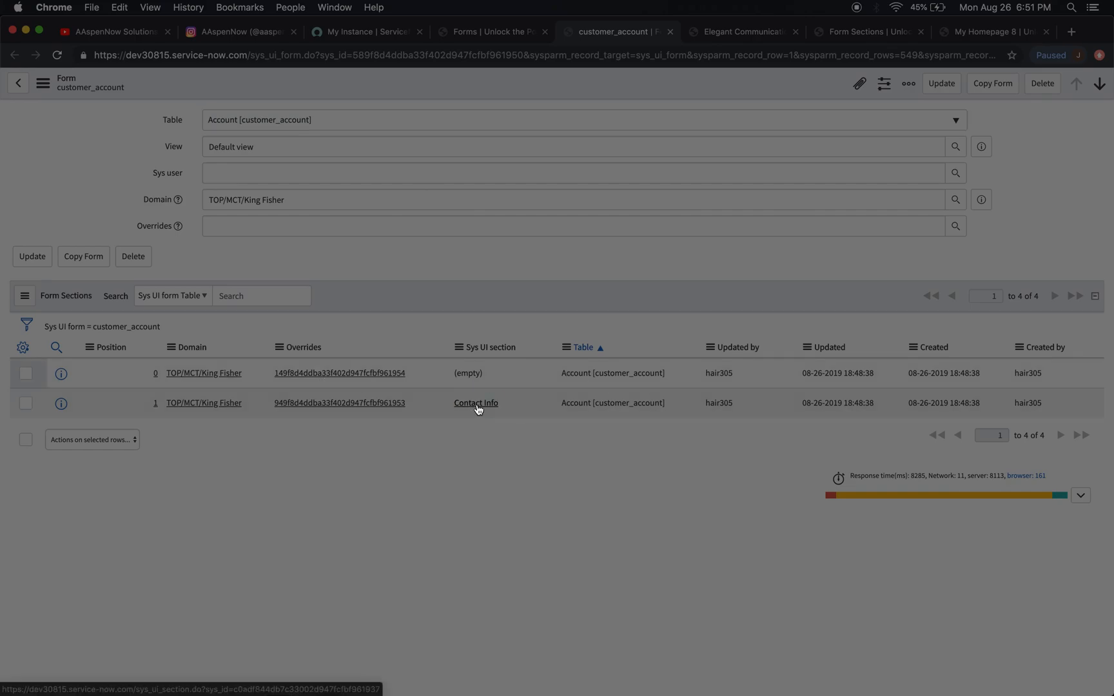
click(476, 402)
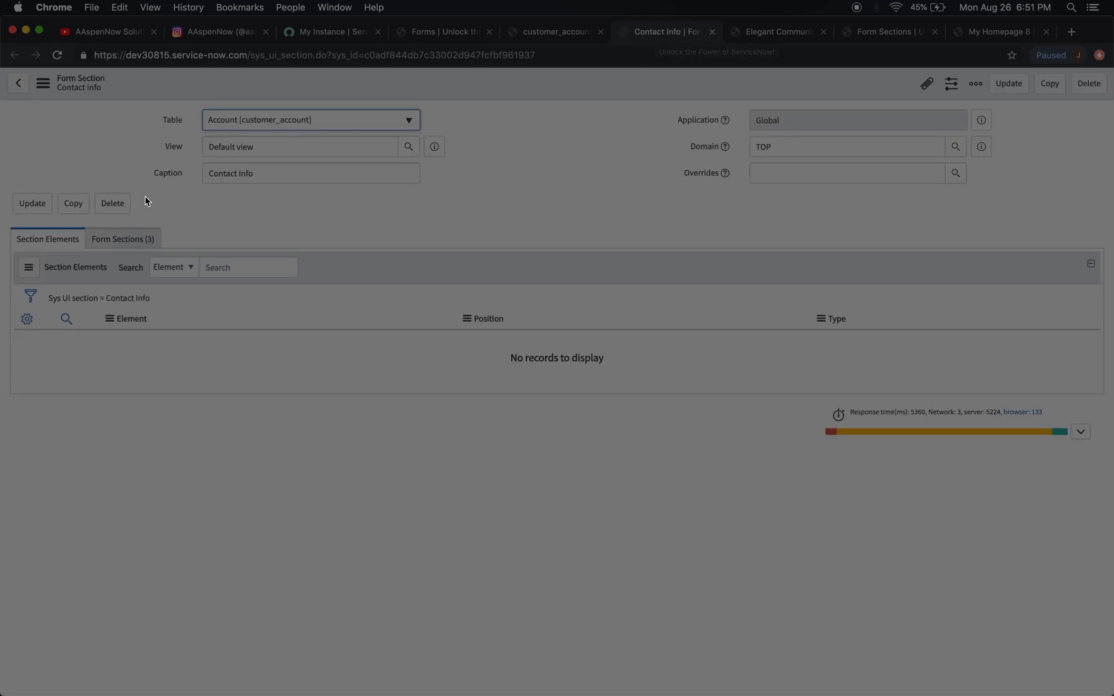
Review forms using Contact Info and open the Contact Info form sections list in a new window.
click(123, 238)
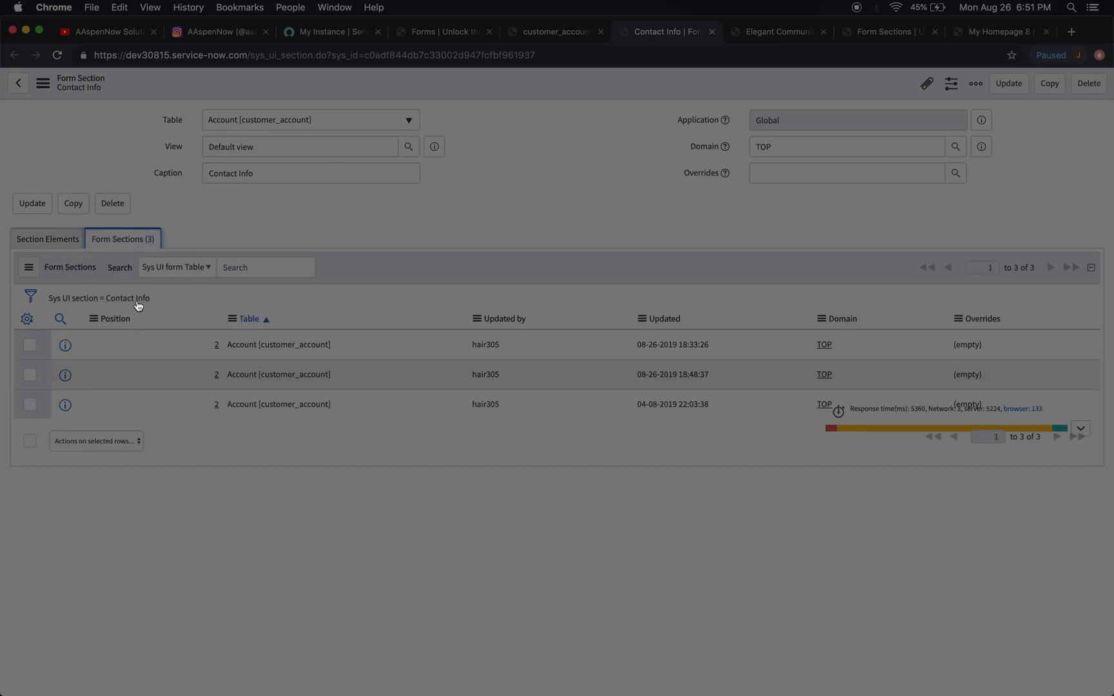
mouse_move(158, 279)
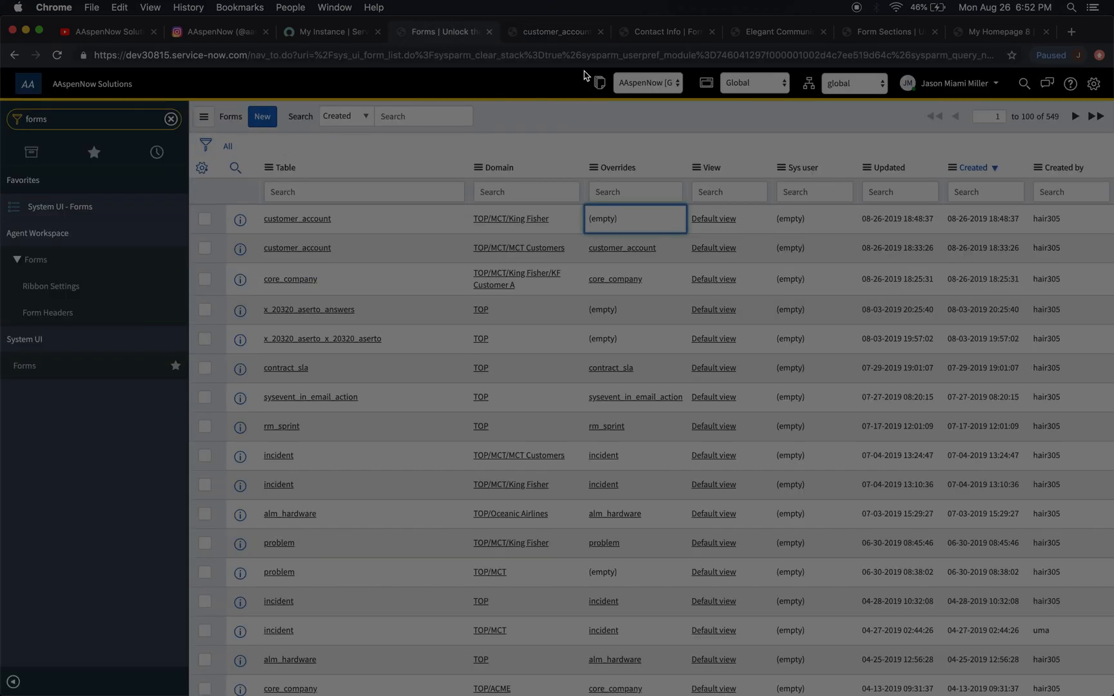
click(296, 219)
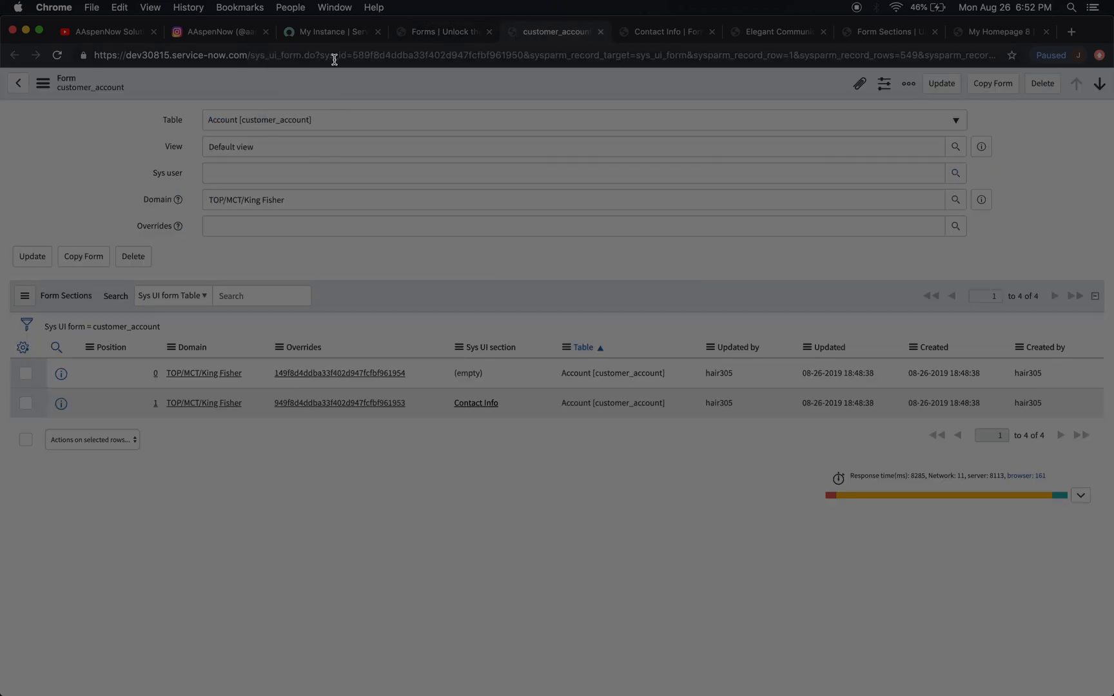
click(475, 402)
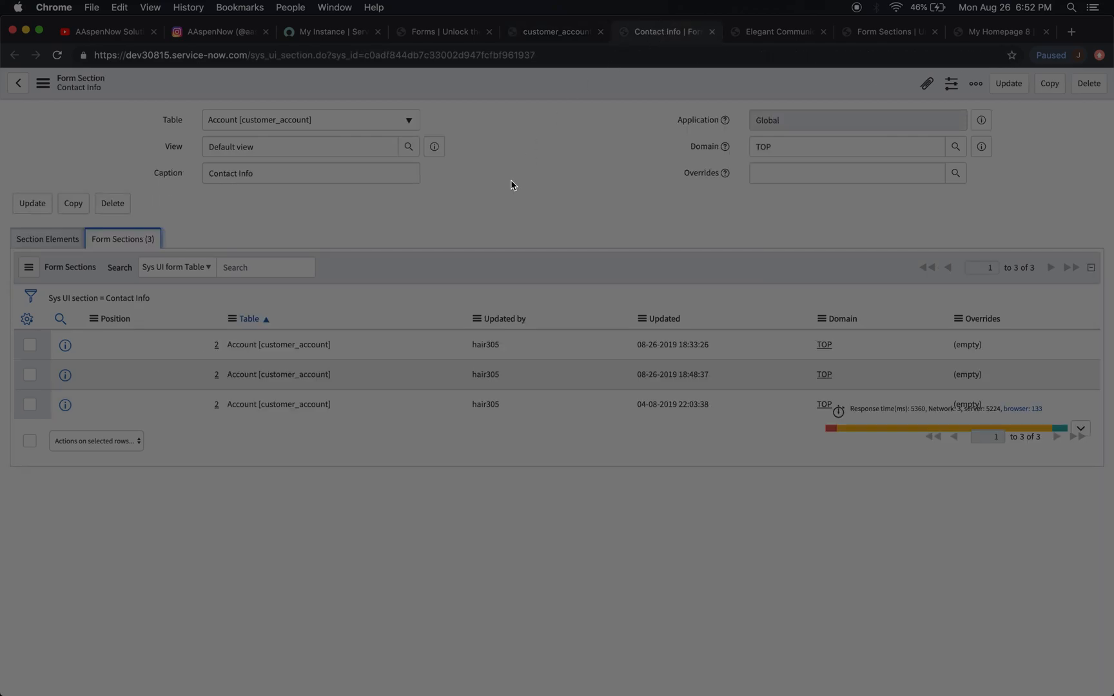
mouse_move(326, 81)
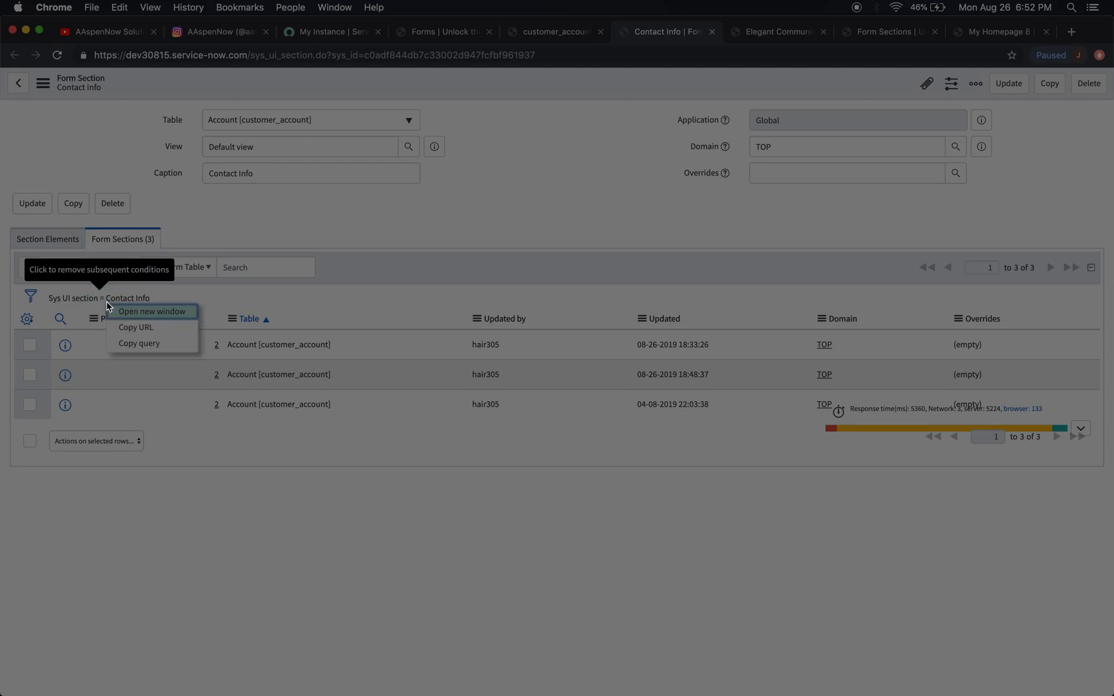
click(149, 311)
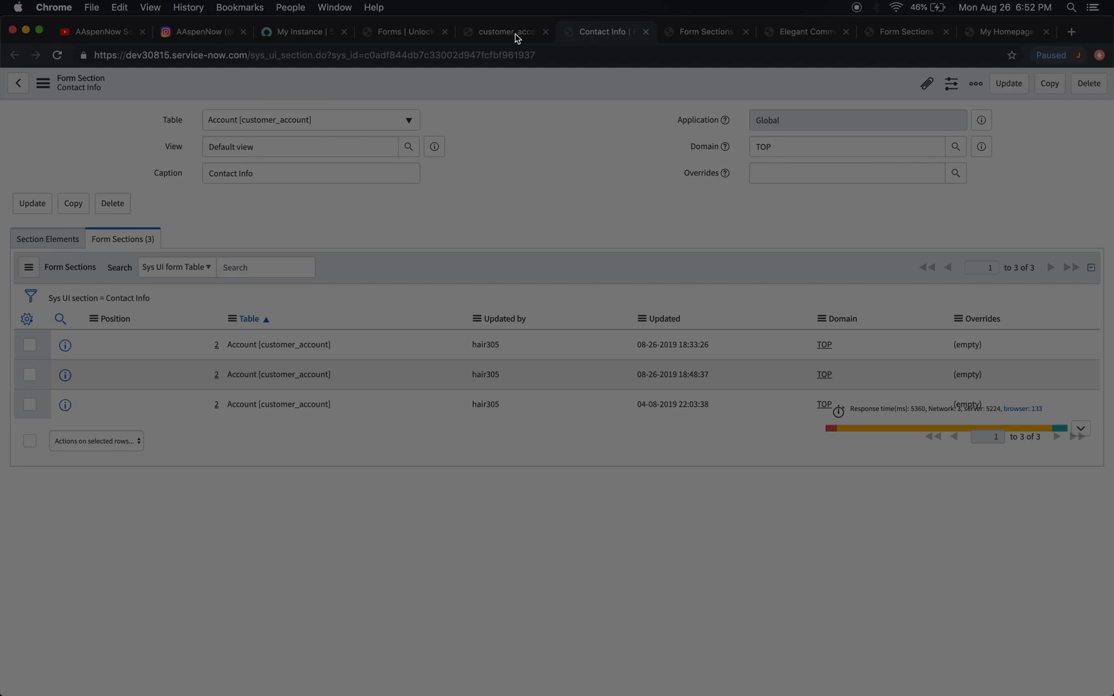
mouse_move(460, 79)
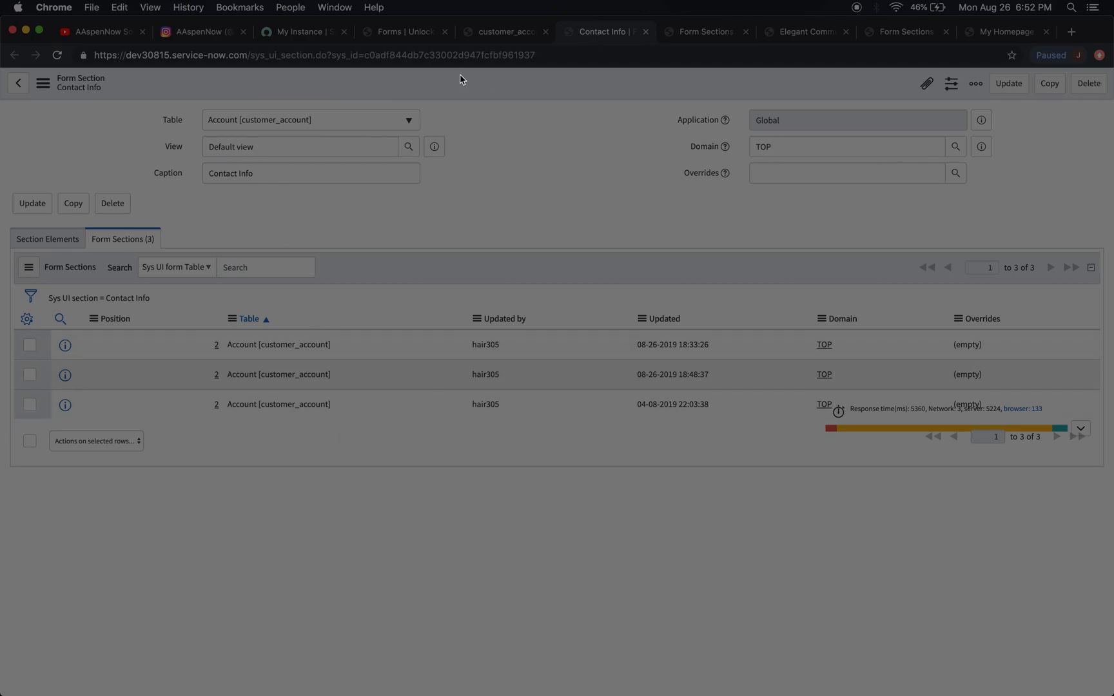
mouse_move(704, 41)
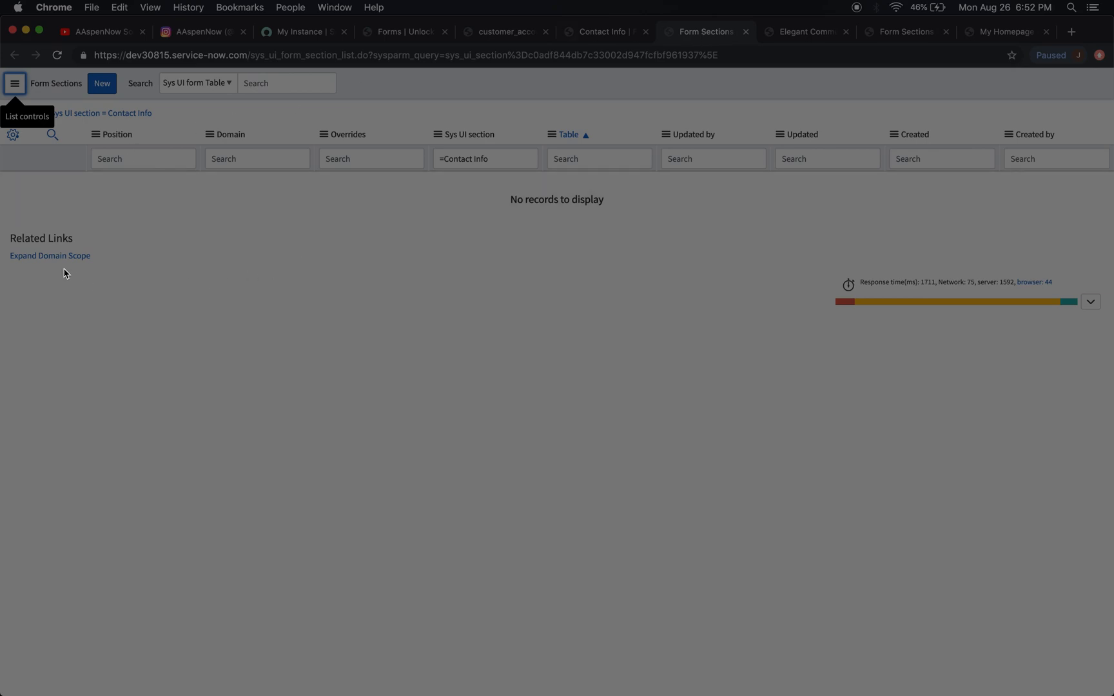
Expand domain scope on the Contact Info form sections list, then return to the section record.
click(50, 255)
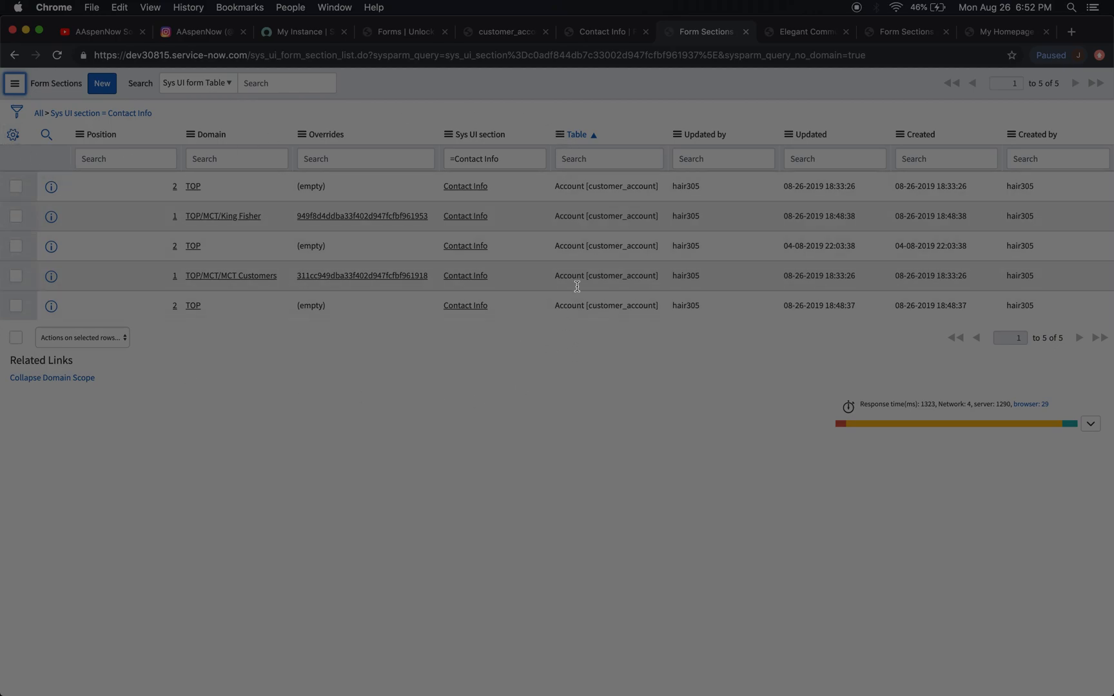
click(464, 185)
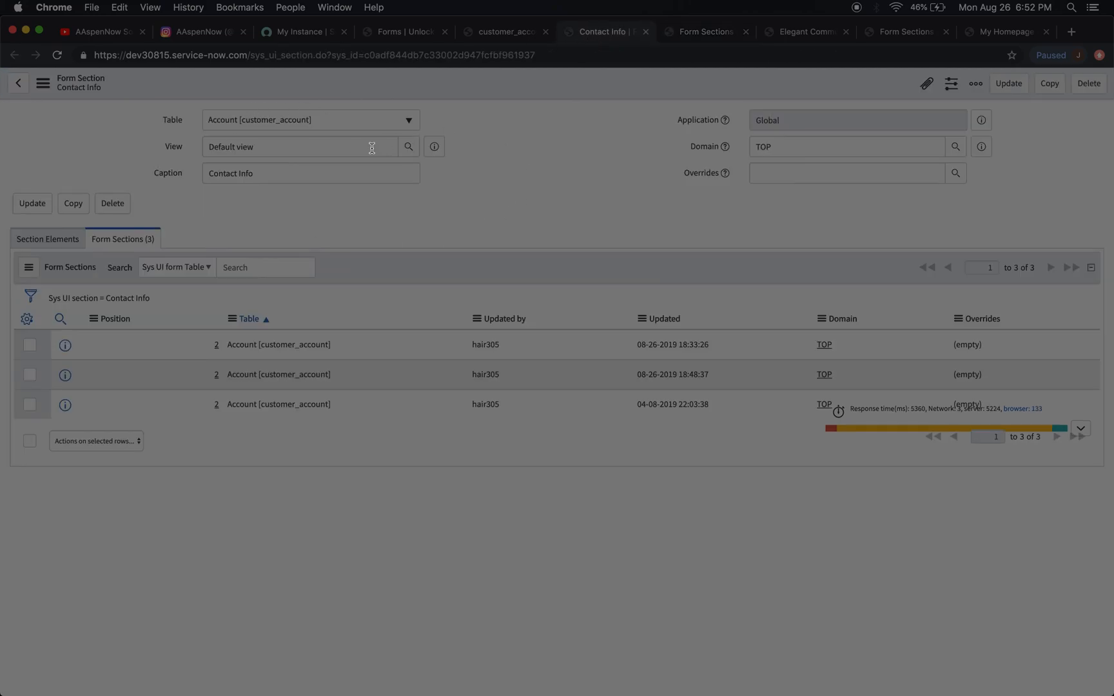
mouse_move(461, 99)
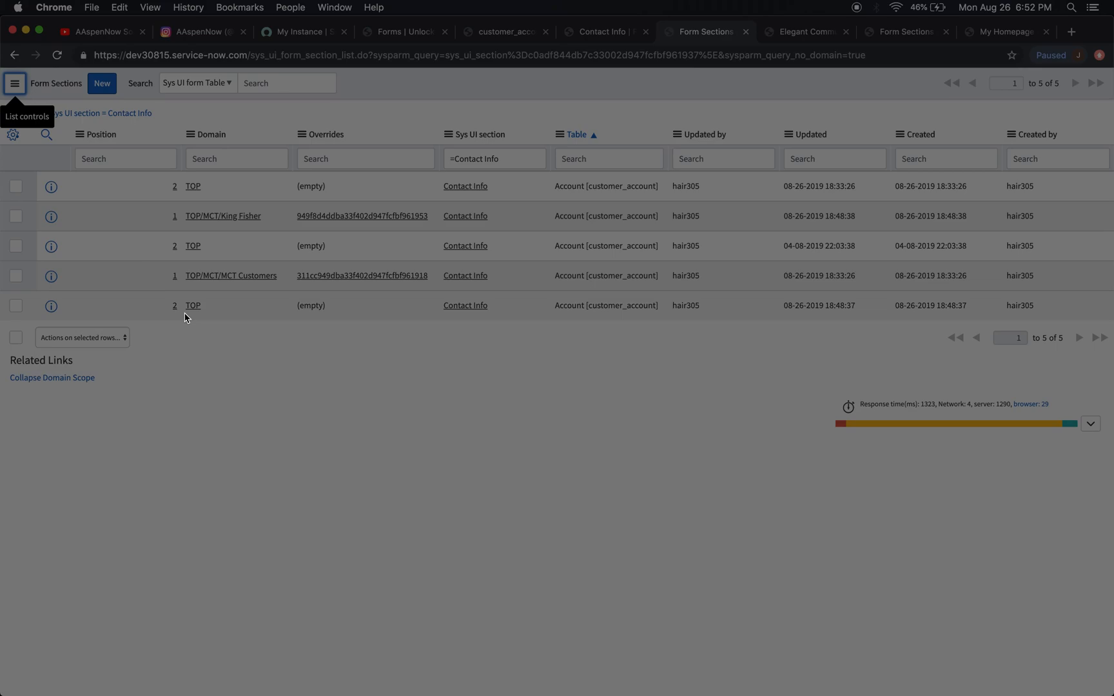
mouse_move(155, 369)
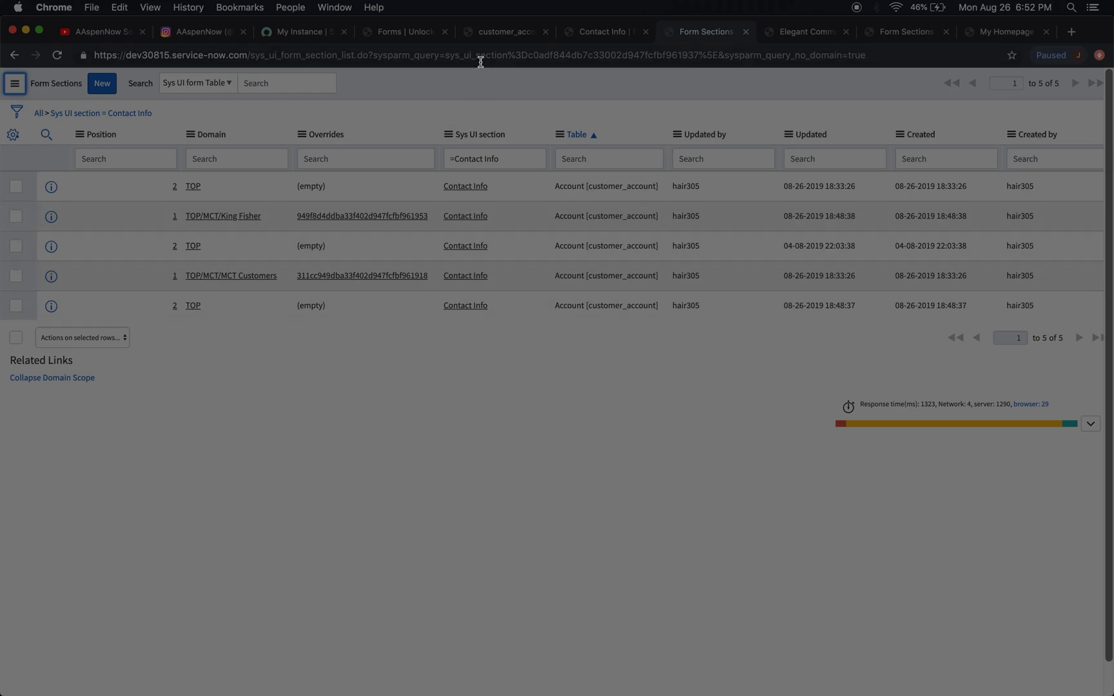
mouse_move(441, 124)
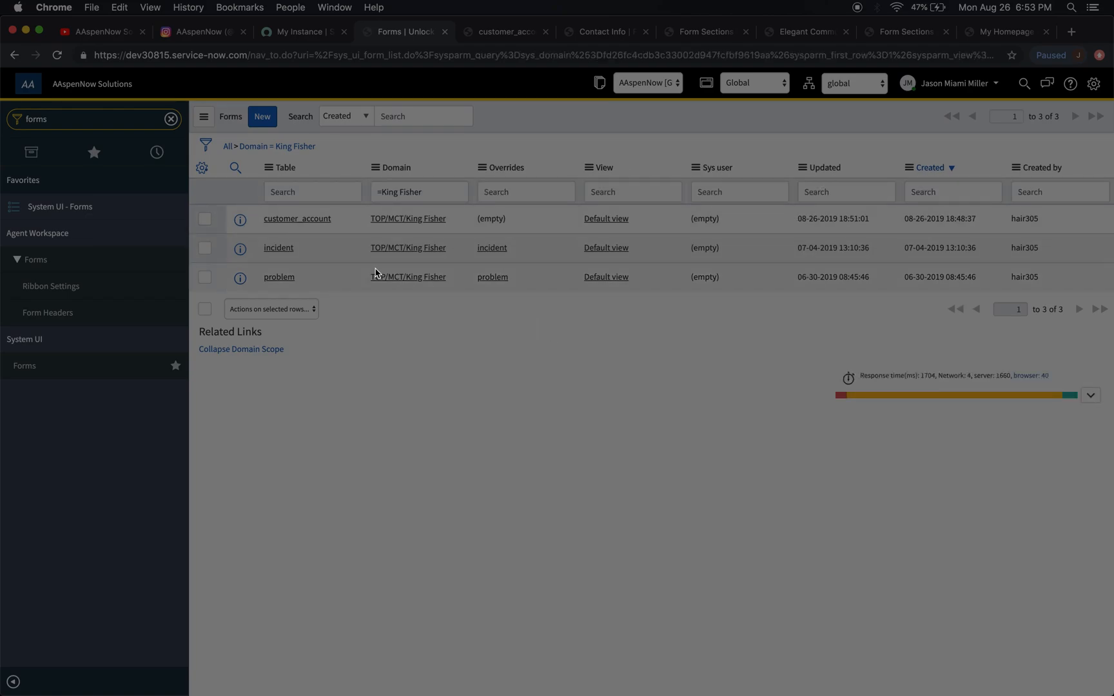
Filter the Forms list to customer_account and download it as an XML backup.
right_click(297, 218)
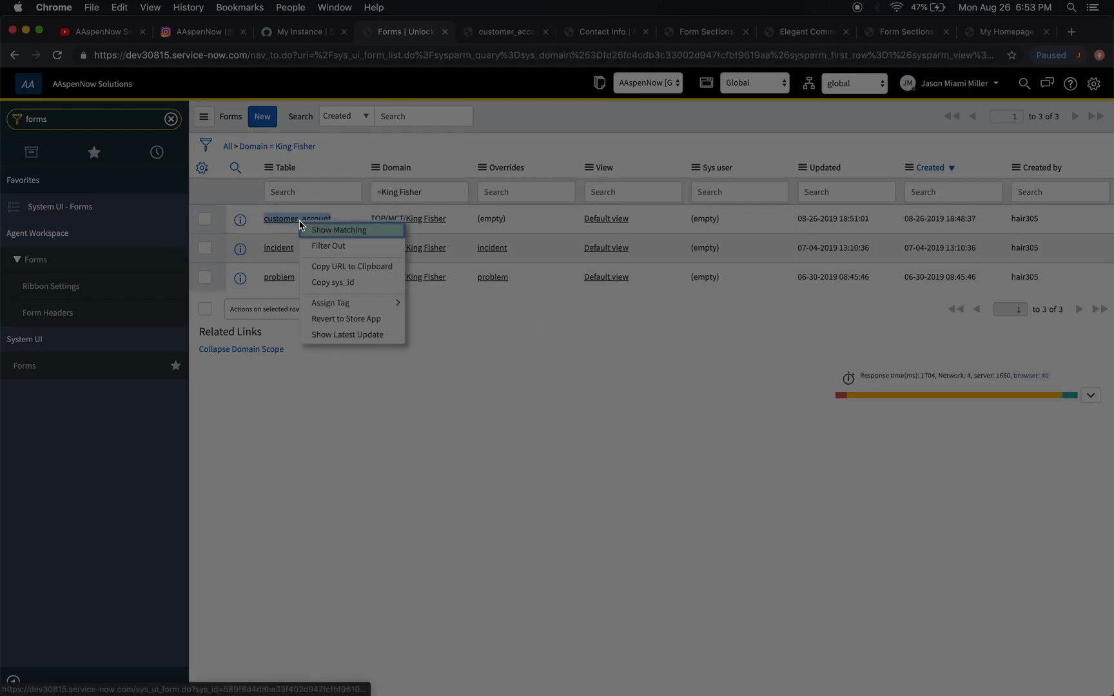
click(322, 232)
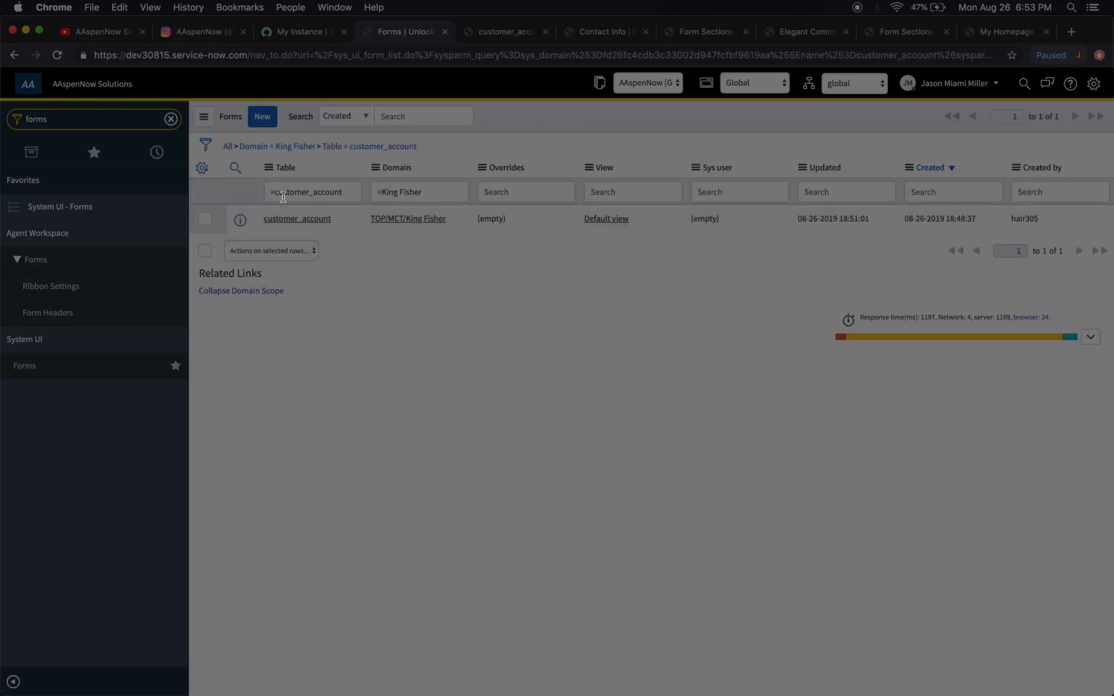
click(269, 167)
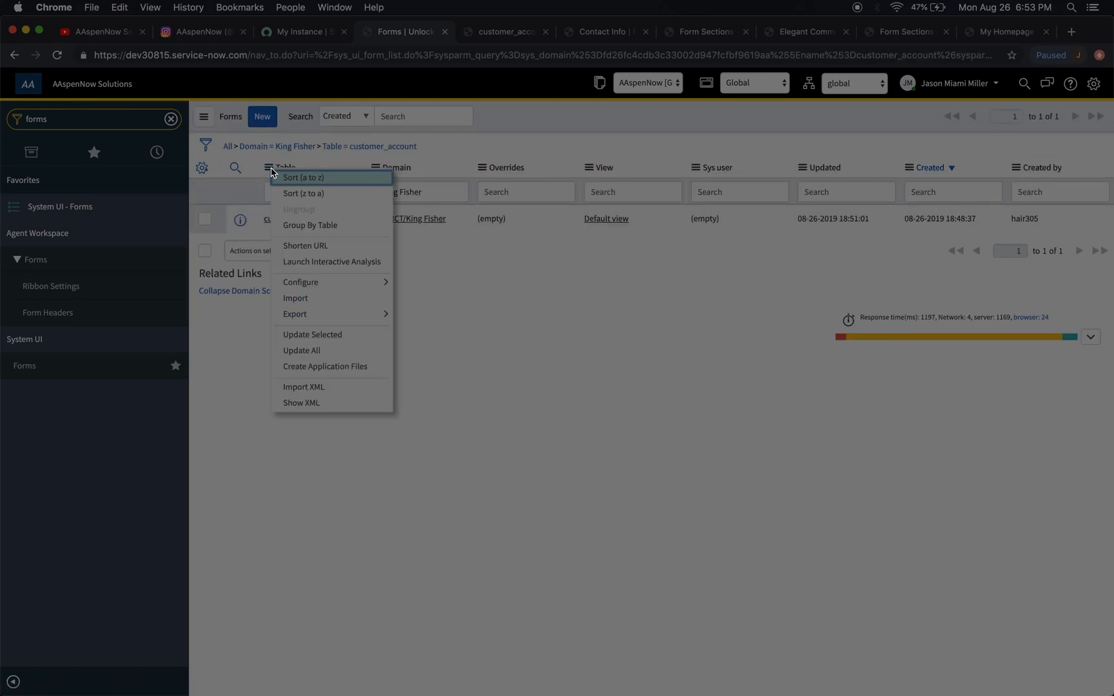
mouse_move(344, 366)
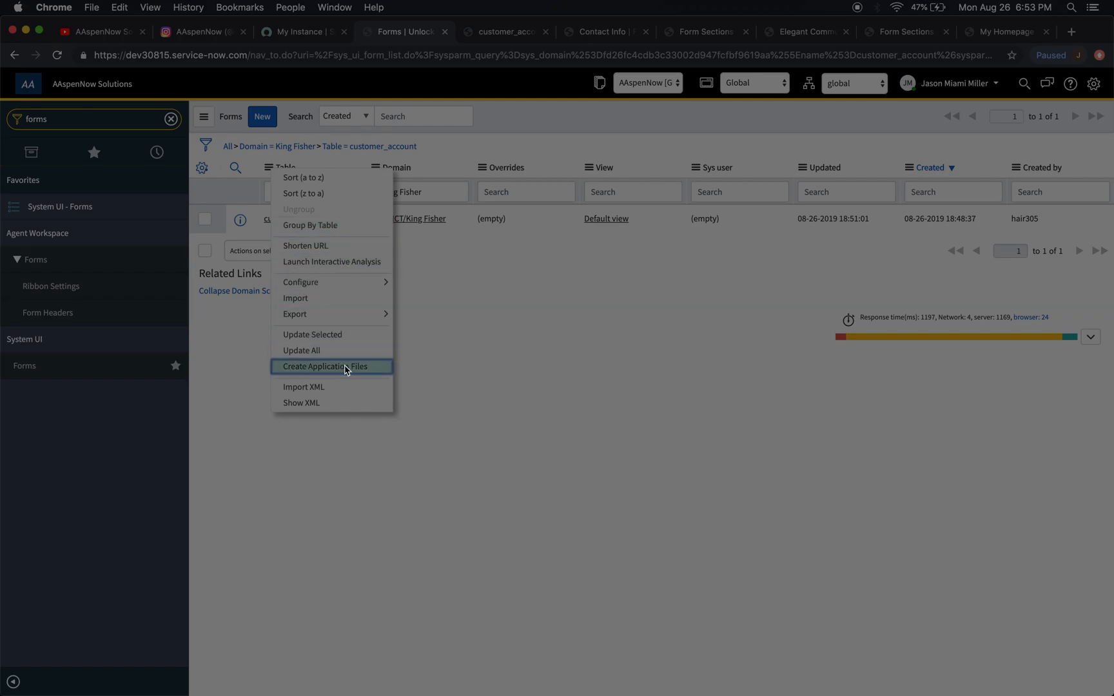
mouse_move(296, 314)
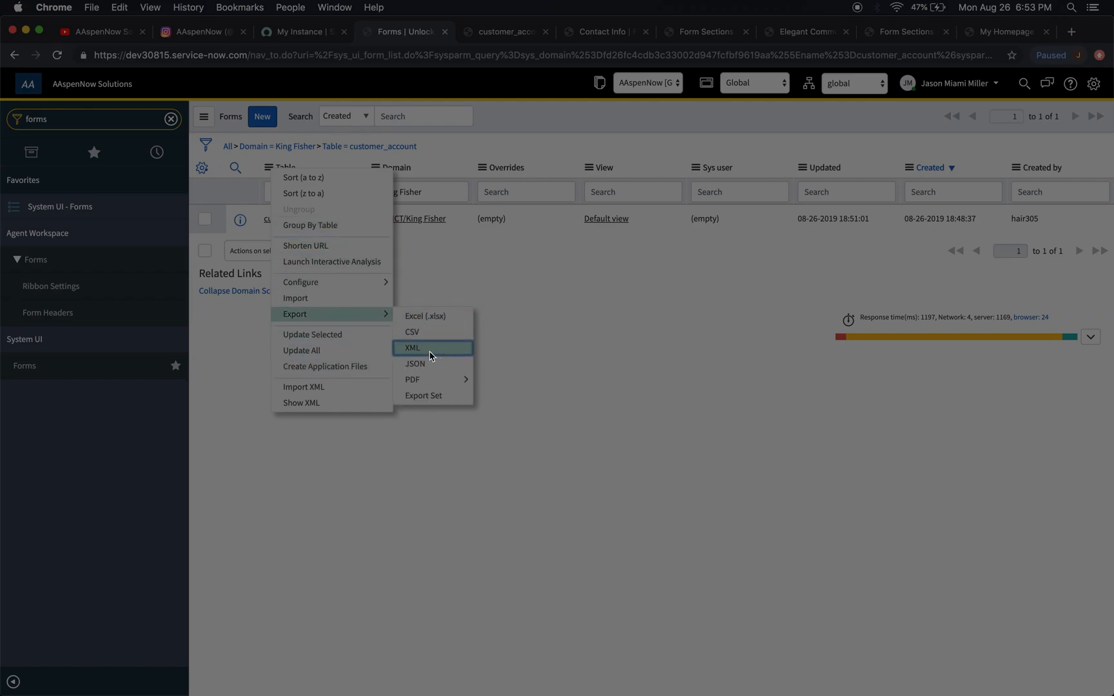
click(413, 348)
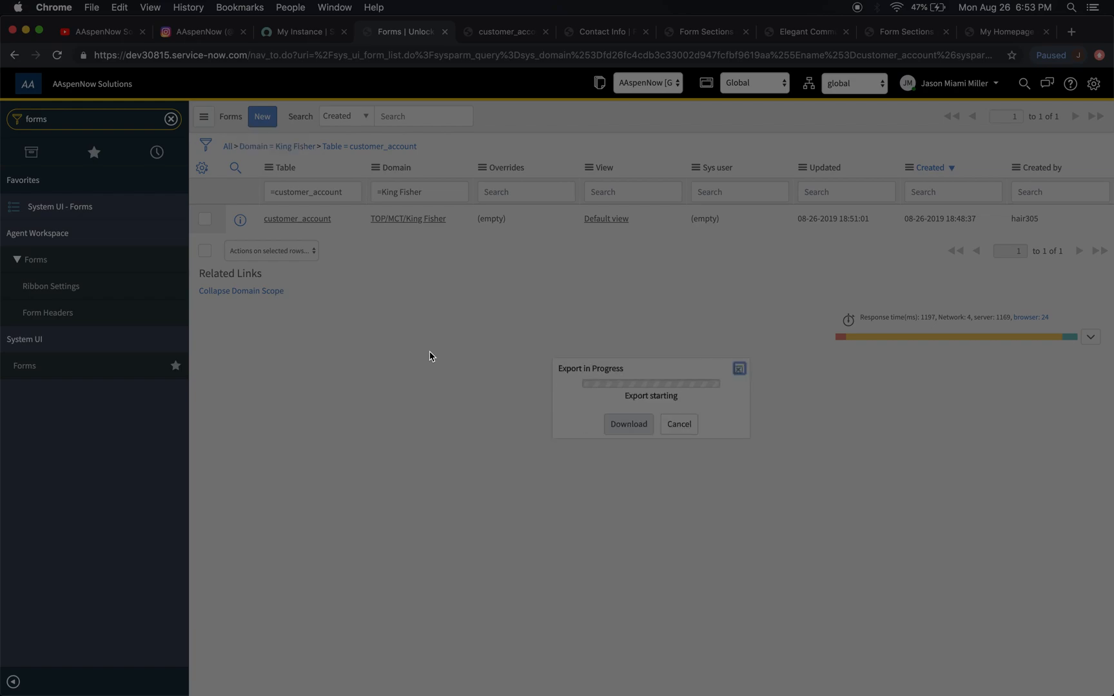
mouse_move(594, 442)
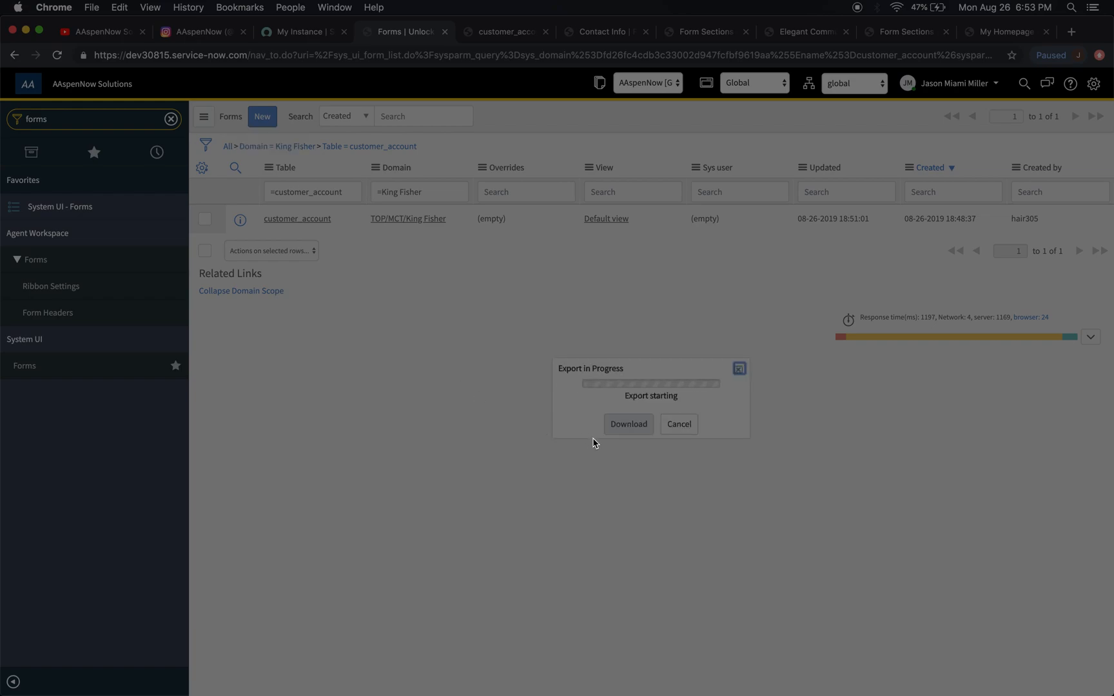
click(628, 424)
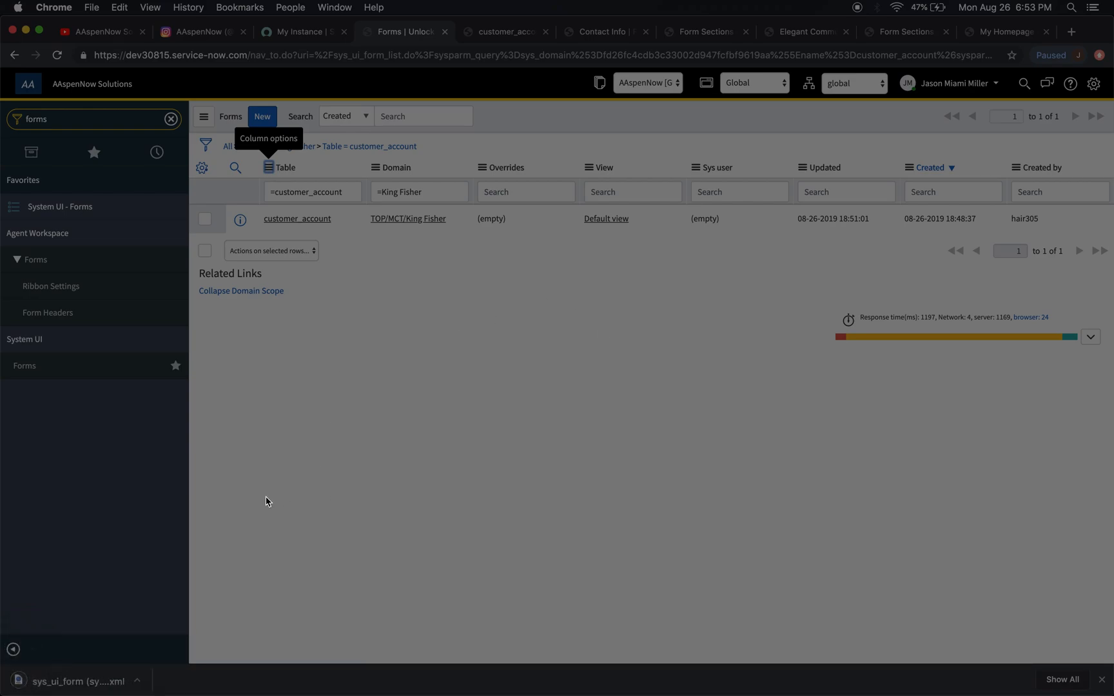
mouse_move(442, 305)
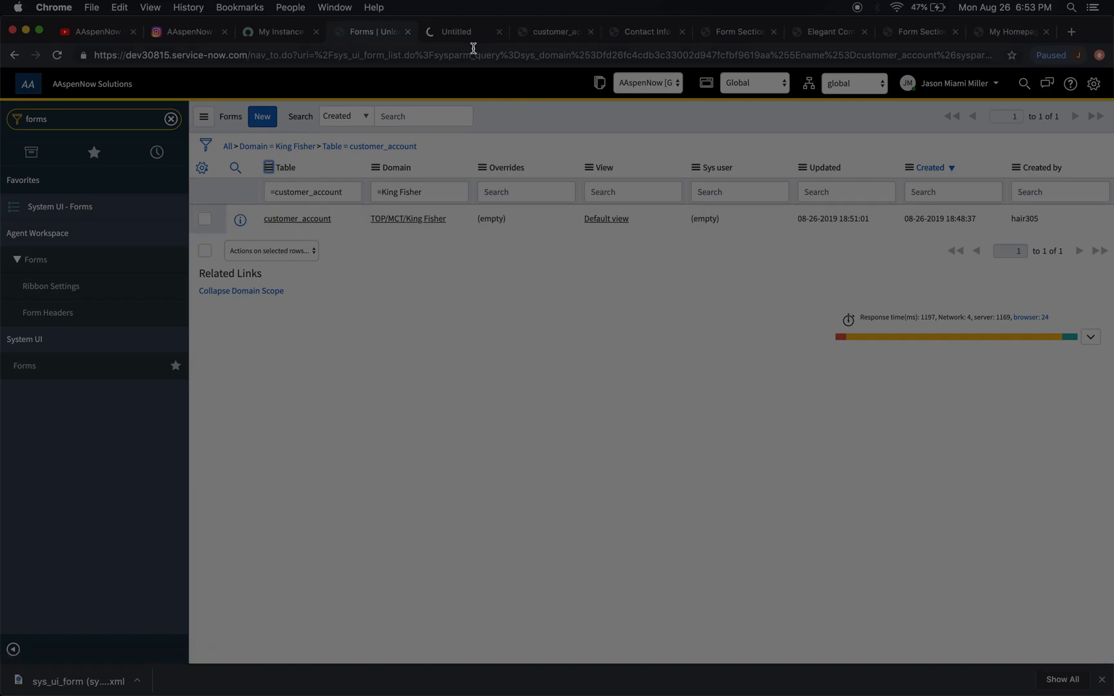
Return to the King Fisher customer_account form record and review its form sections.
click(297, 218)
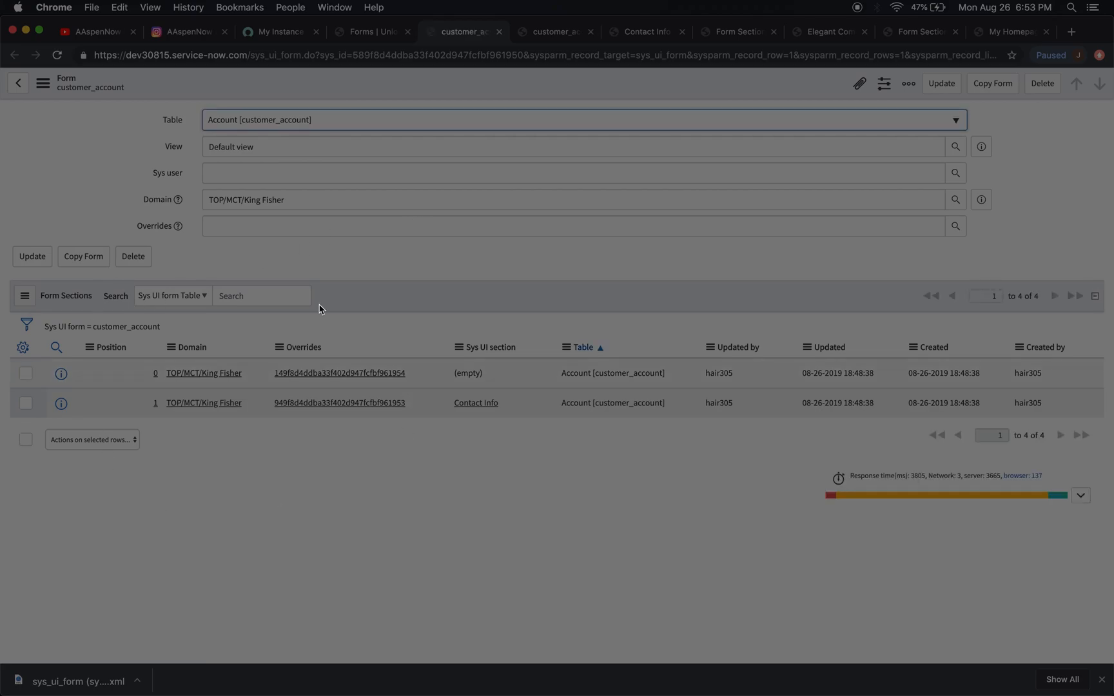
mouse_move(348, 413)
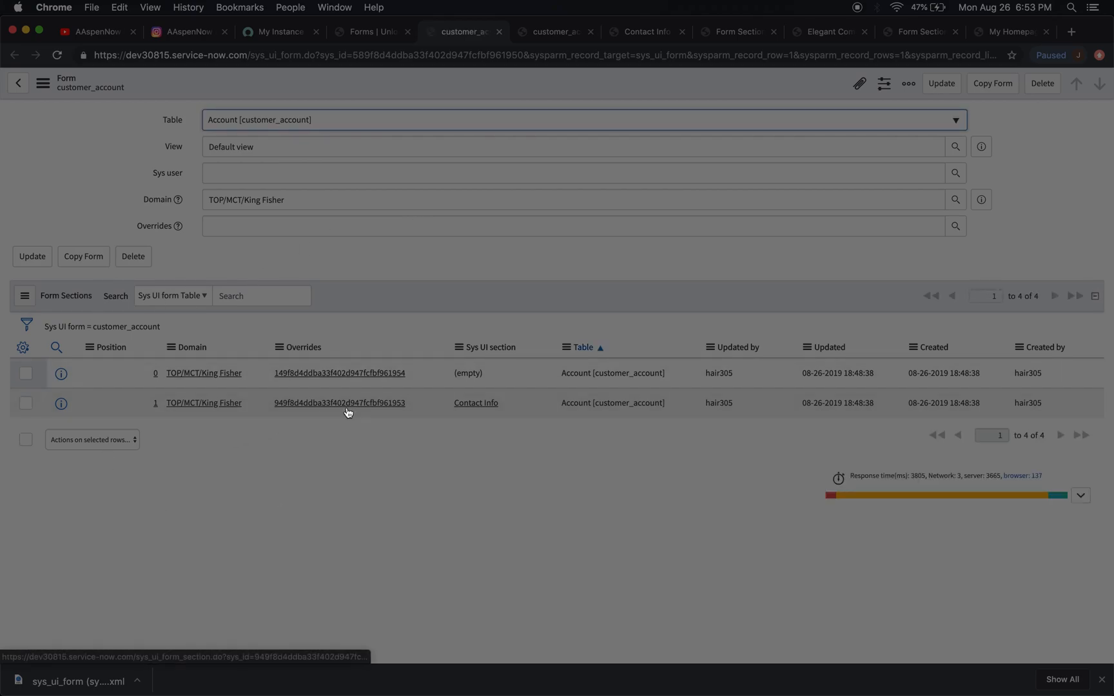
mouse_move(229, 400)
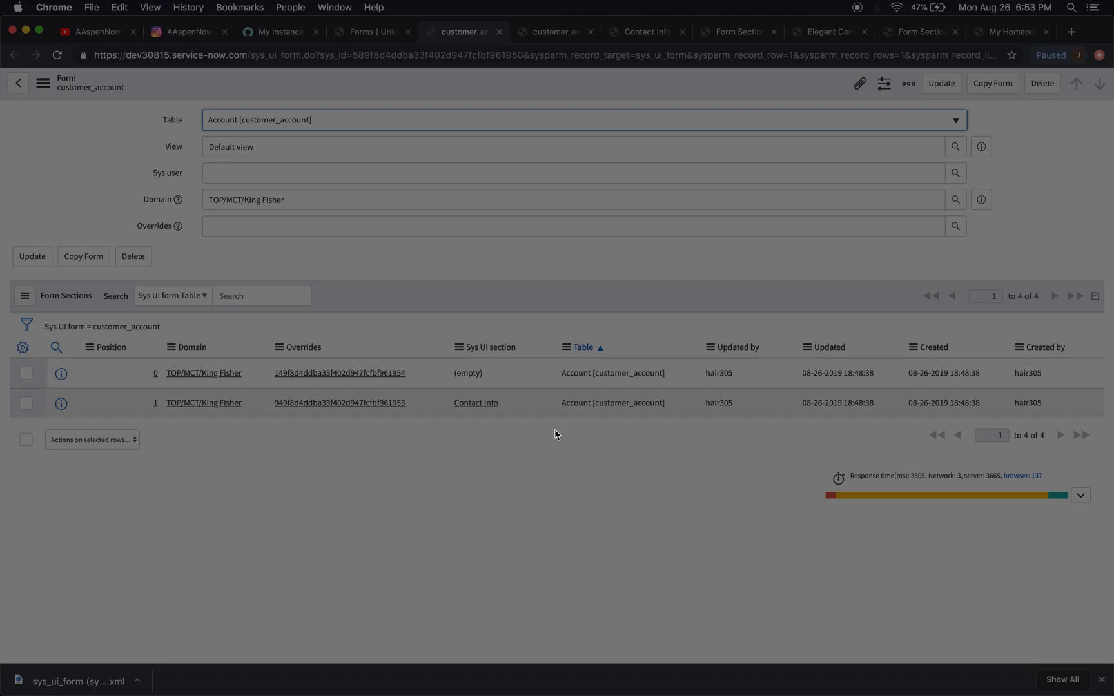
mouse_move(498, 79)
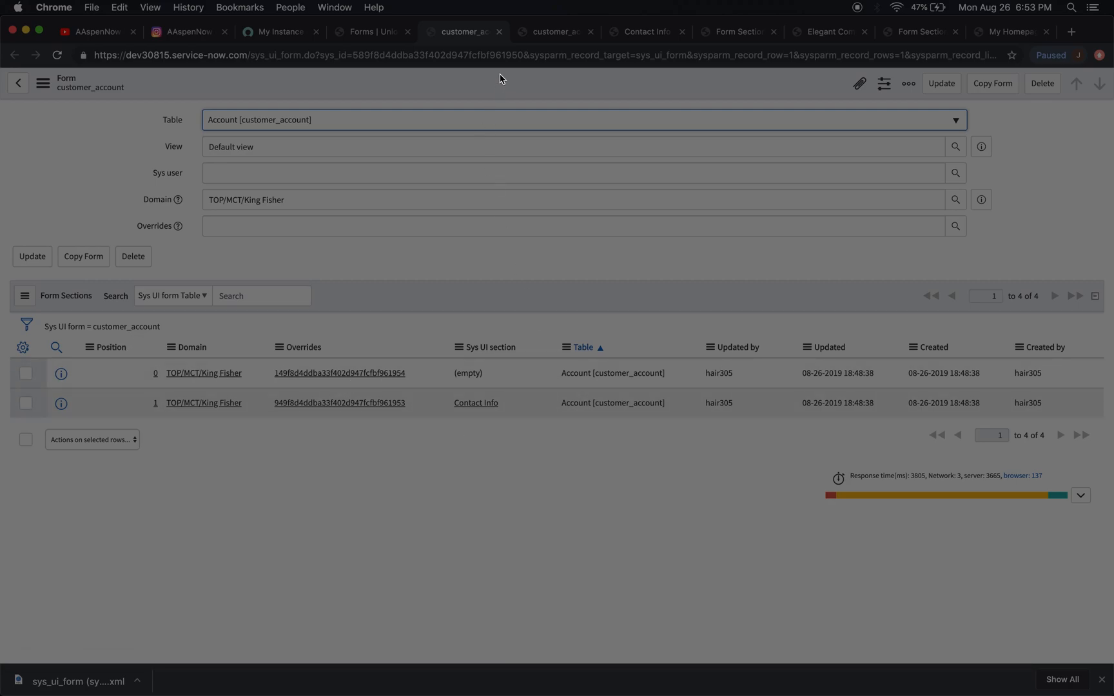
mouse_move(501, 54)
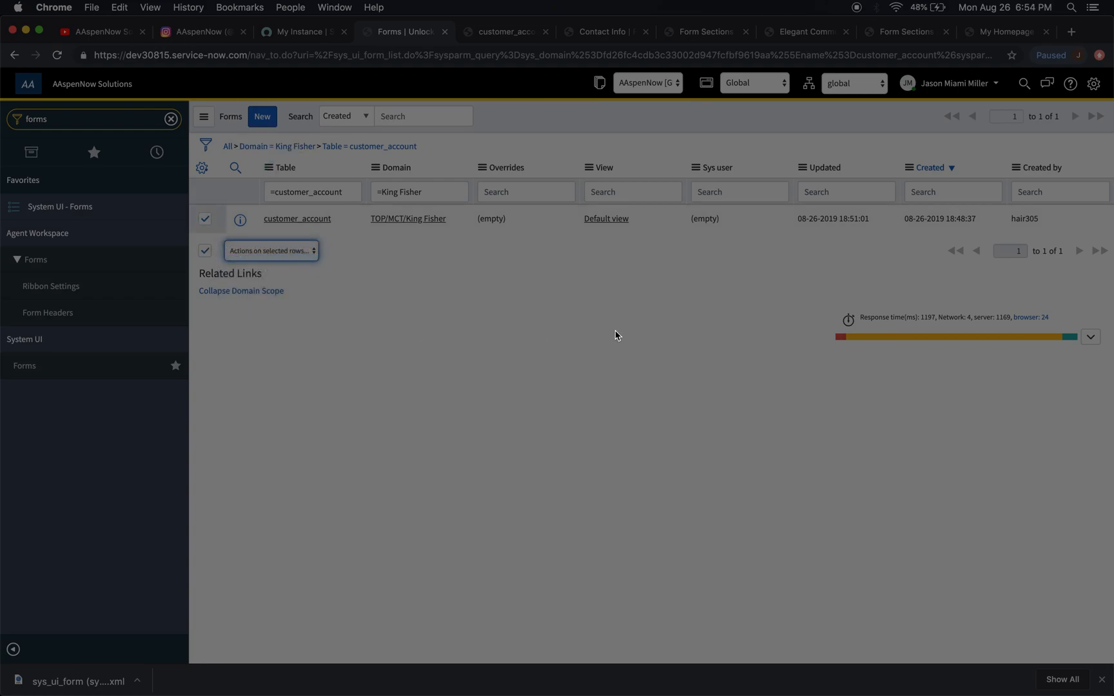
Delete the checked King Fisher customer_account form record and return to the form sections list.
click(270, 250)
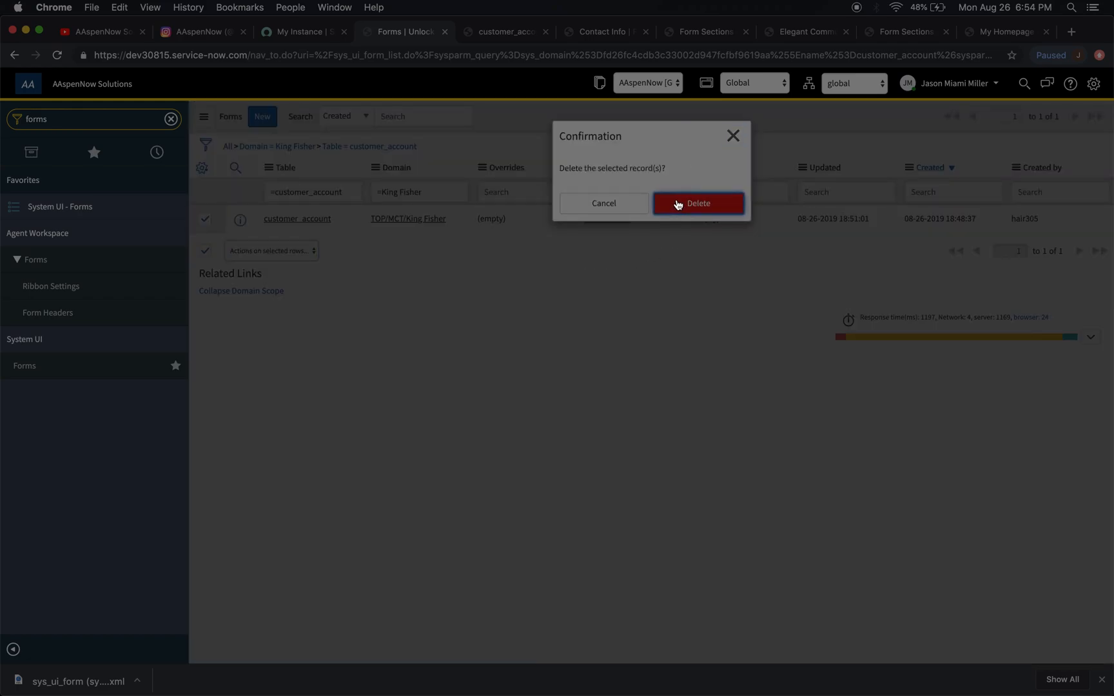
click(698, 204)
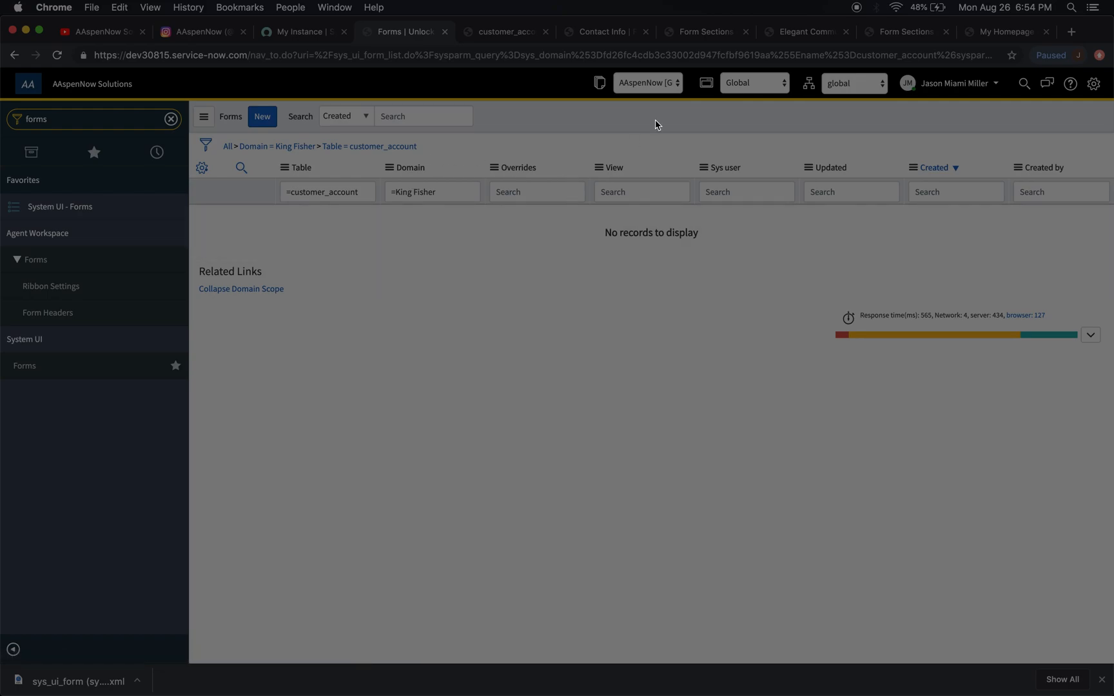
click(704, 31)
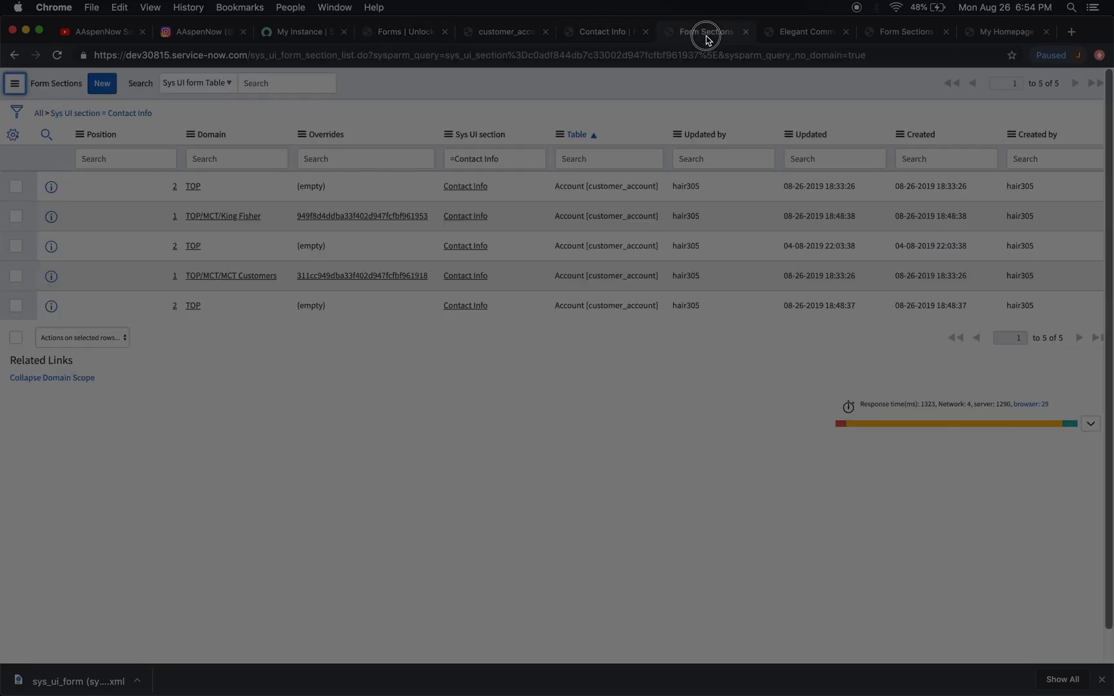
Reload the Elegant Communications account form and view it under the TOP/MCT/King Fisher domain.
click(804, 31)
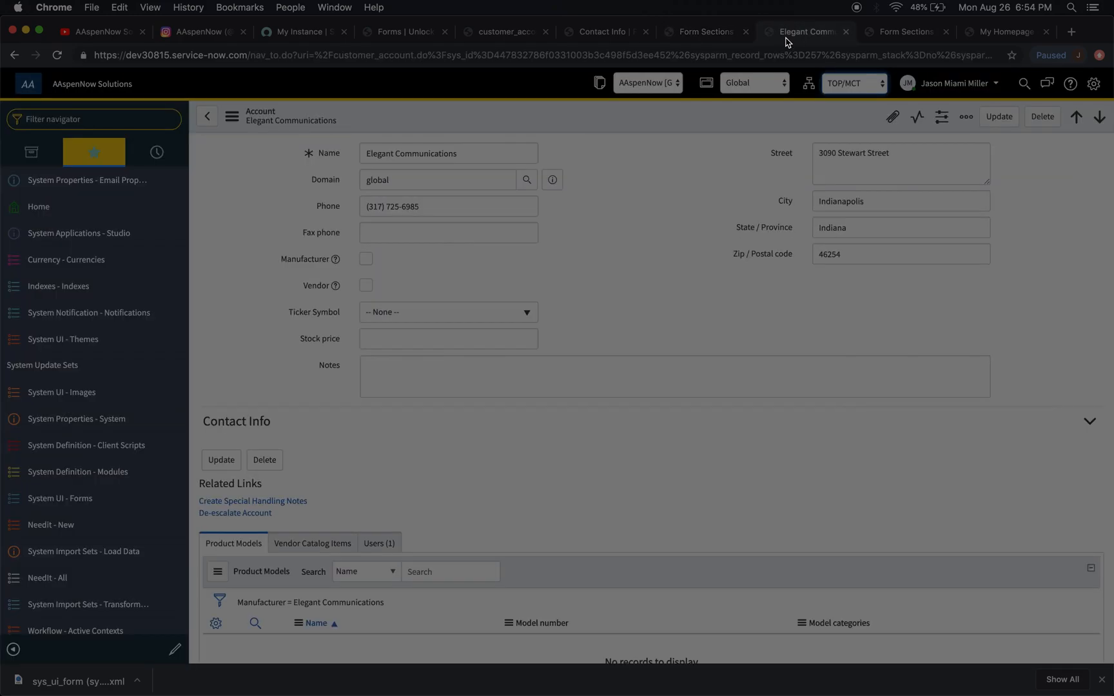
mouse_move(478, 106)
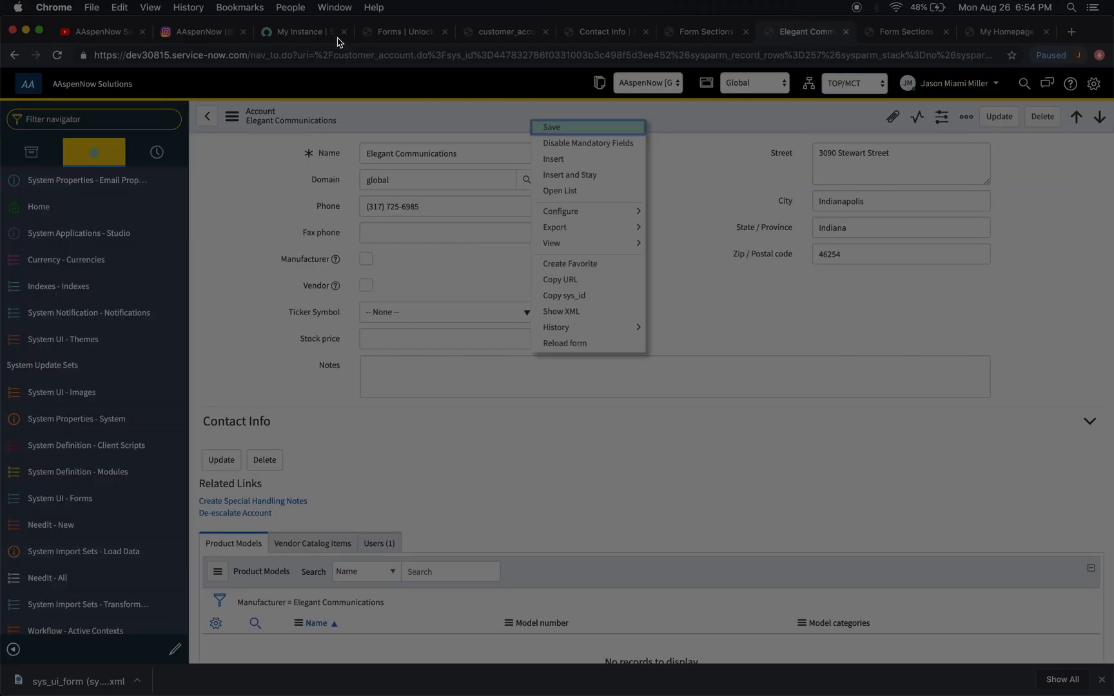
mouse_move(575, 343)
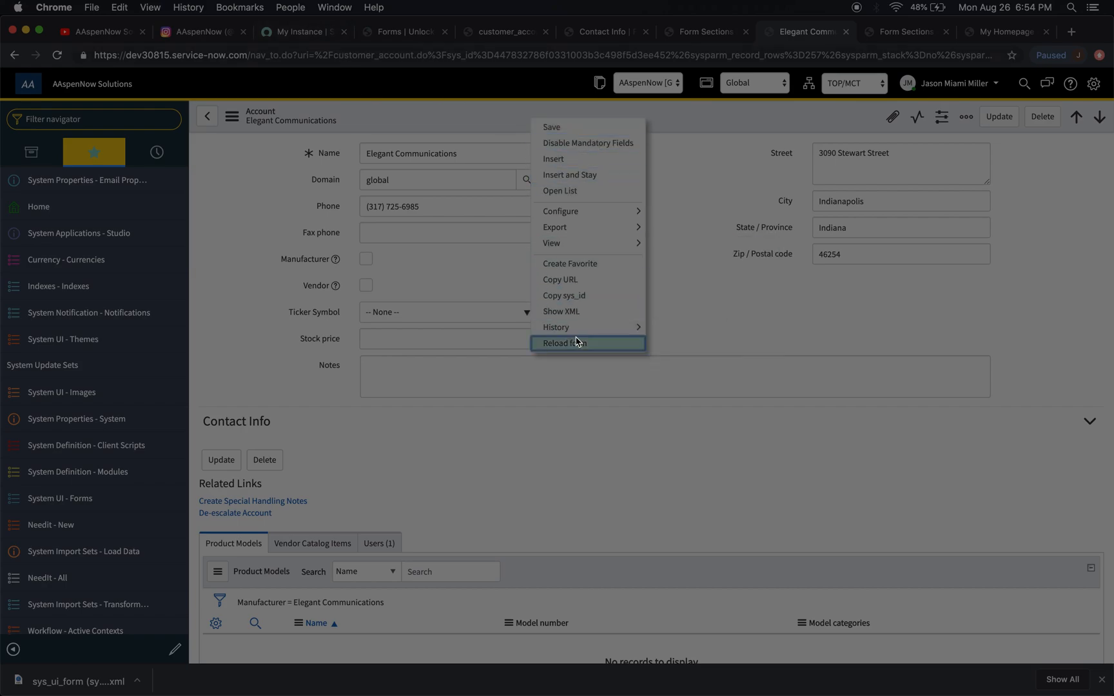
click(562, 343)
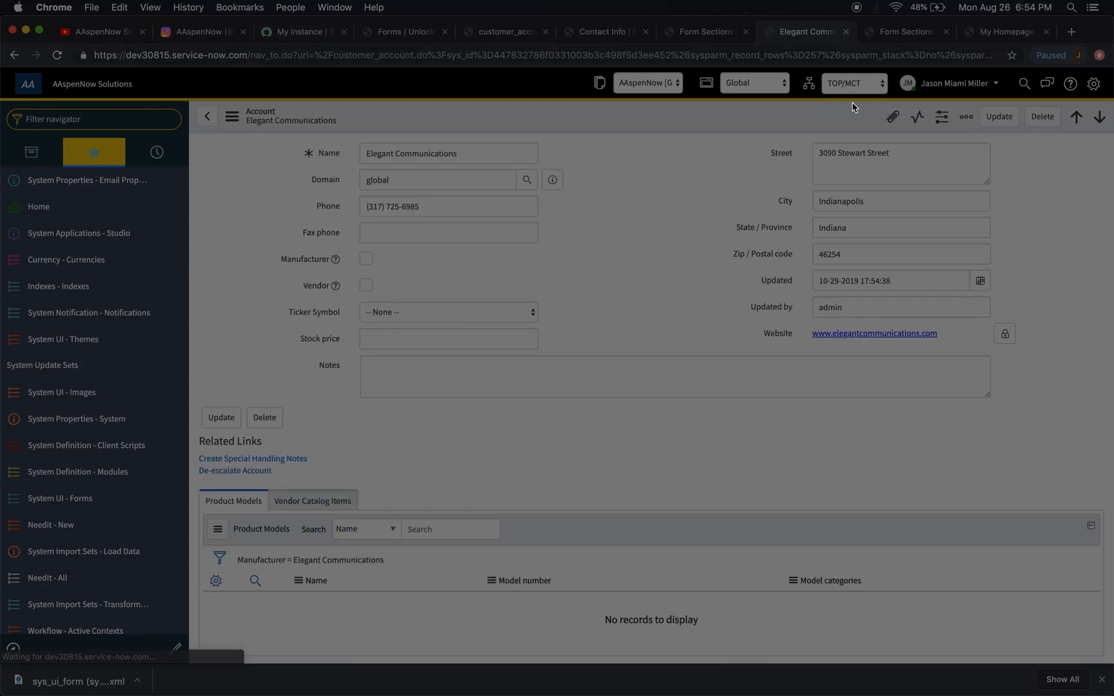
click(852, 83)
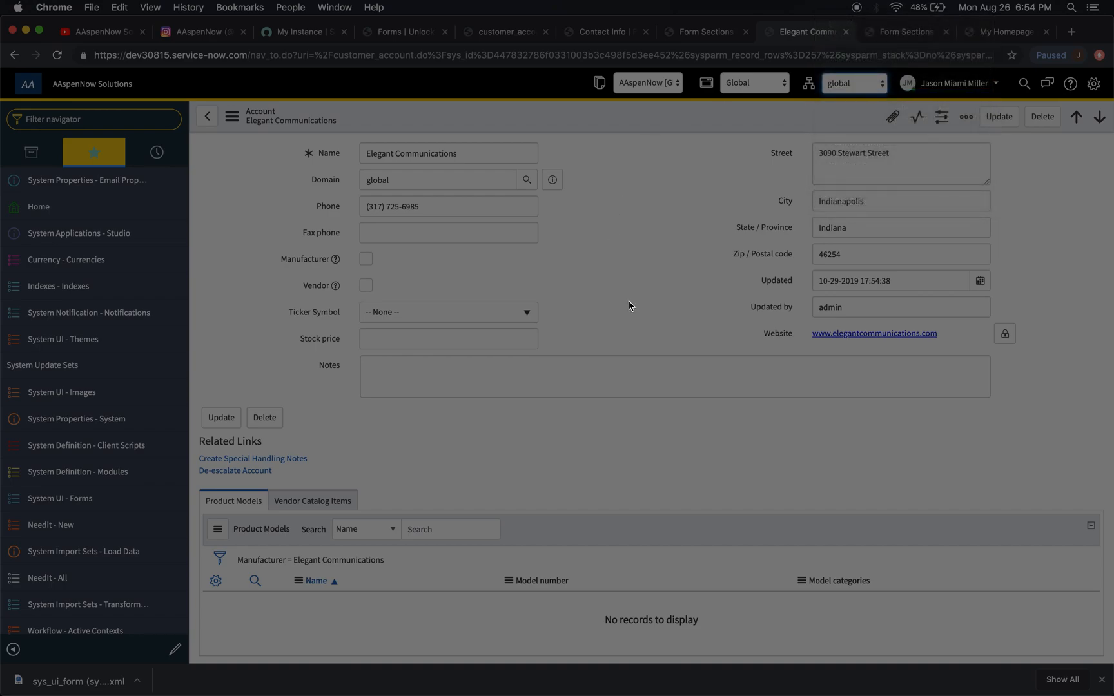
mouse_move(765, 226)
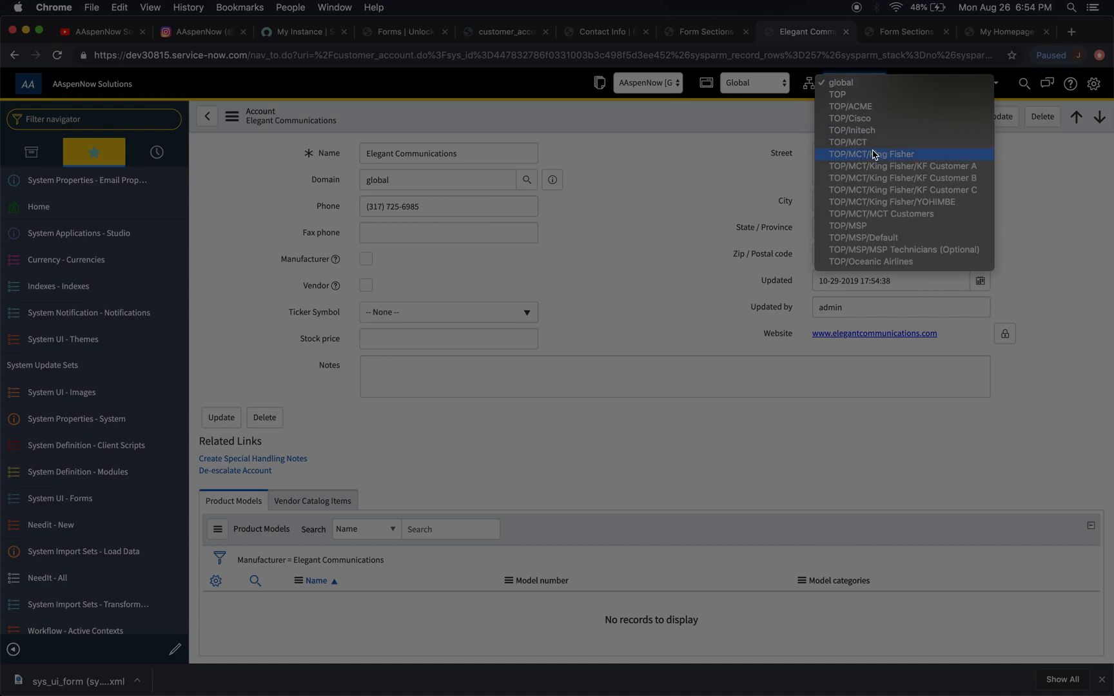
click(871, 153)
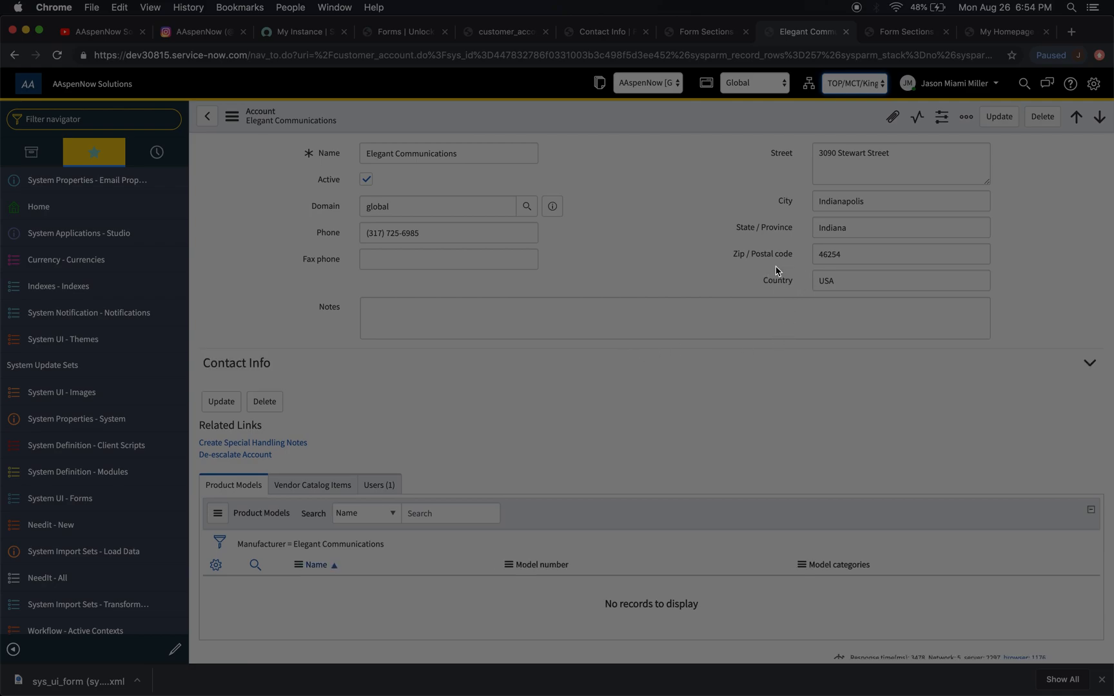
mouse_move(774, 165)
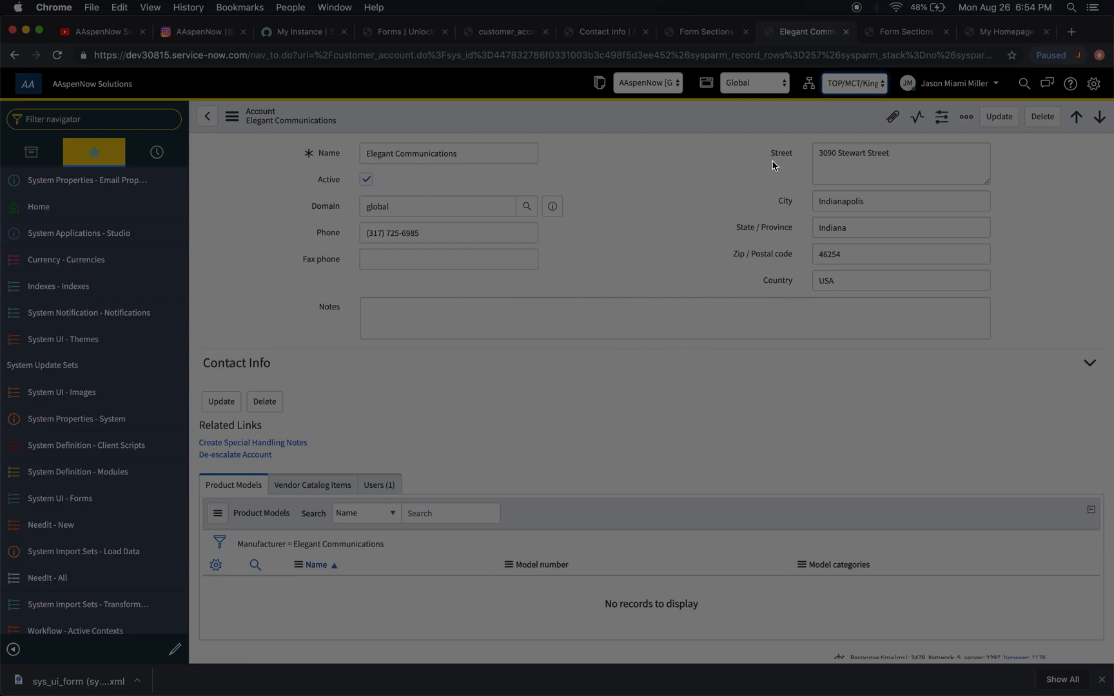
mouse_move(875, 78)
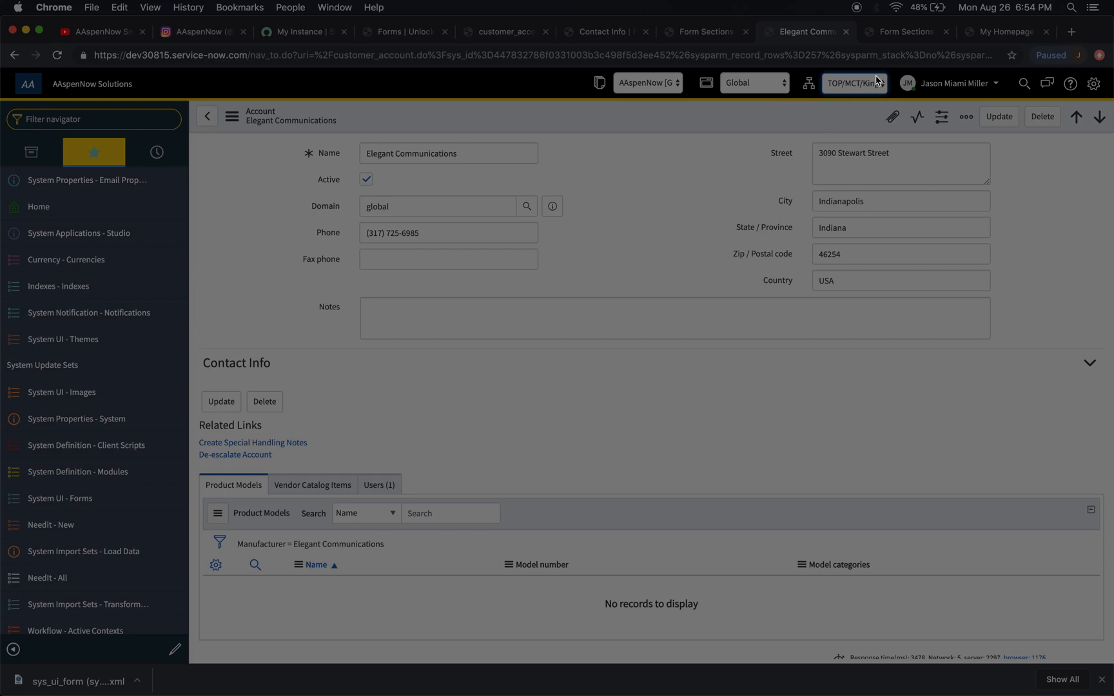
Flush the server cache via cache.do and return to the Elegant Communications account.
click(907, 31)
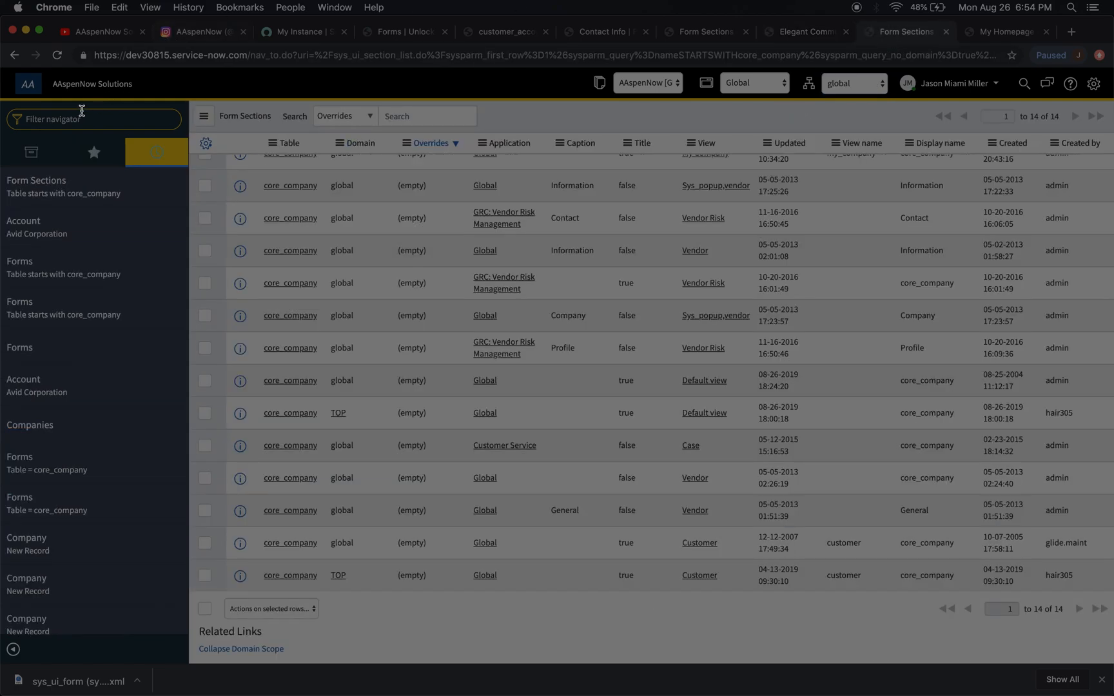
text(cha)
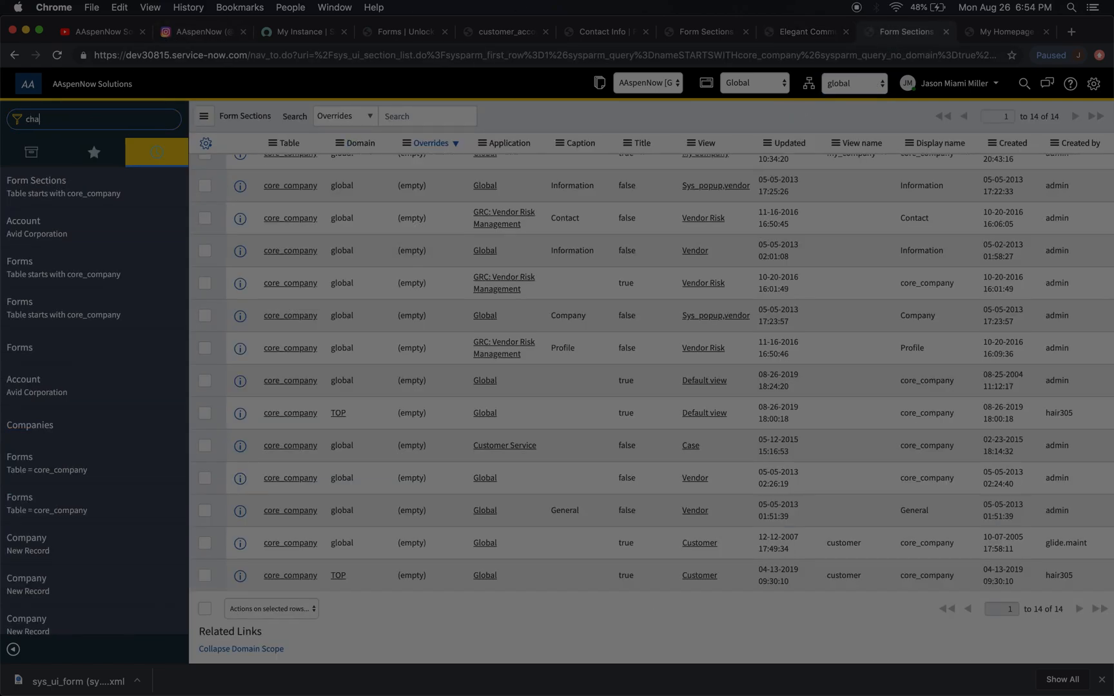
text(cache.)
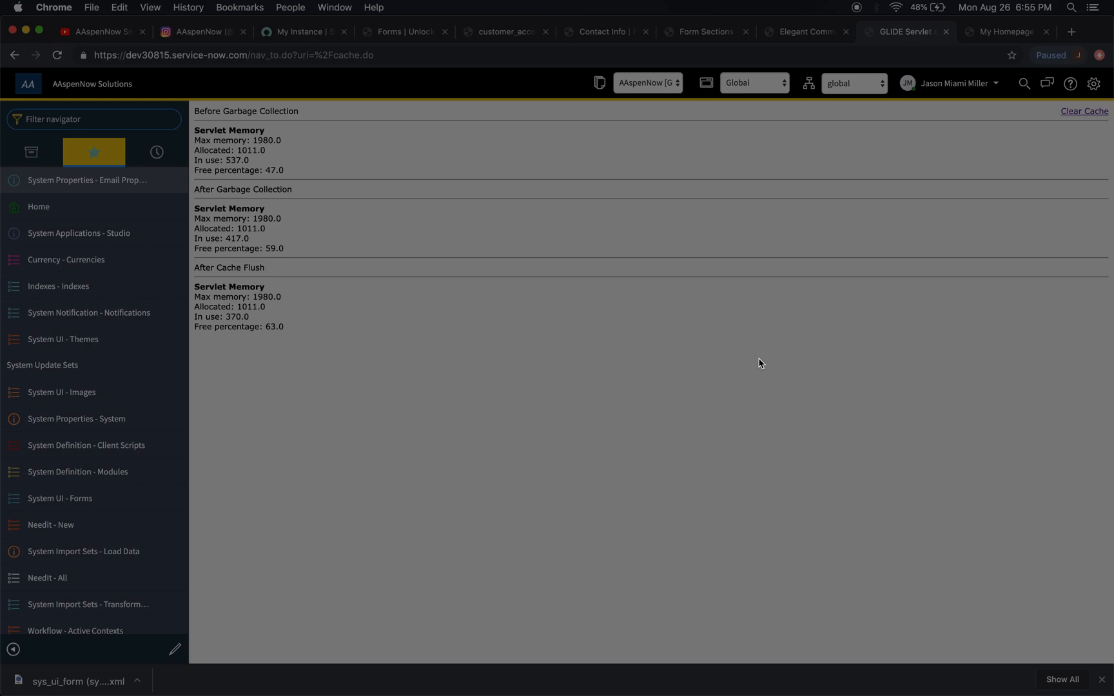
mouse_move(873, 112)
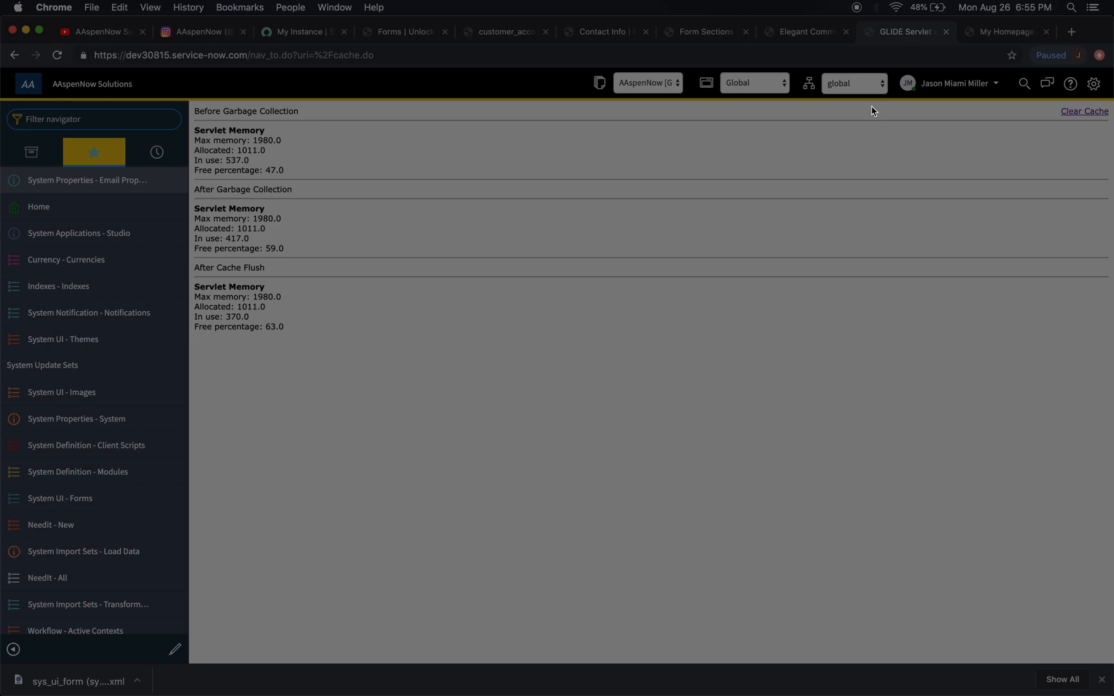
click(803, 31)
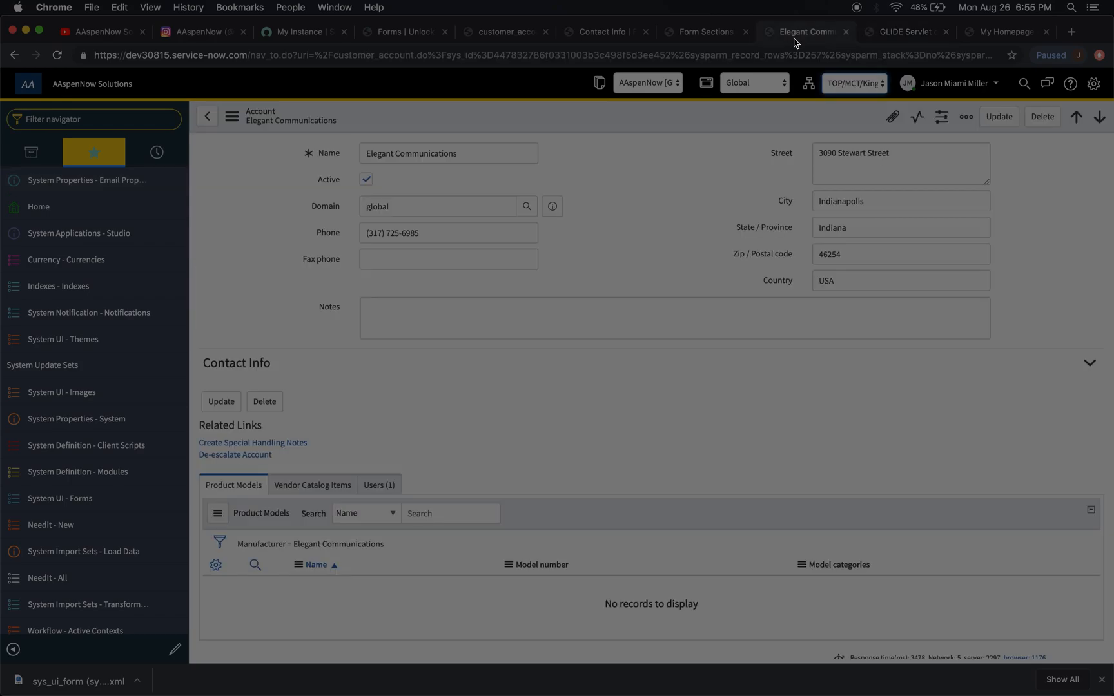
Reload the Elegant Communications account form from its record actions menu.
click(232, 116)
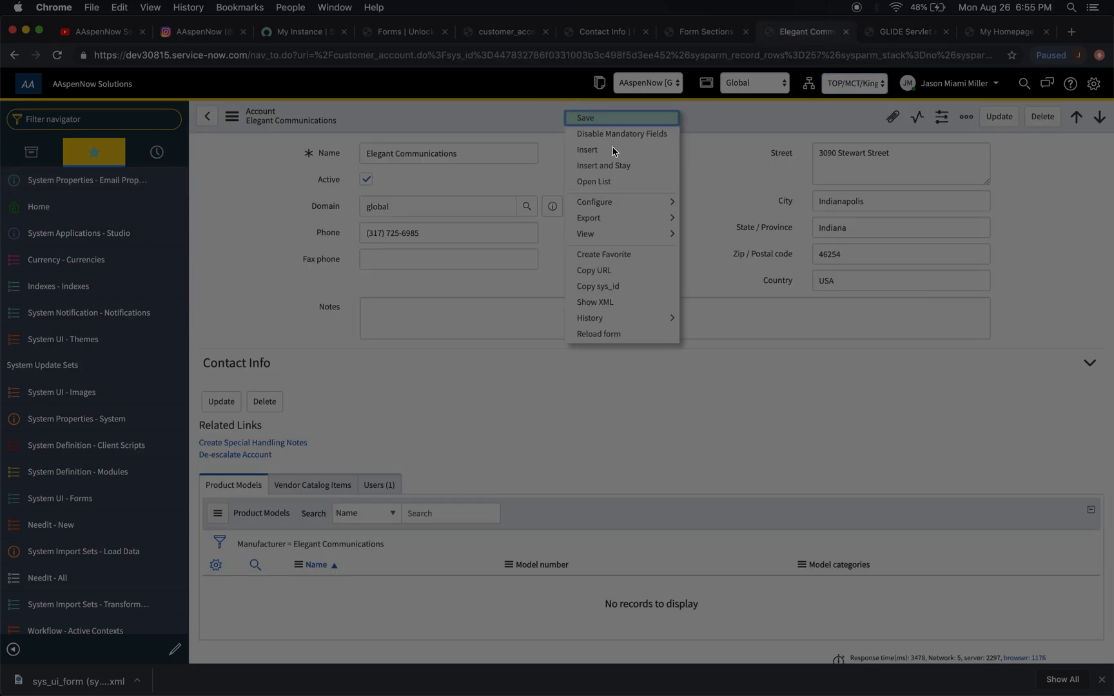
mouse_move(622, 333)
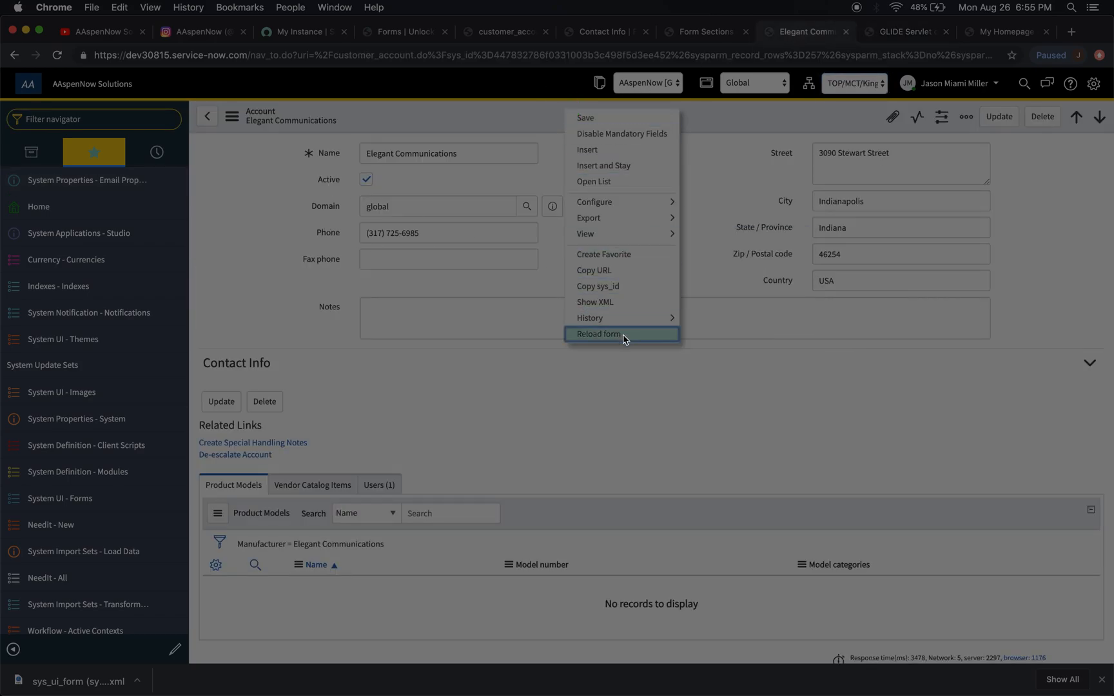
click(600, 335)
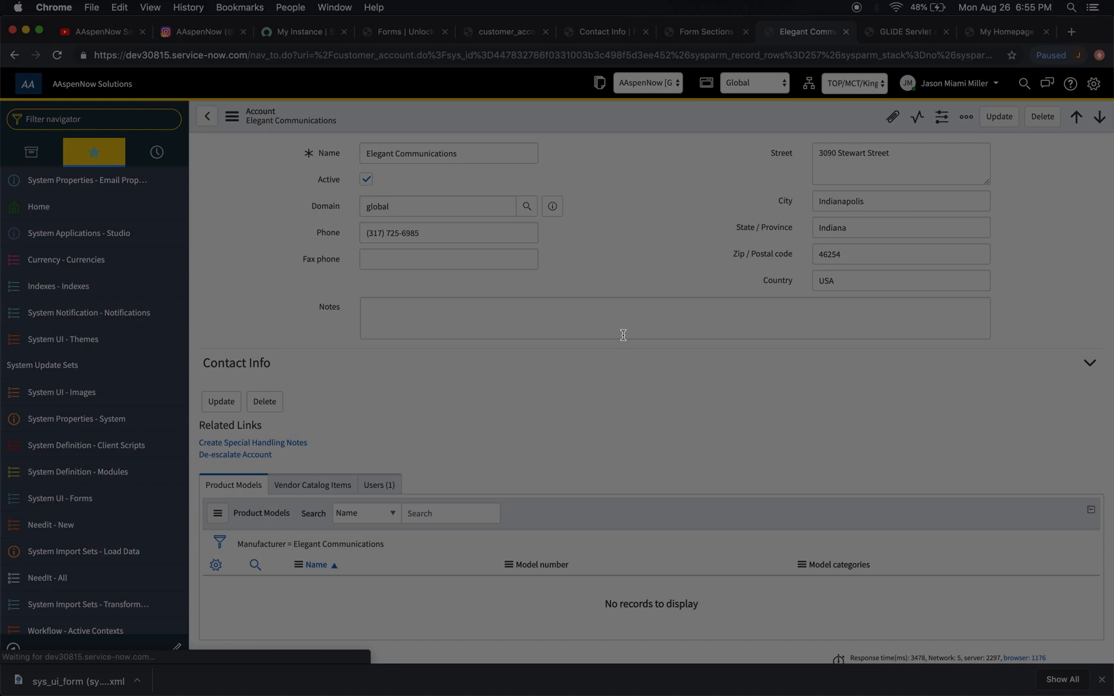
mouse_move(603, 289)
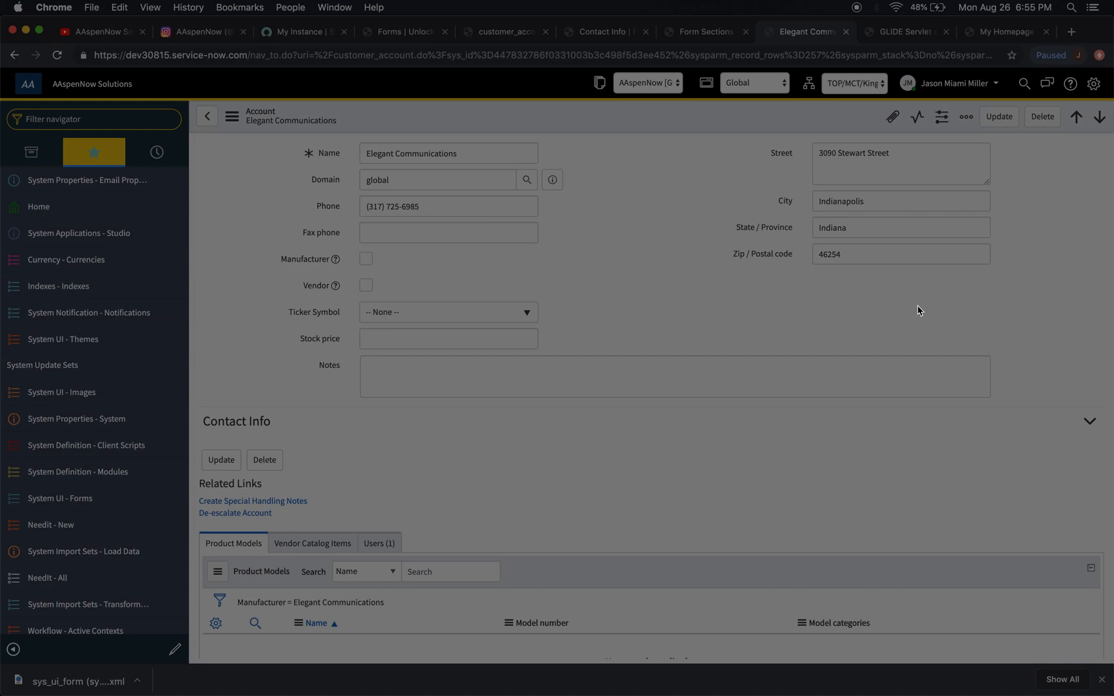
mouse_move(417, 298)
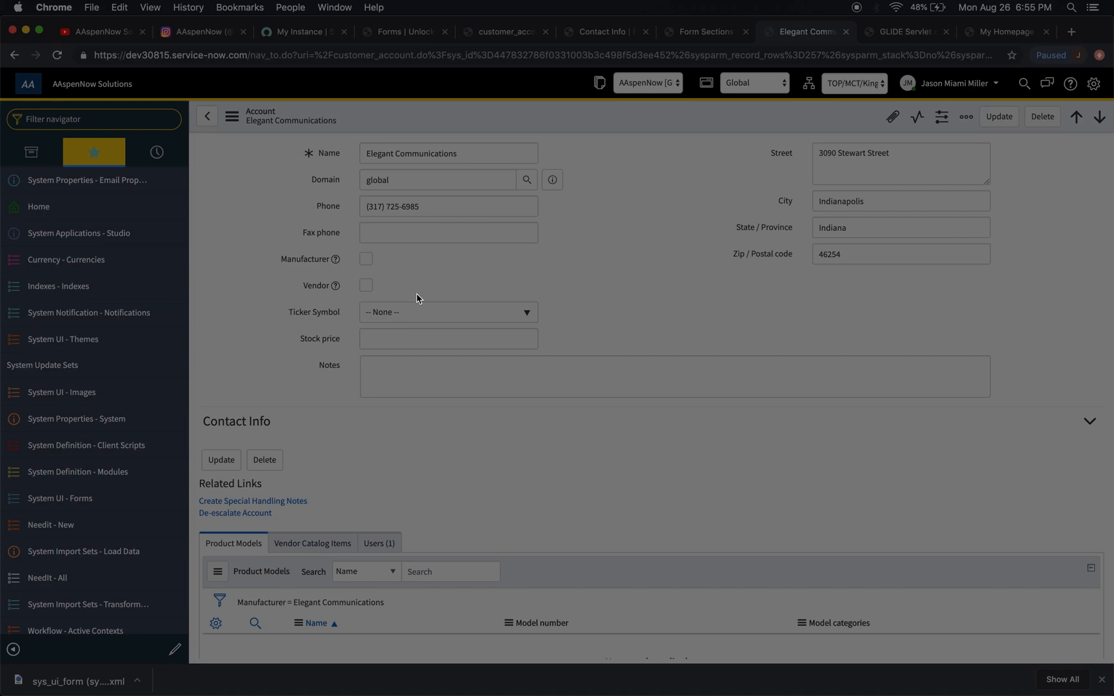
mouse_move(612, 317)
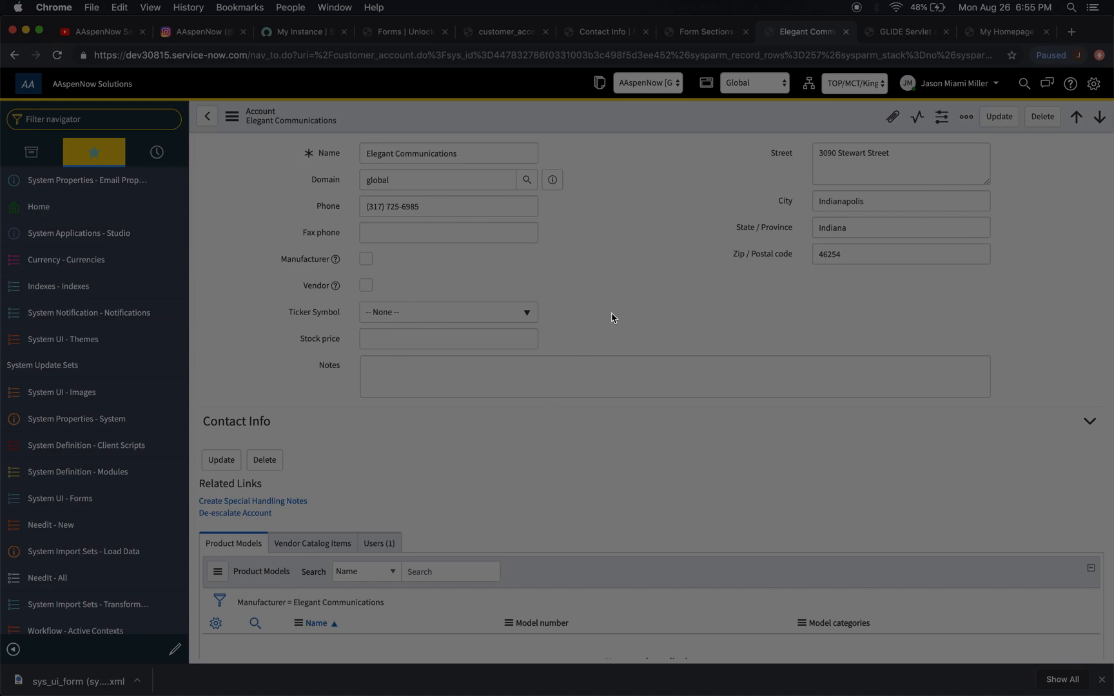
mouse_move(748, 321)
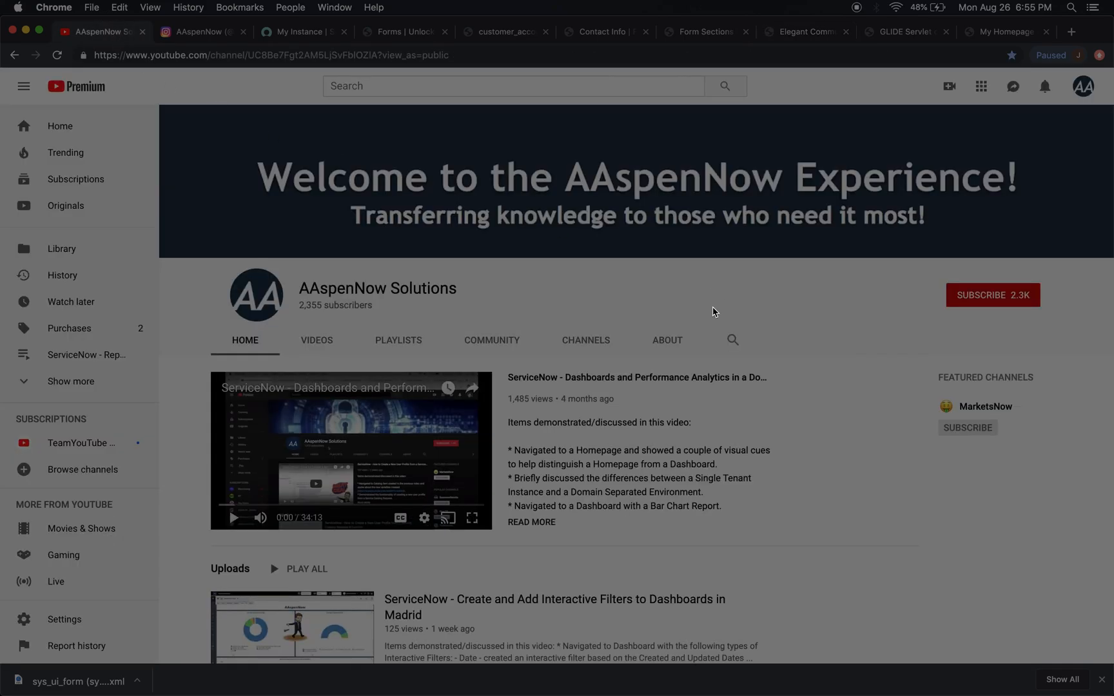
Show the AAspenNow Solutions channel's About page with description and stats.
click(665, 339)
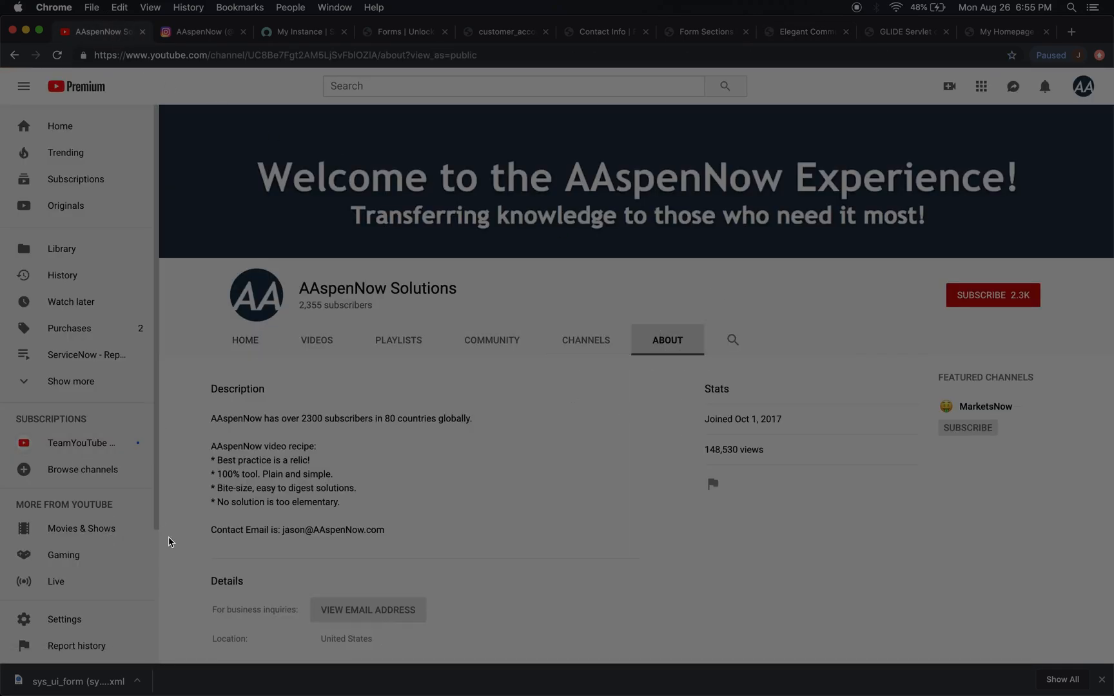